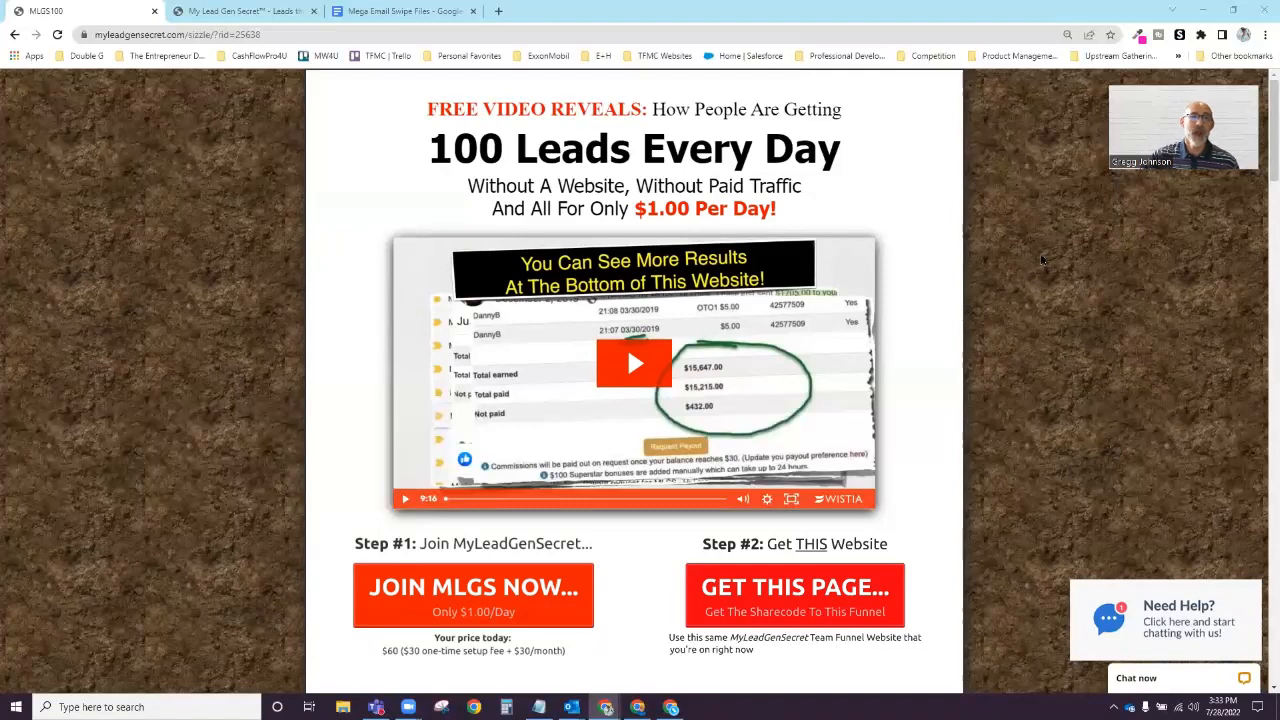
mouse_move(988, 220)
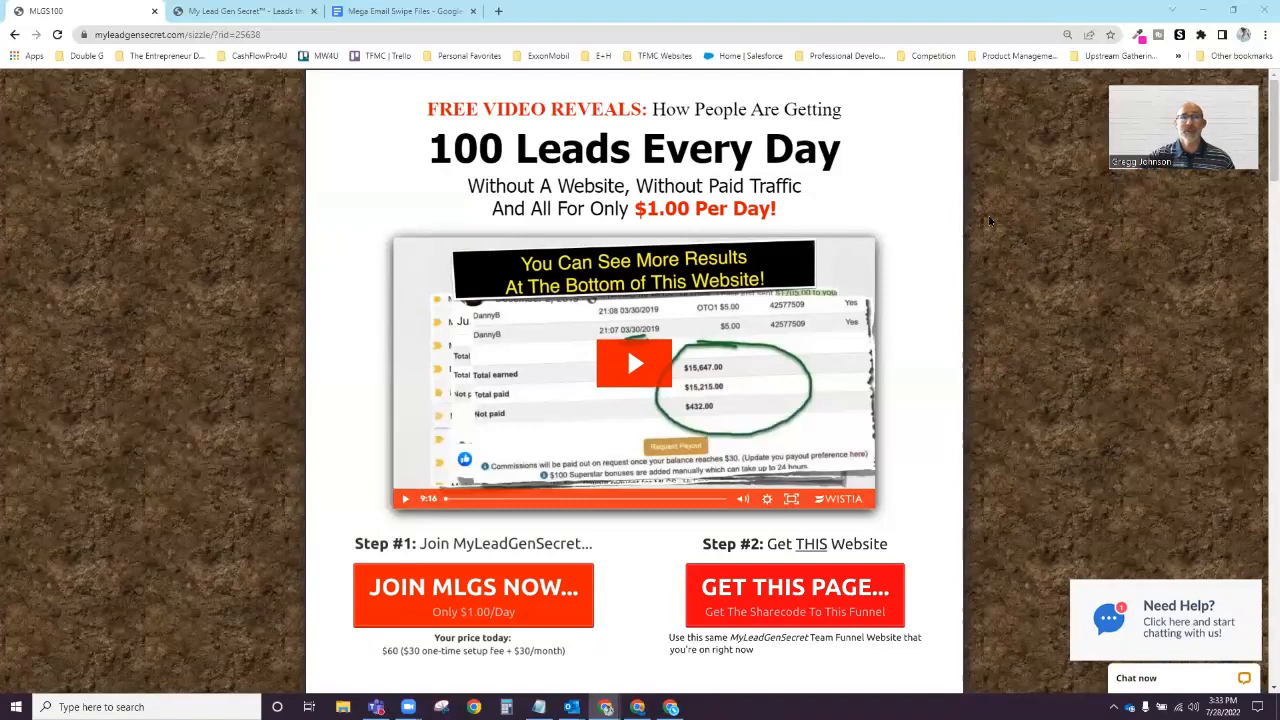
mouse_move(964, 304)
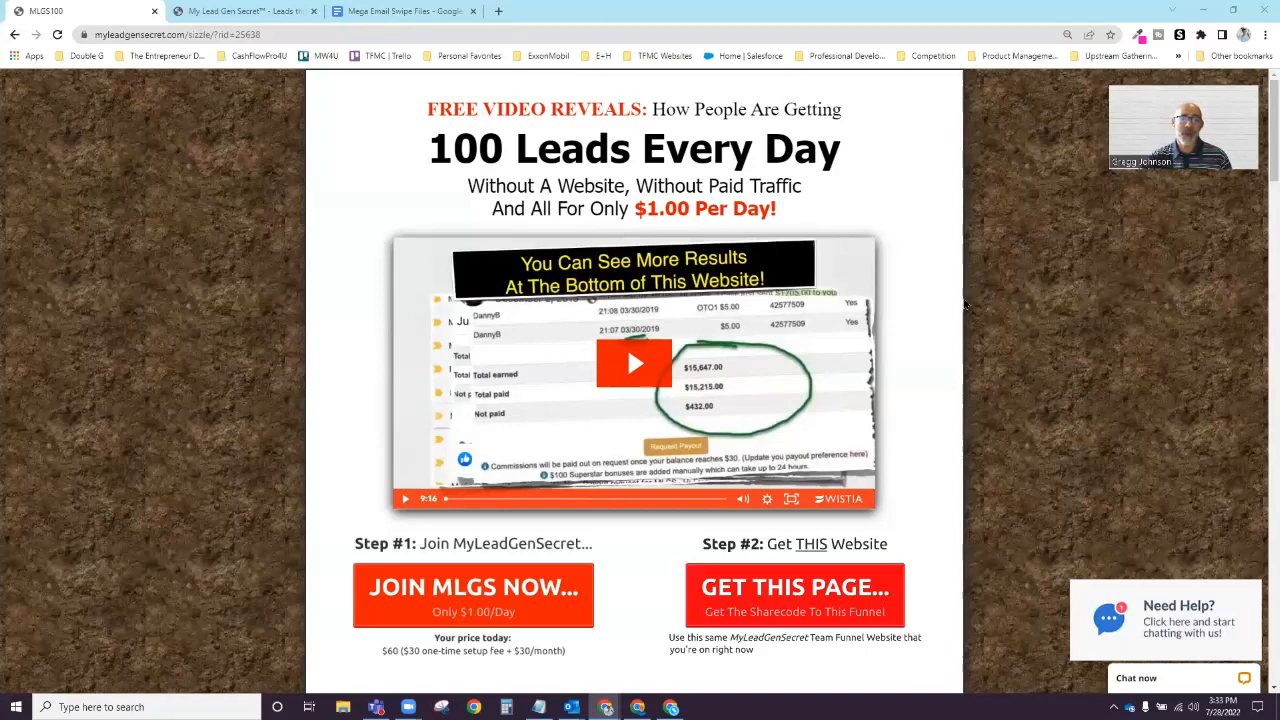
mouse_move(926, 280)
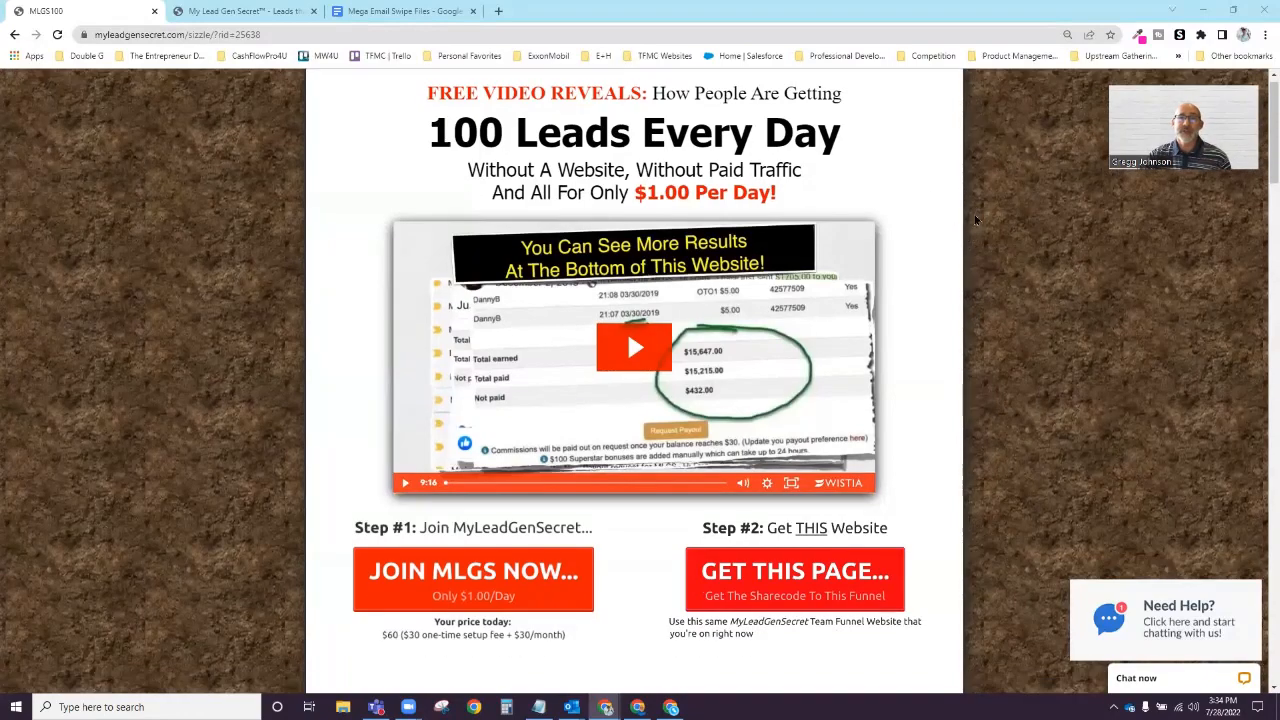
- Scroll through the current page before heading to the My Lead Gen Secret site
scroll(down, 3)
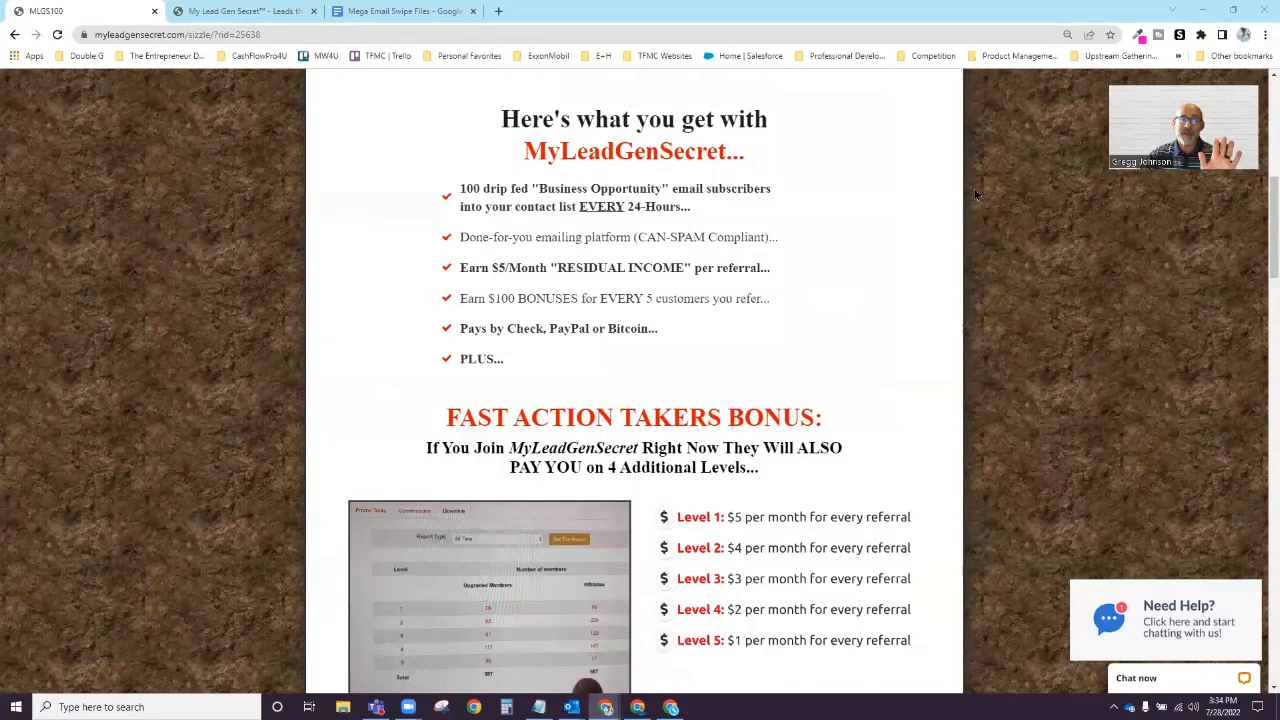
scroll(down, 3)
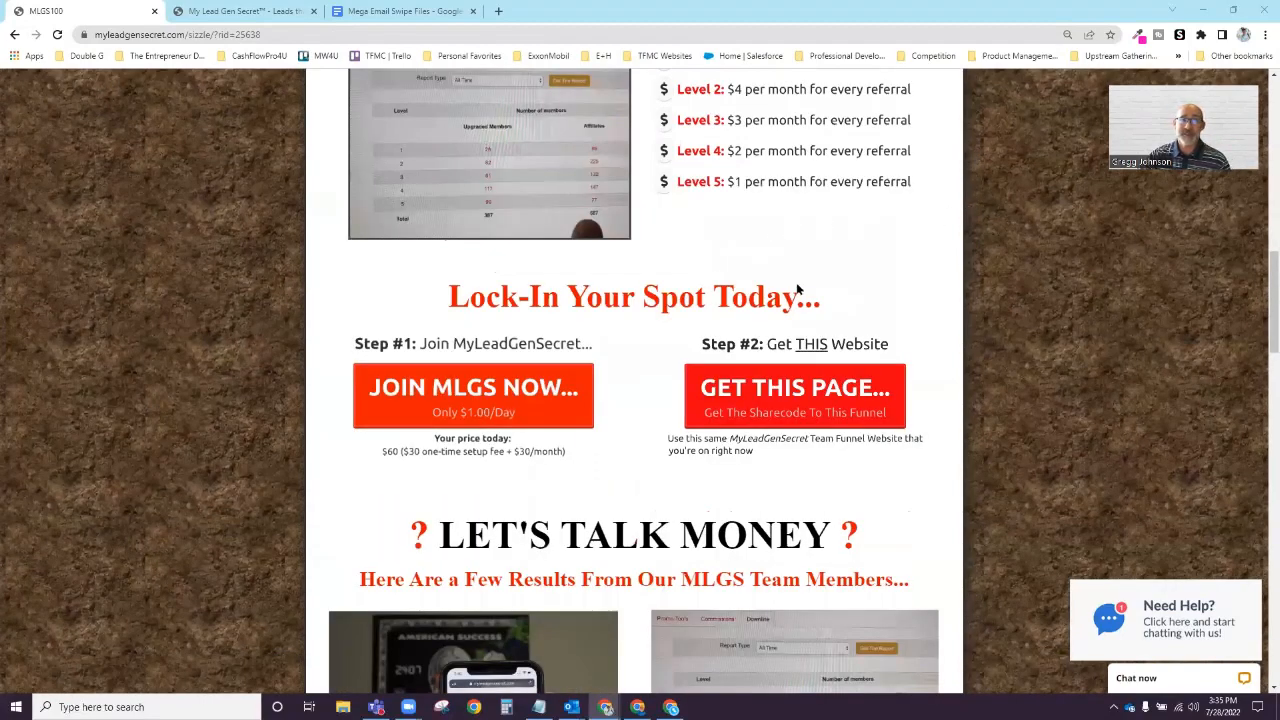
scroll(up, 3)
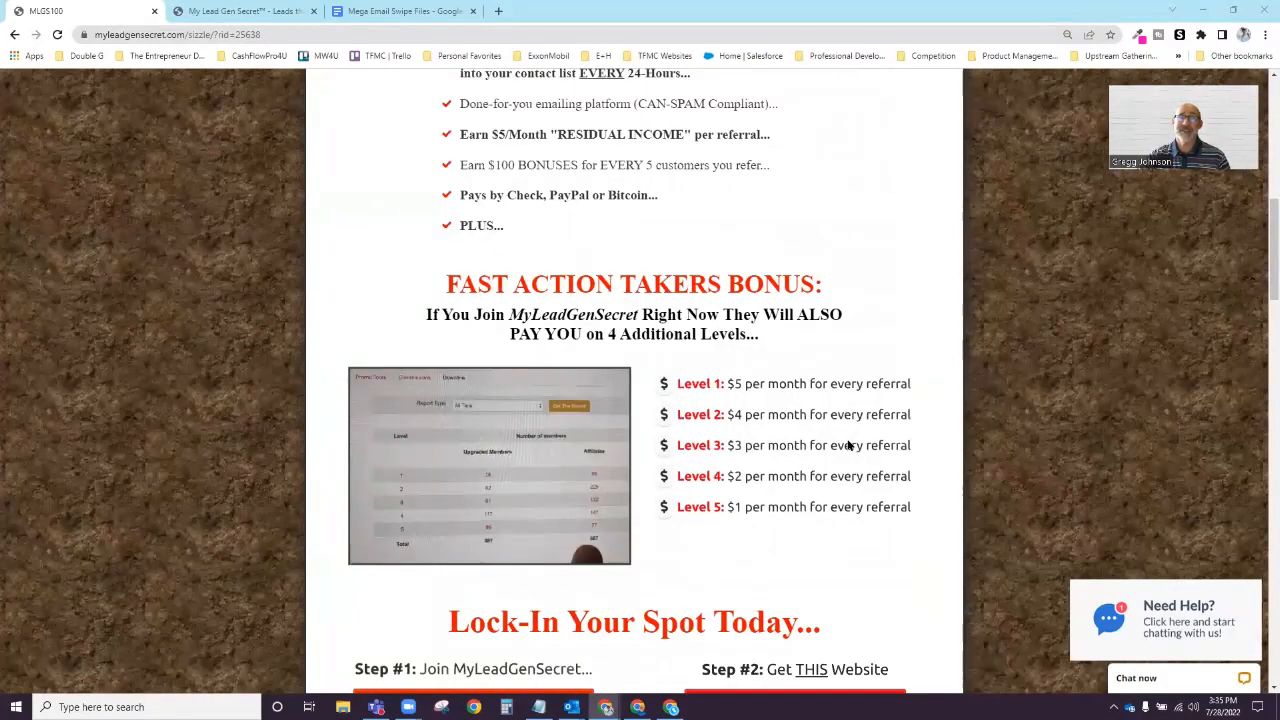
mouse_move(894, 394)
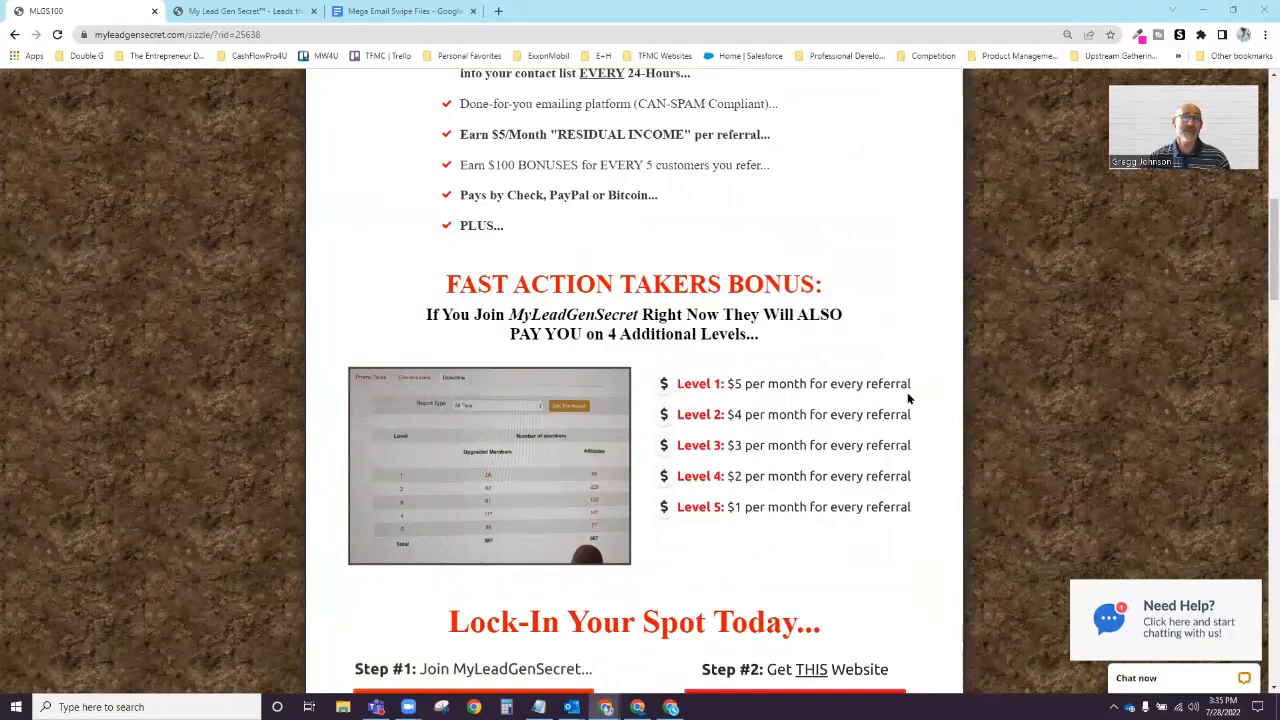
mouse_move(910, 388)
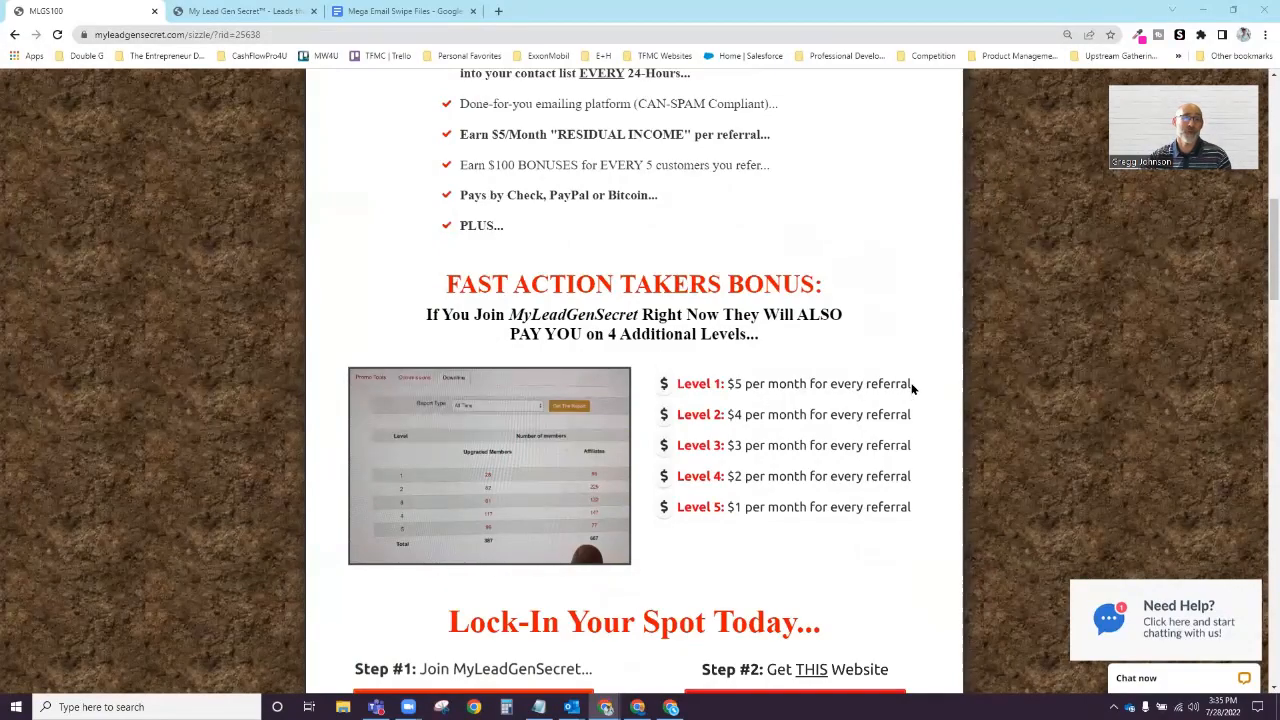
scroll(up, 3)
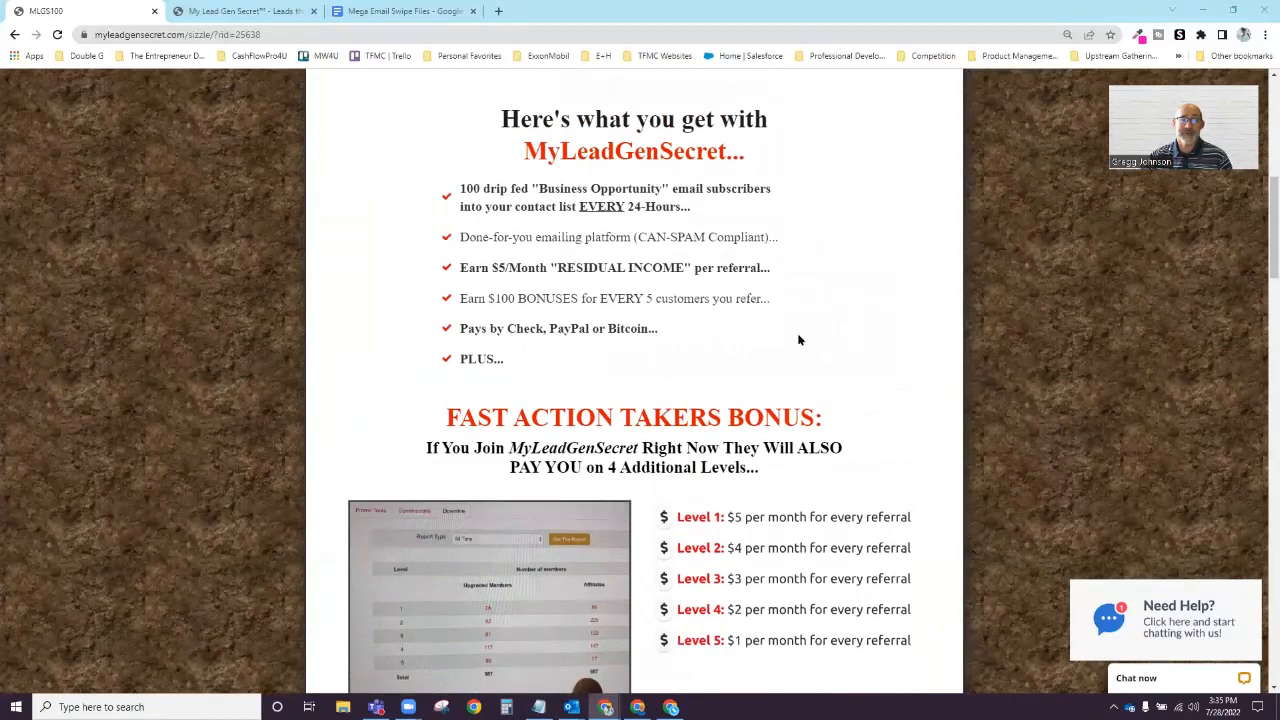
mouse_move(796, 356)
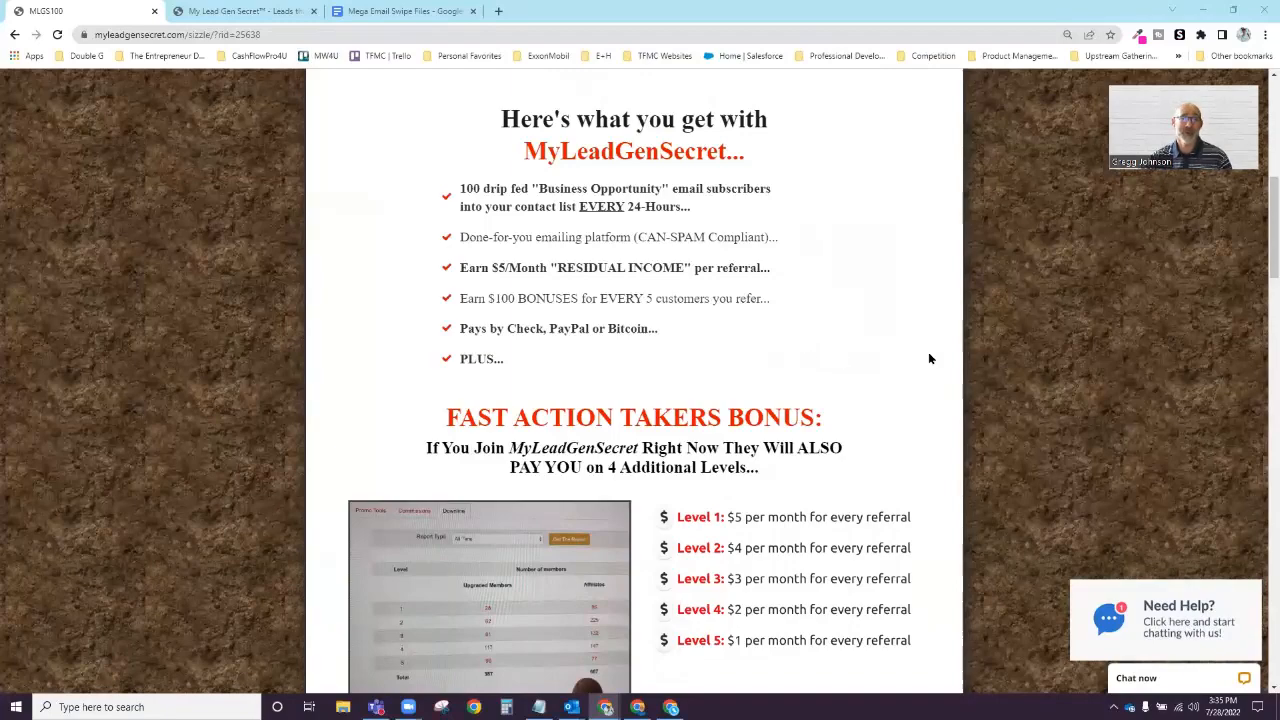
scroll(up, 3)
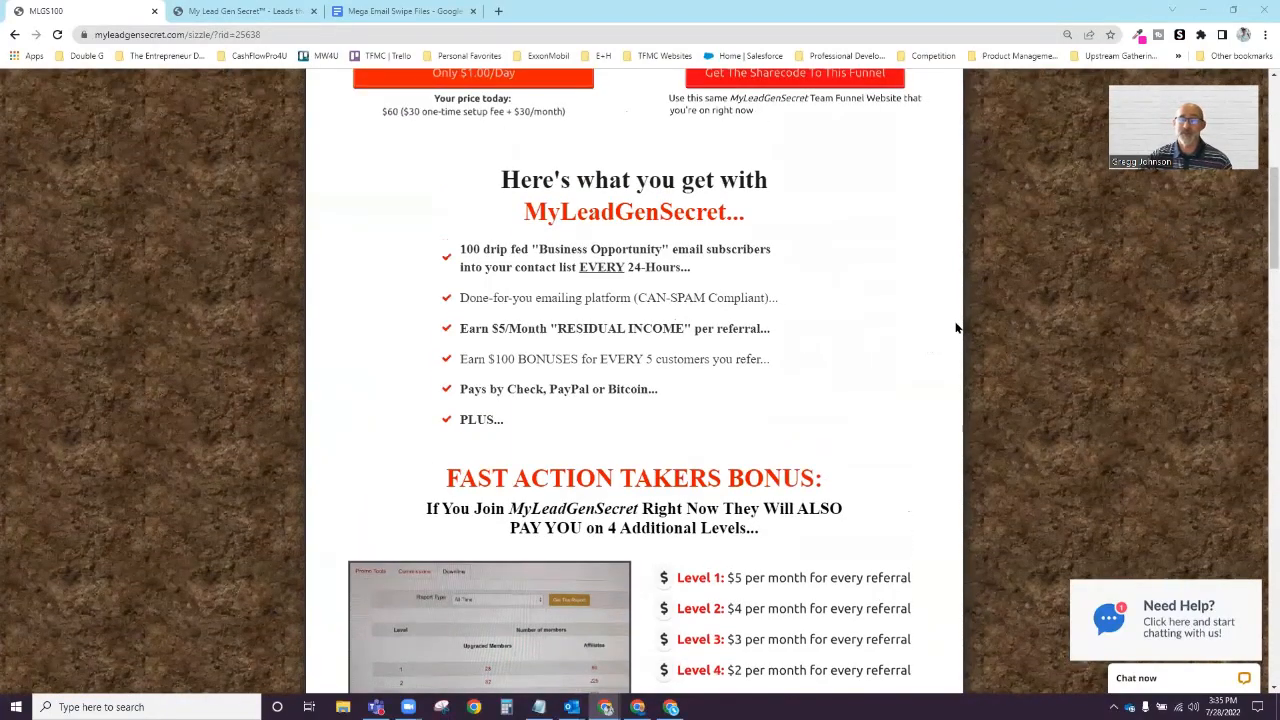
scroll(up, 3)
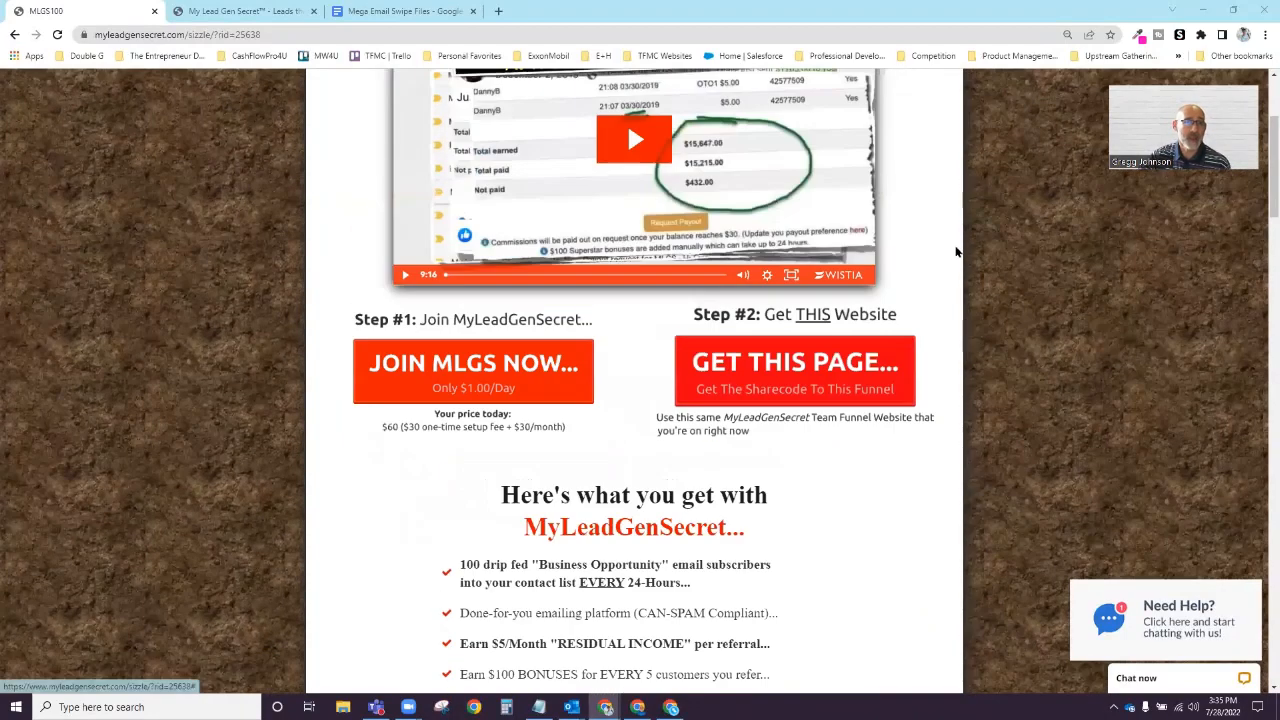
scroll(up, 3)
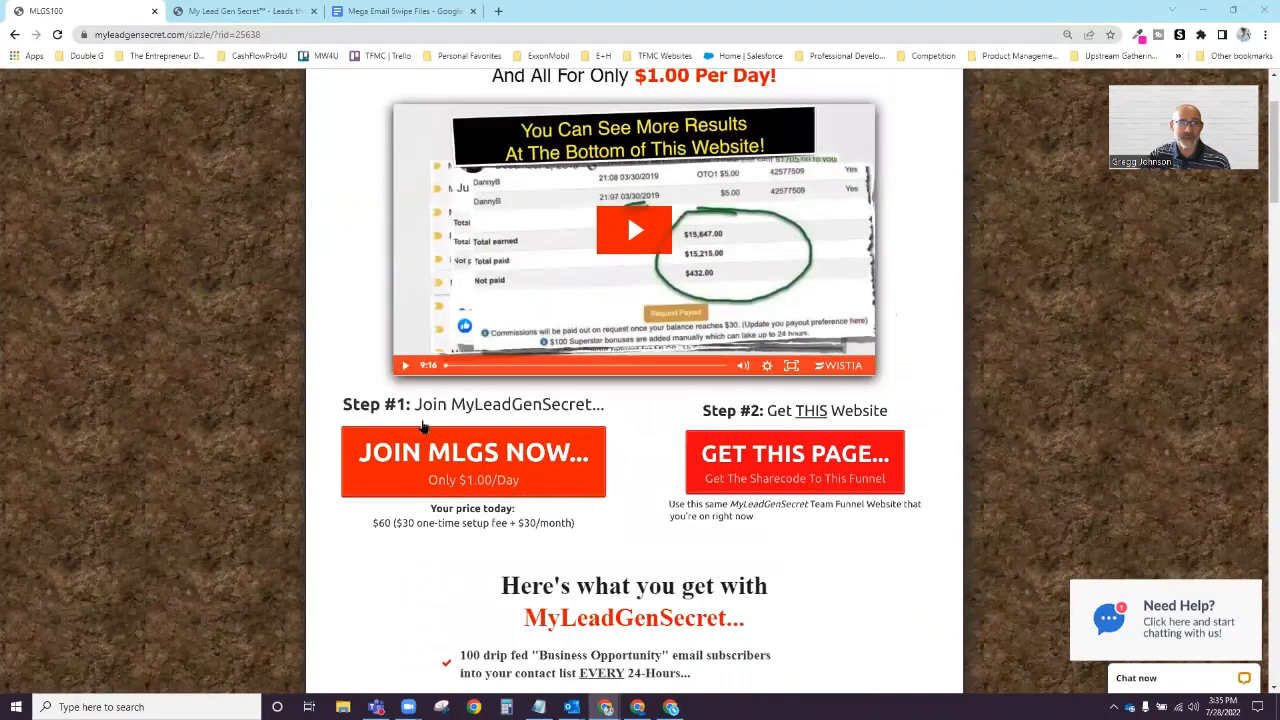
mouse_move(580, 480)
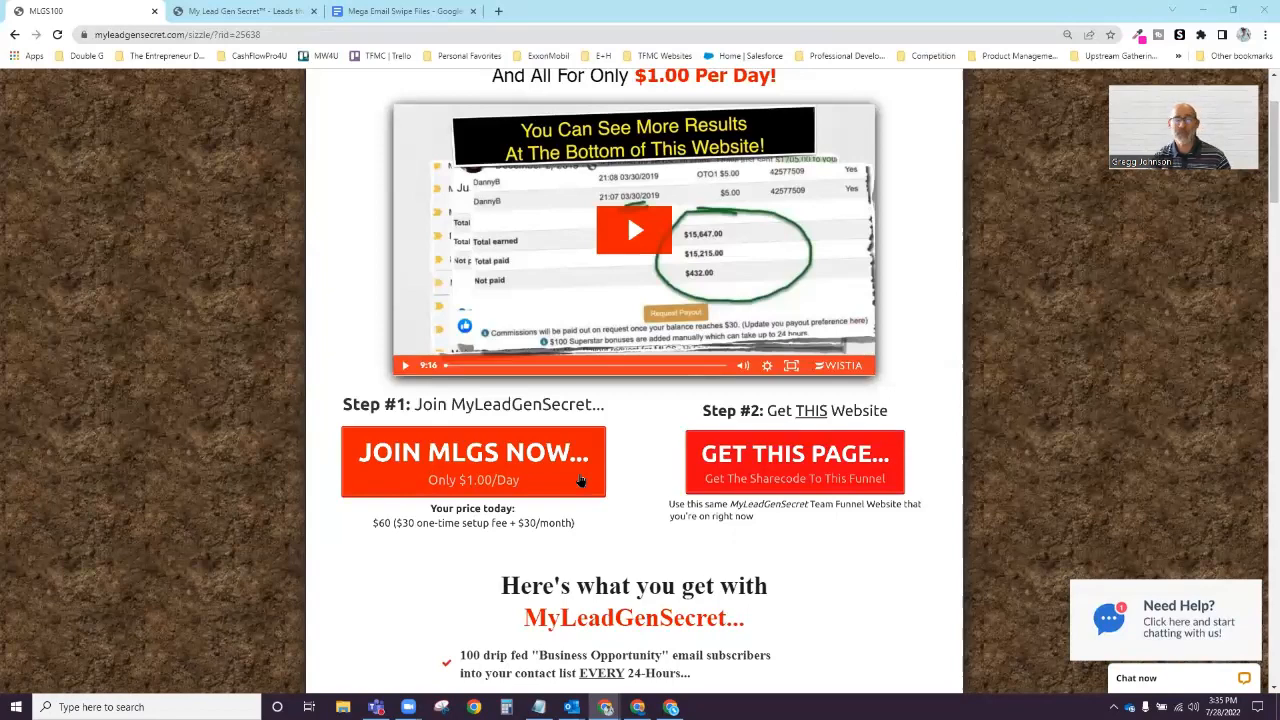
mouse_move(480, 410)
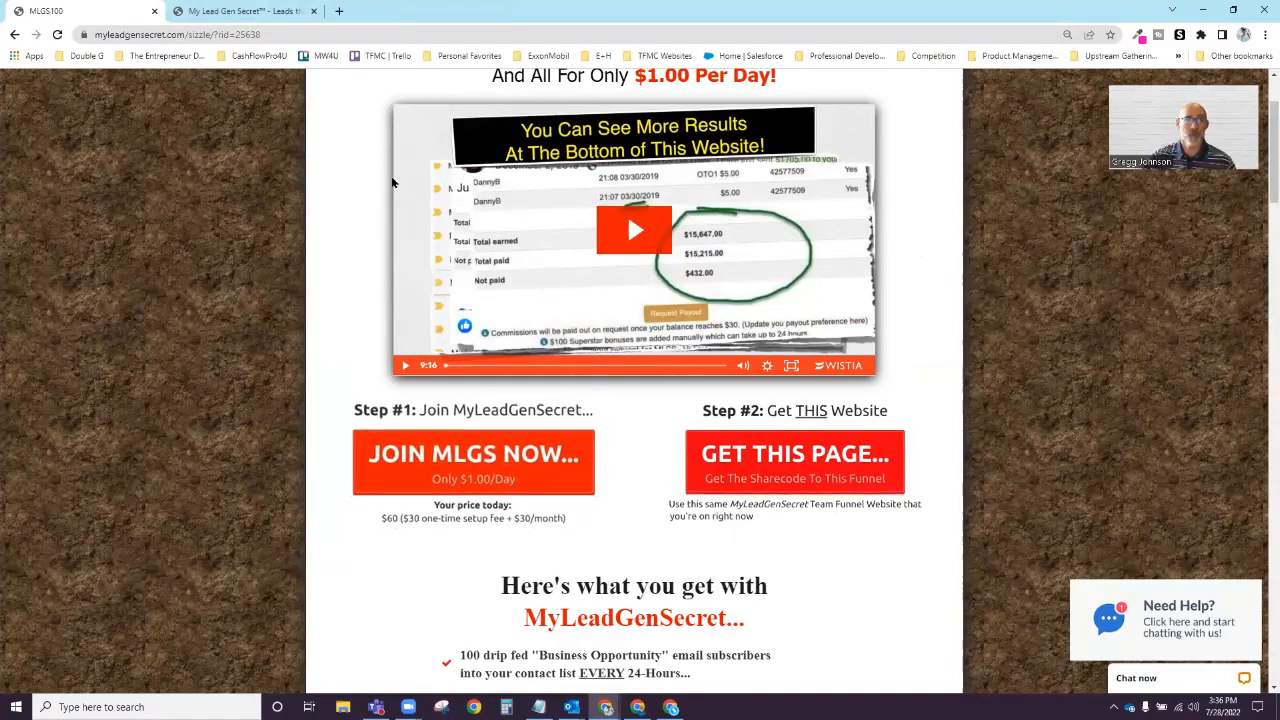
- Log in via Members Login so the Account Overview with lead stats and mailings appears
click(244, 12)
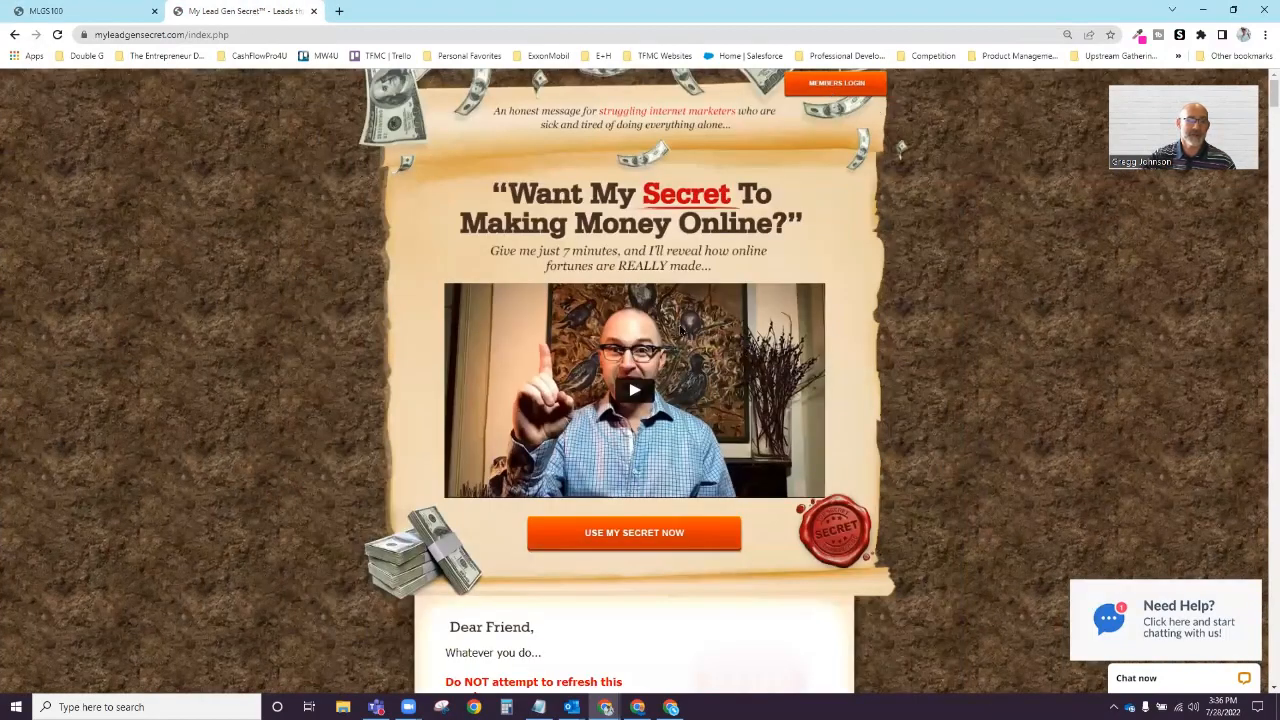
click(836, 84)
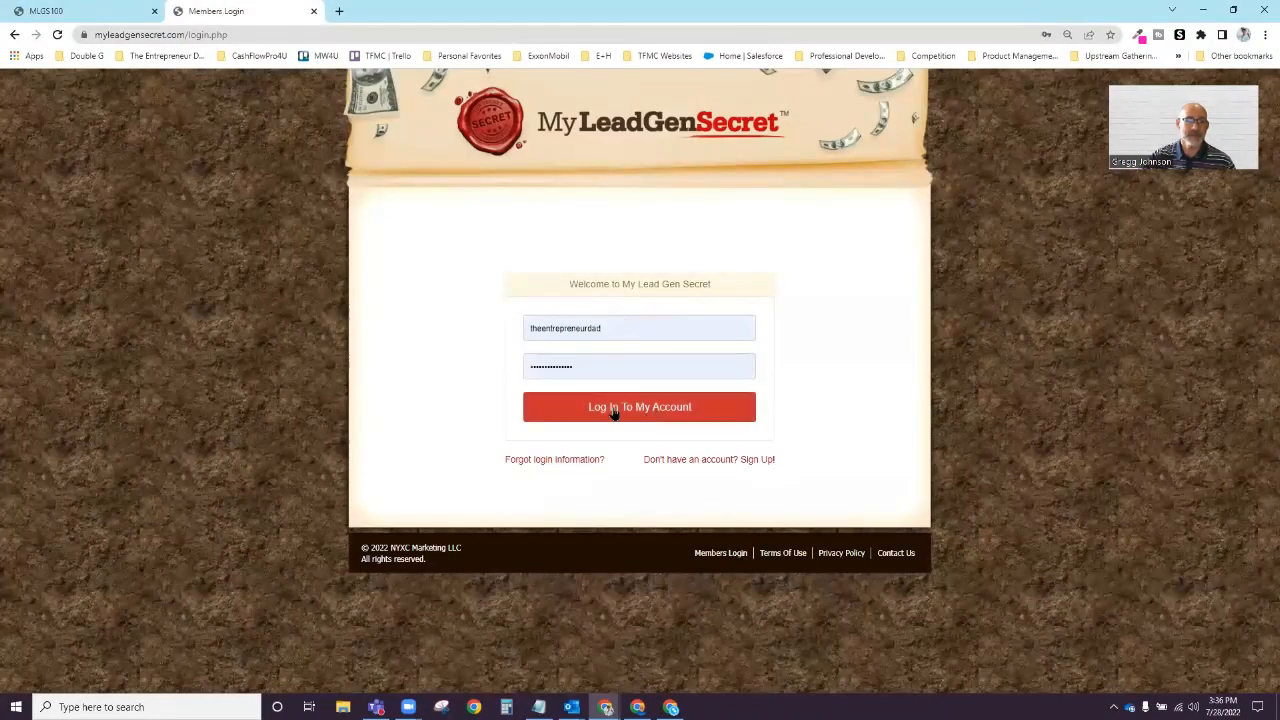
mouse_move(646, 332)
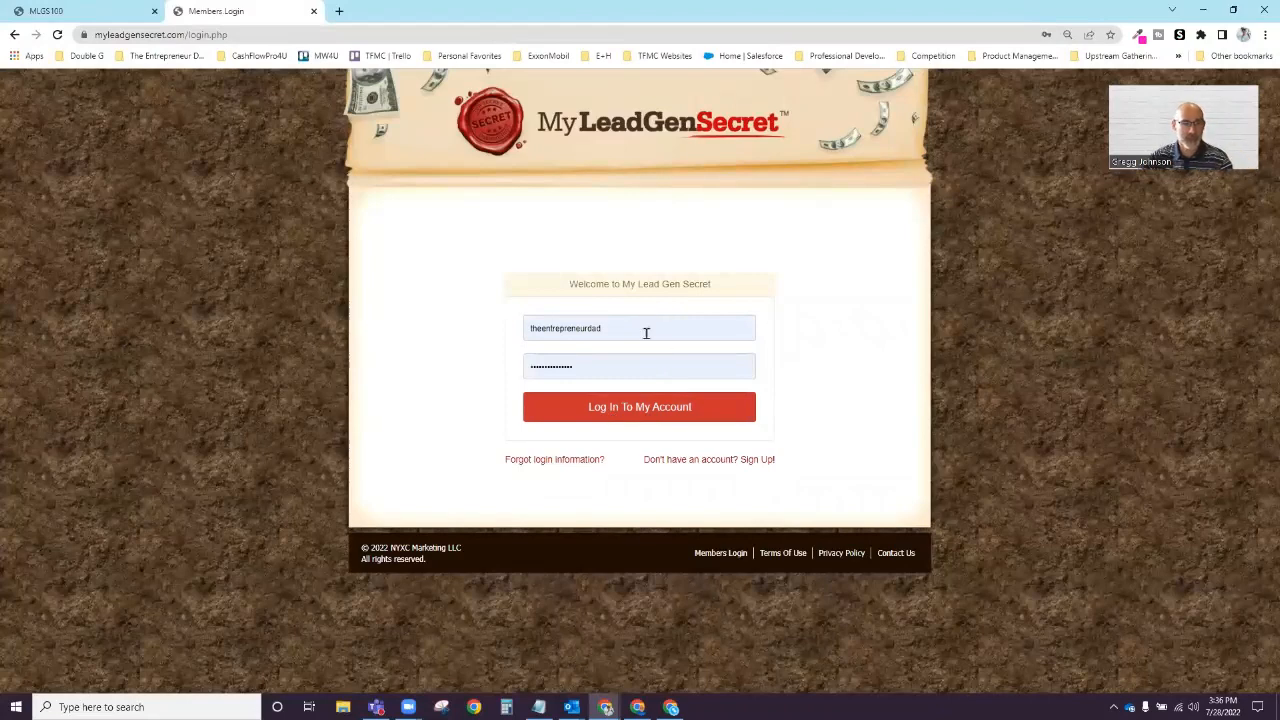
click(640, 406)
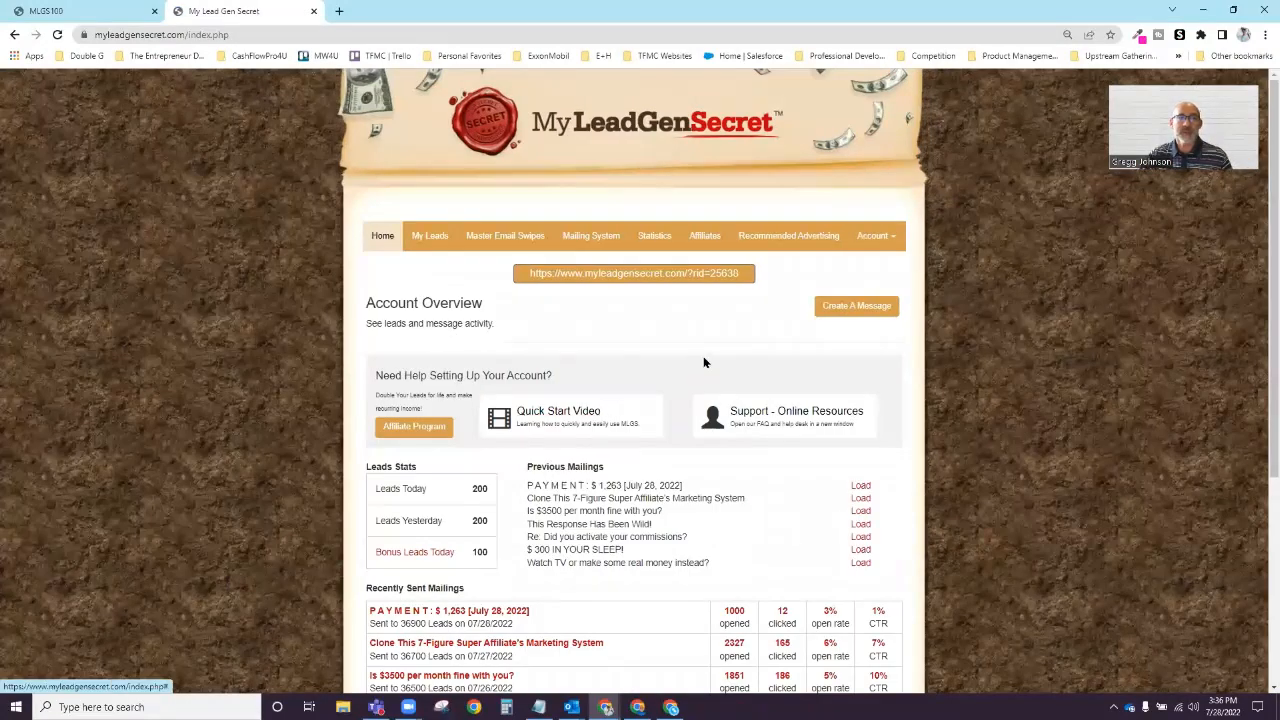
scroll(down, 3)
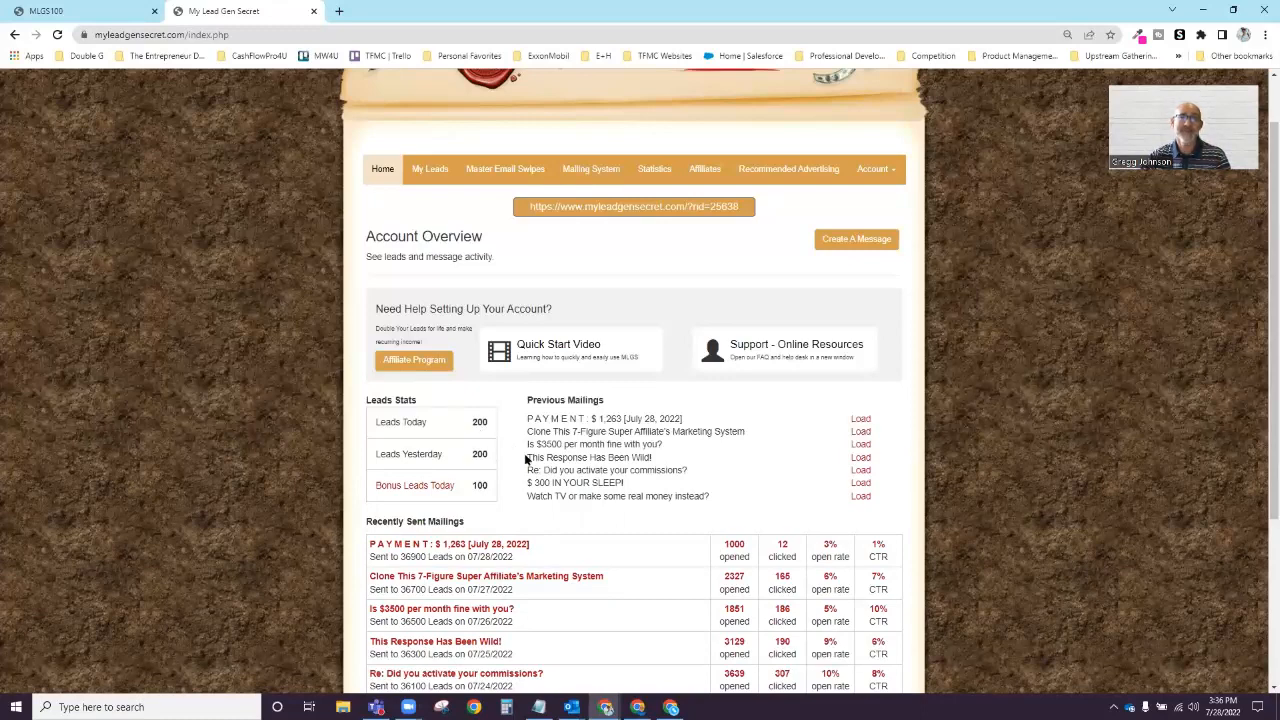
mouse_move(612, 508)
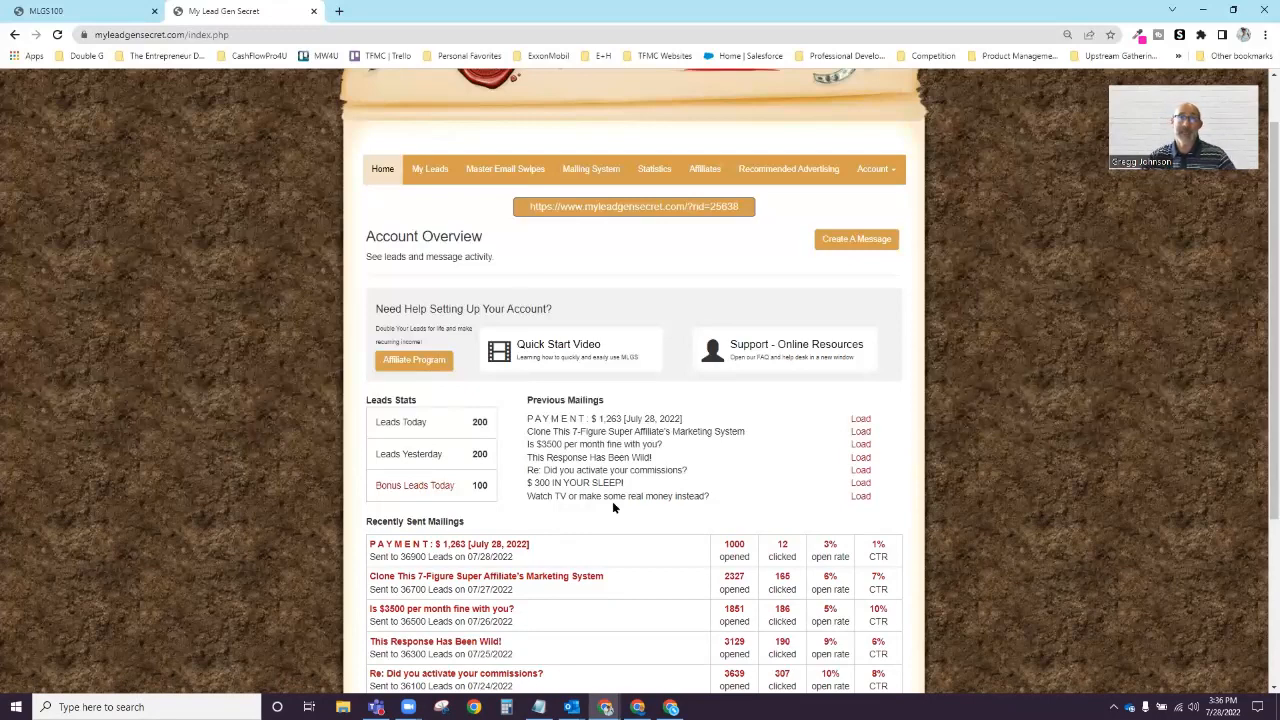
mouse_move(618, 312)
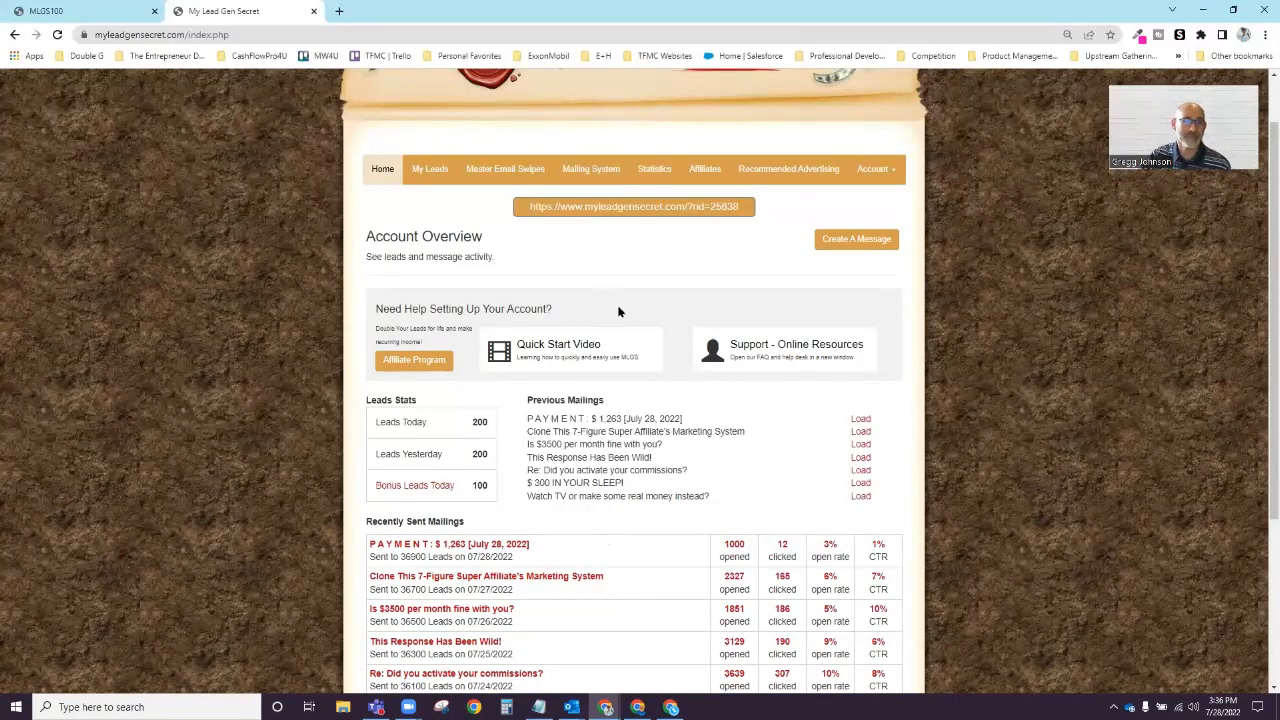
mouse_move(614, 264)
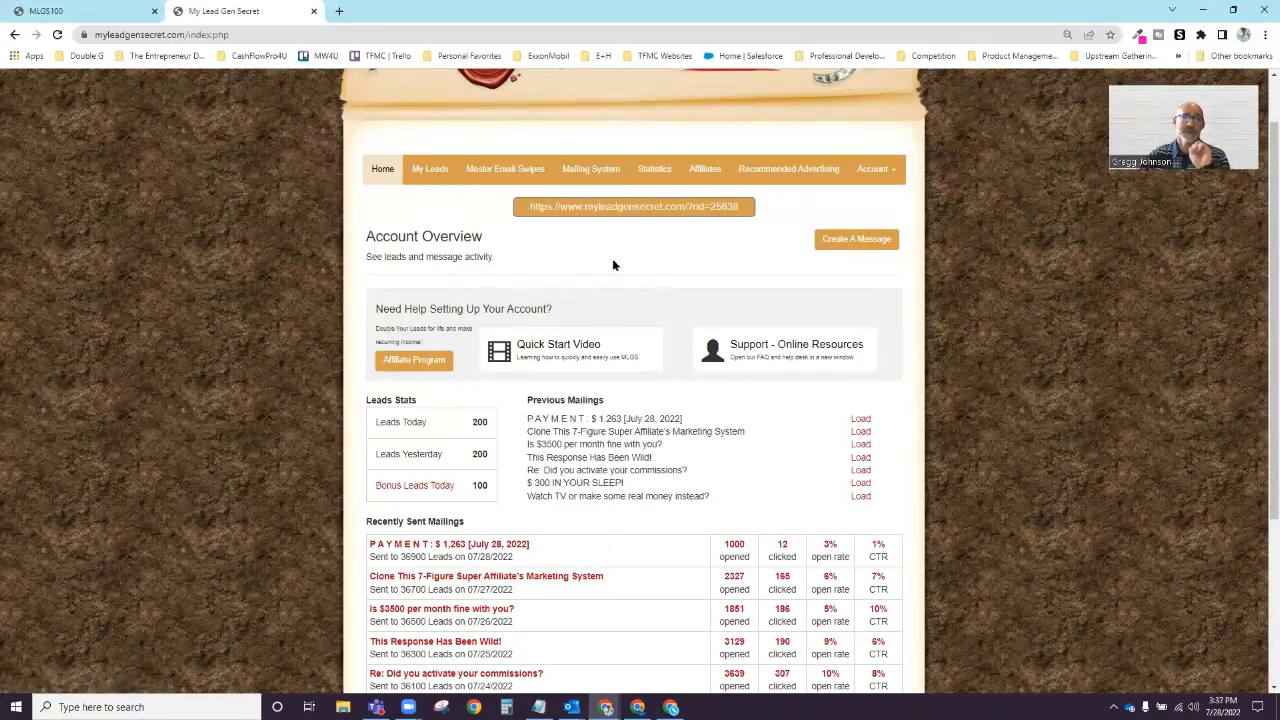
mouse_move(552, 262)
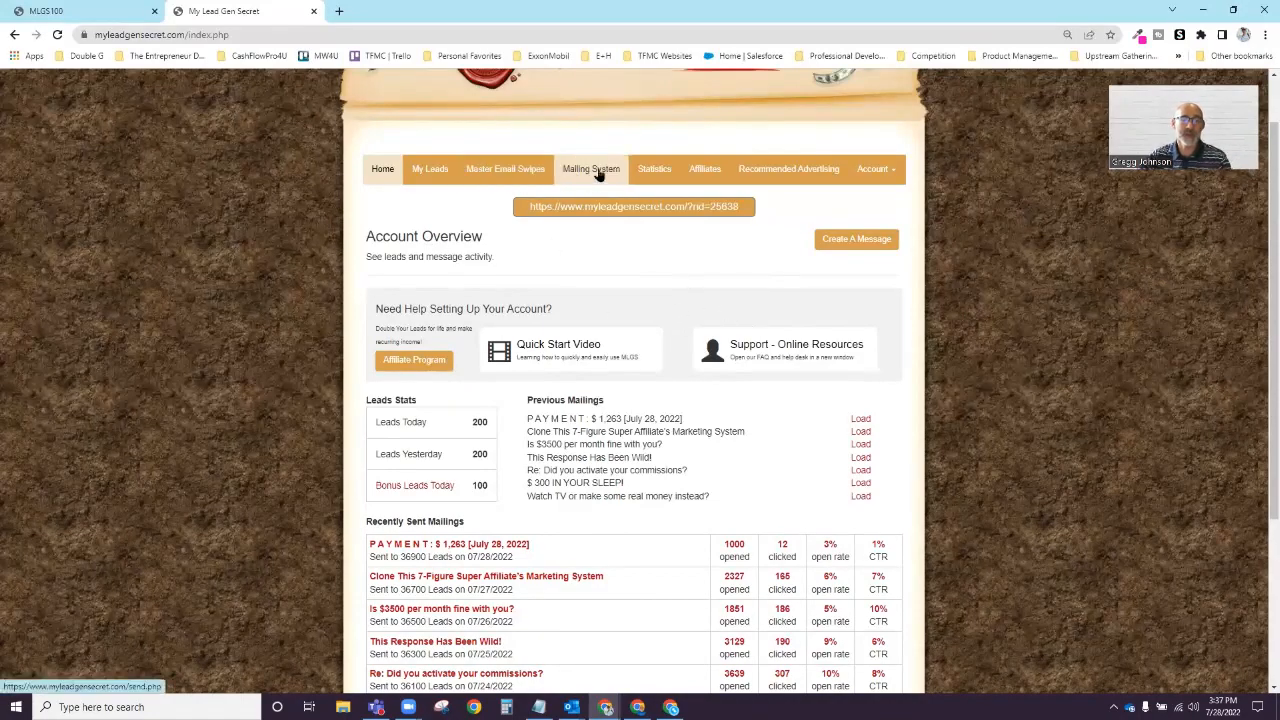
- Go to the Mailing System page with dated lead batches, sender choices and saved emails
click(592, 168)
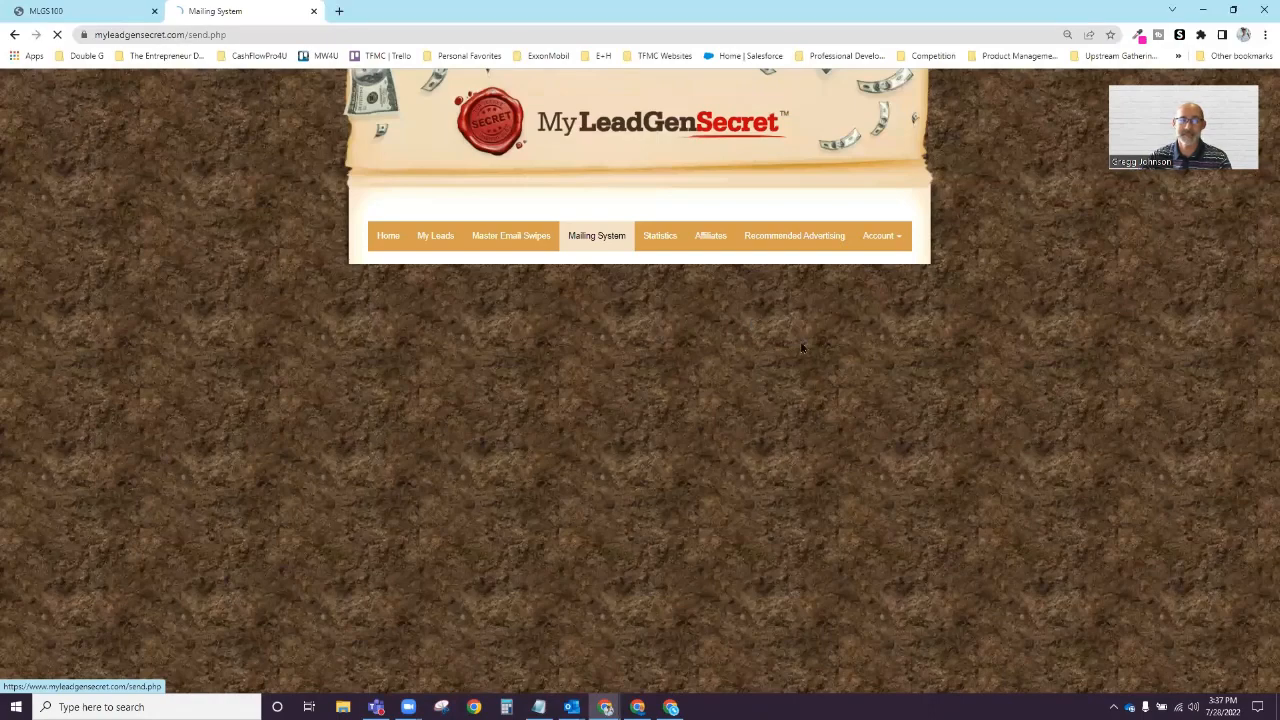
click(596, 236)
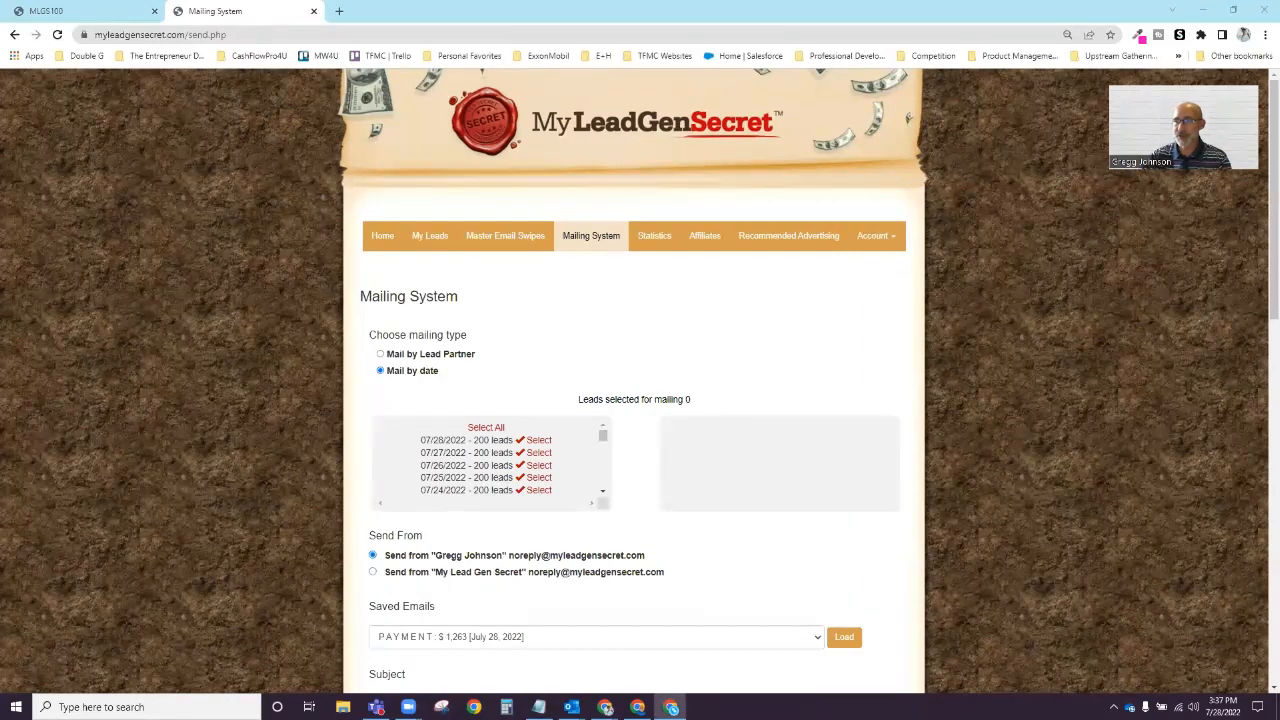
mouse_move(1072, 310)
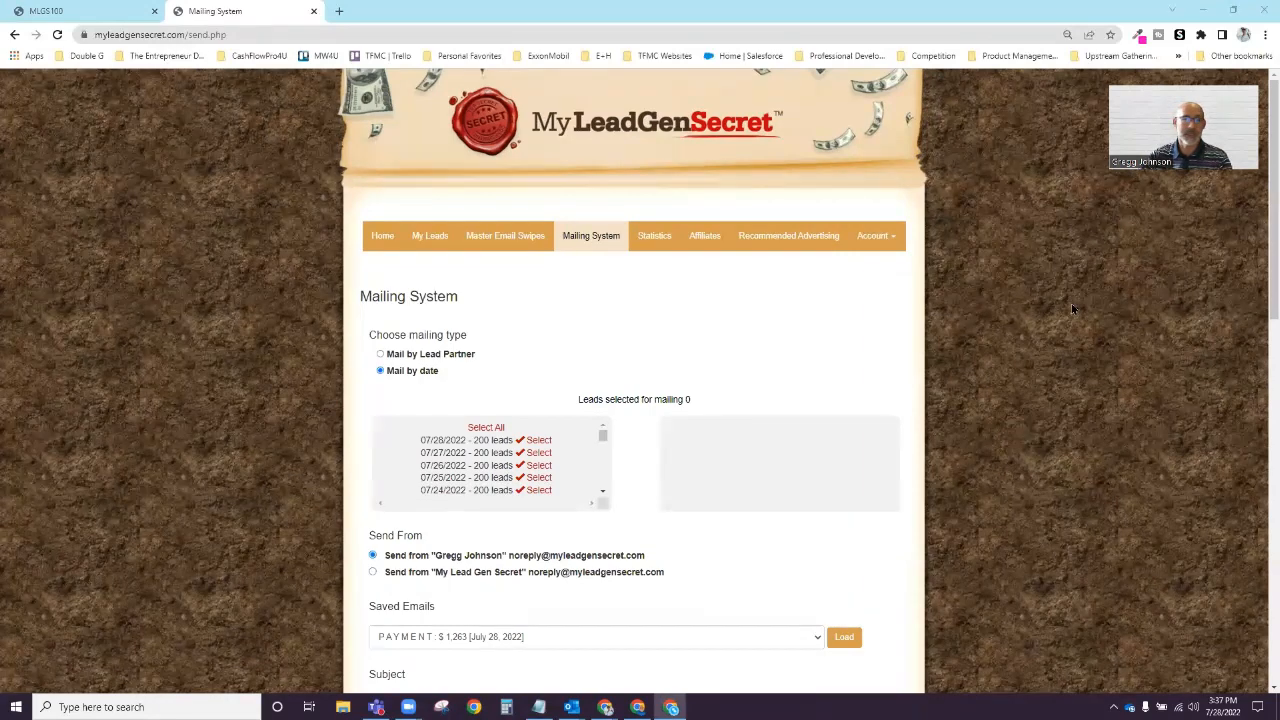
- Load the MMO Email Swipe Files Google Doc in a new tab via the pasted link
click(338, 12)
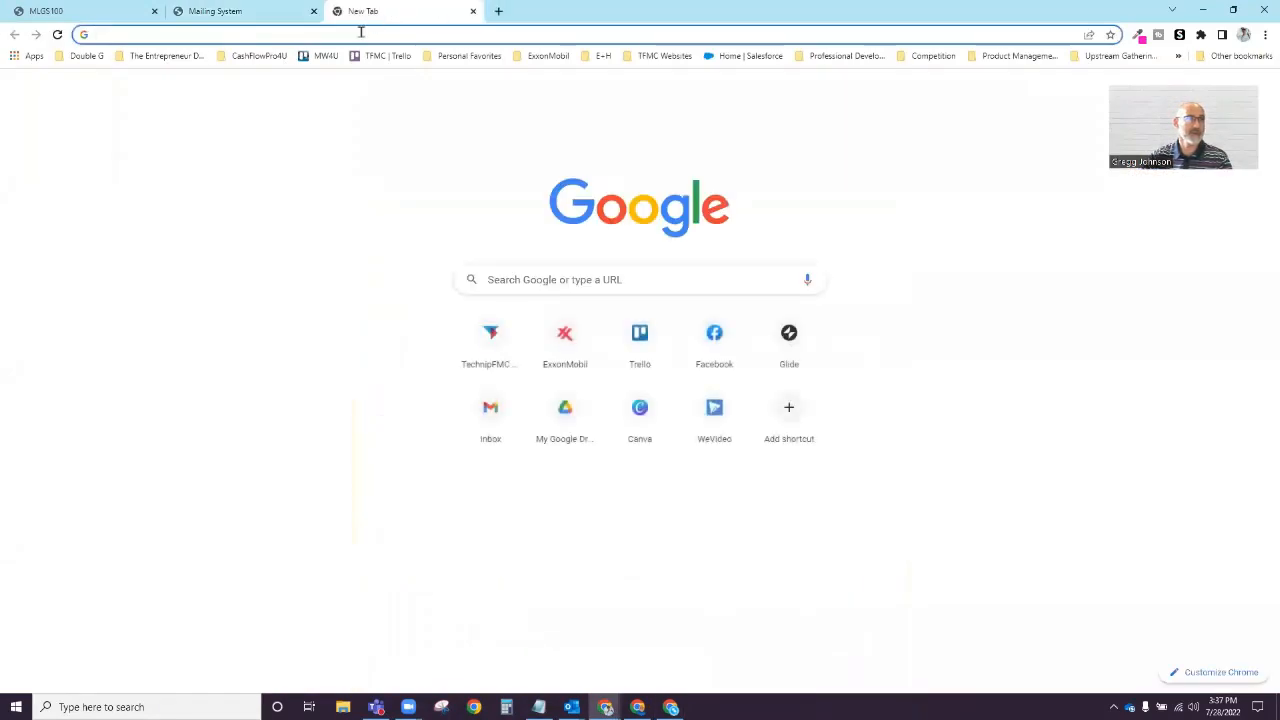
text(https://www.myleadgensecret.com/sizzle/?rid=25638)
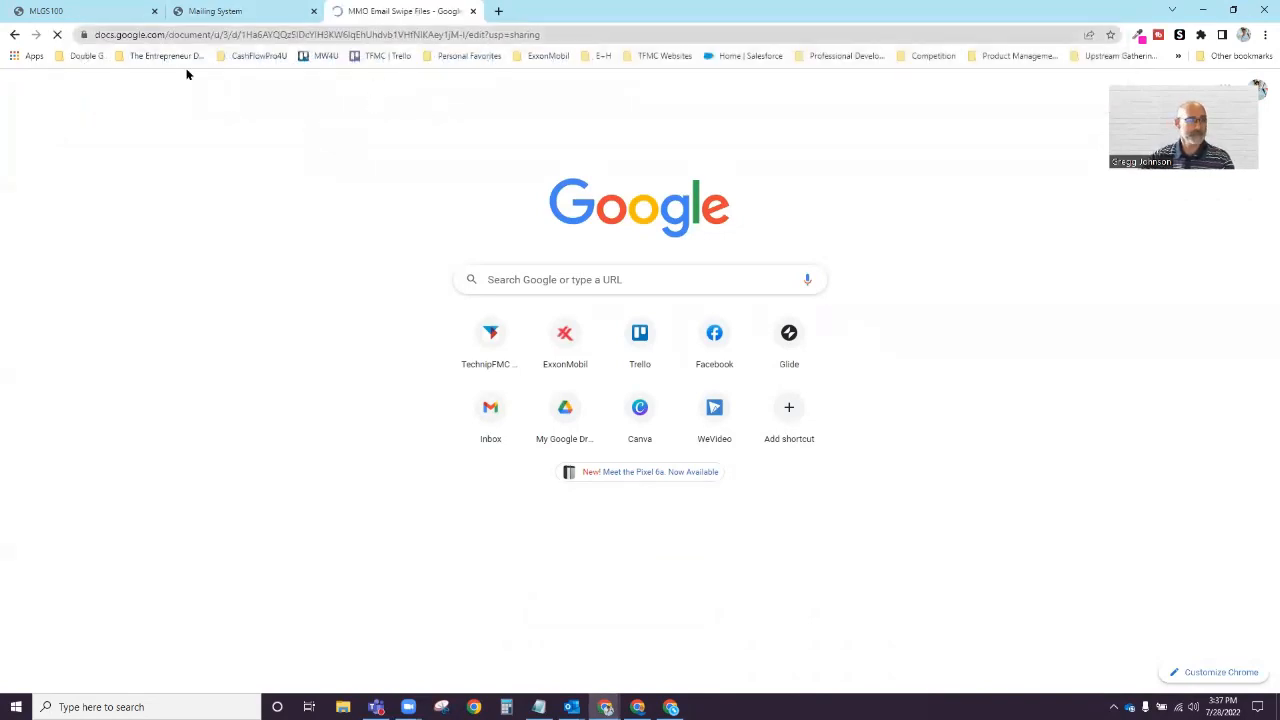
click(400, 12)
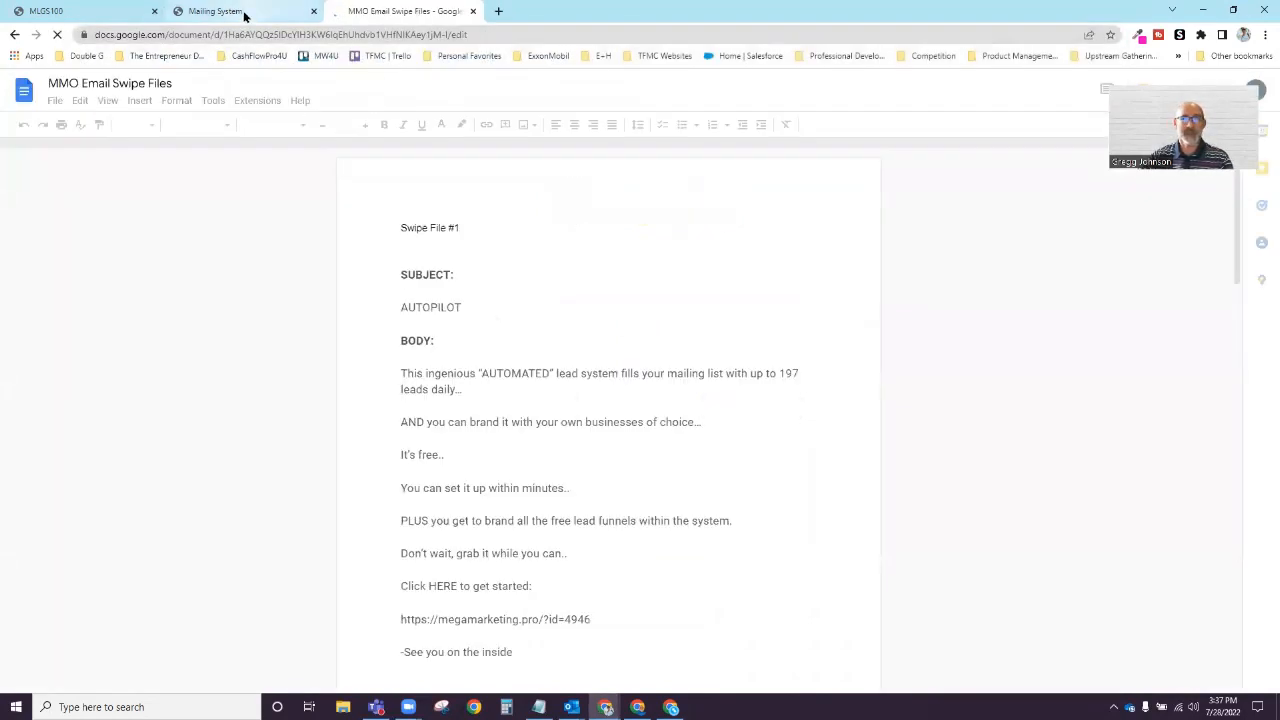
mouse_move(240, 12)
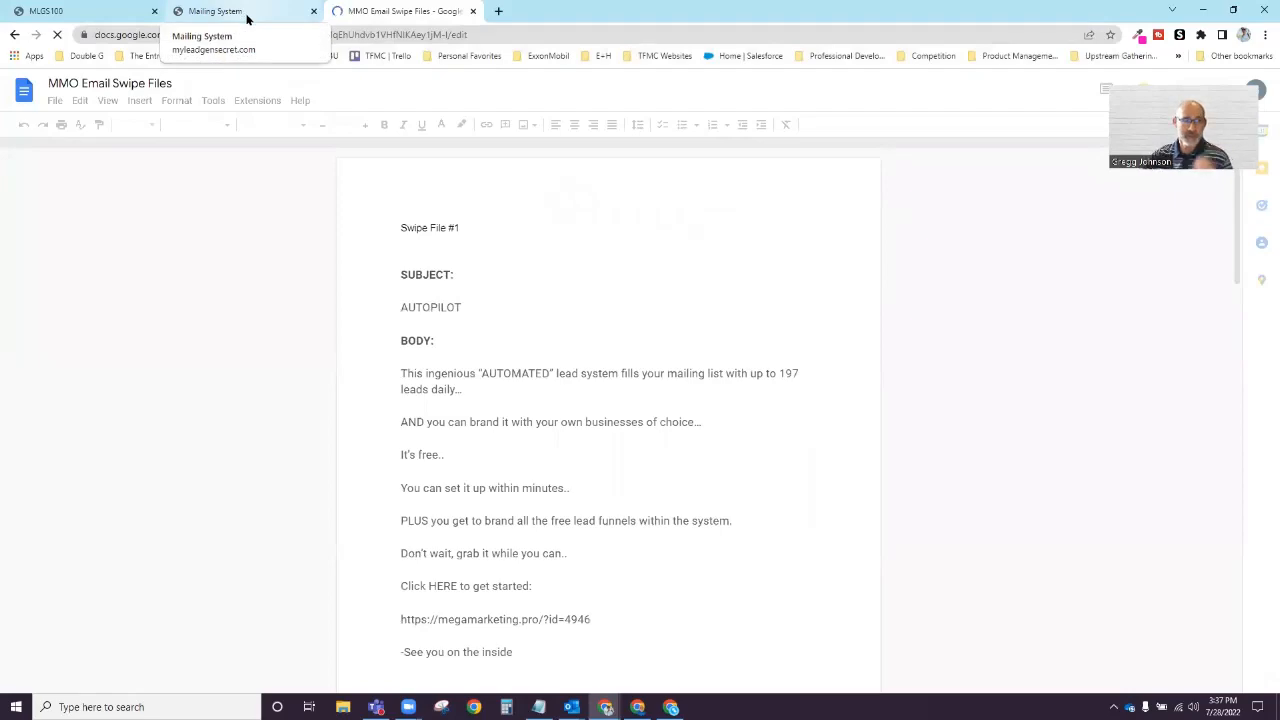
- Flip between the swipe file document and the Mailing System page, ending on Mailing System
click(212, 12)
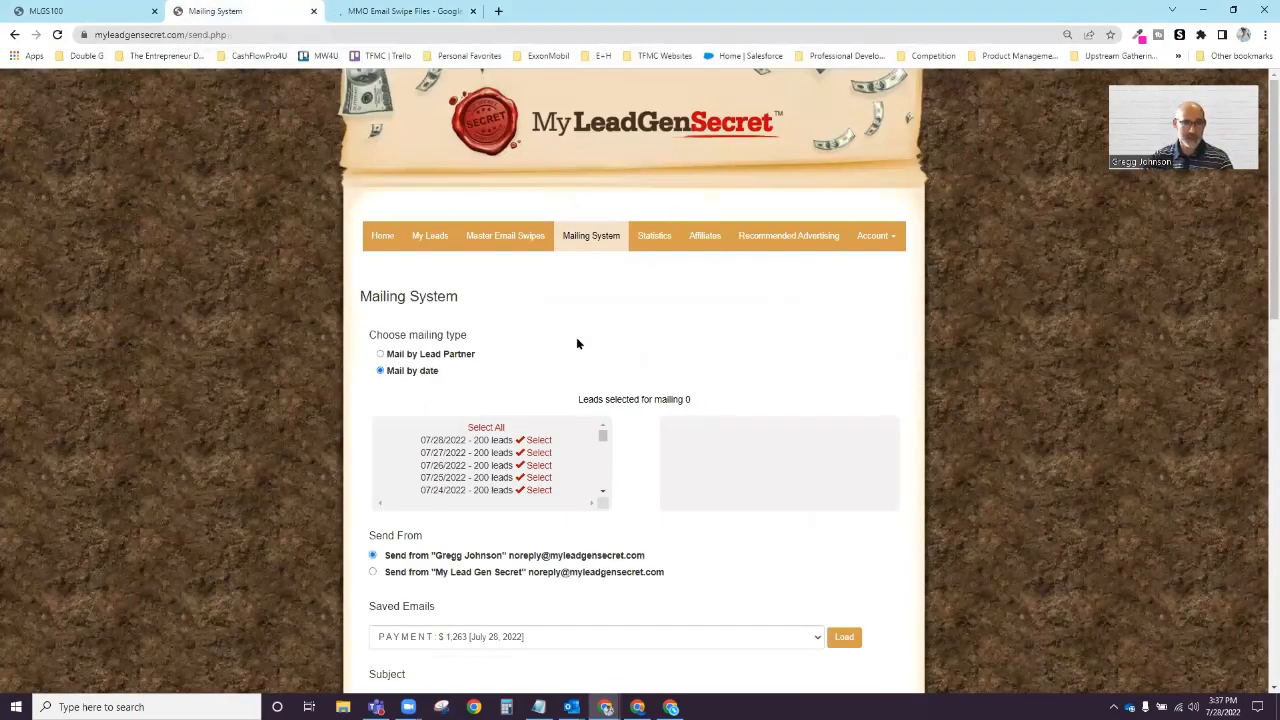
click(400, 12)
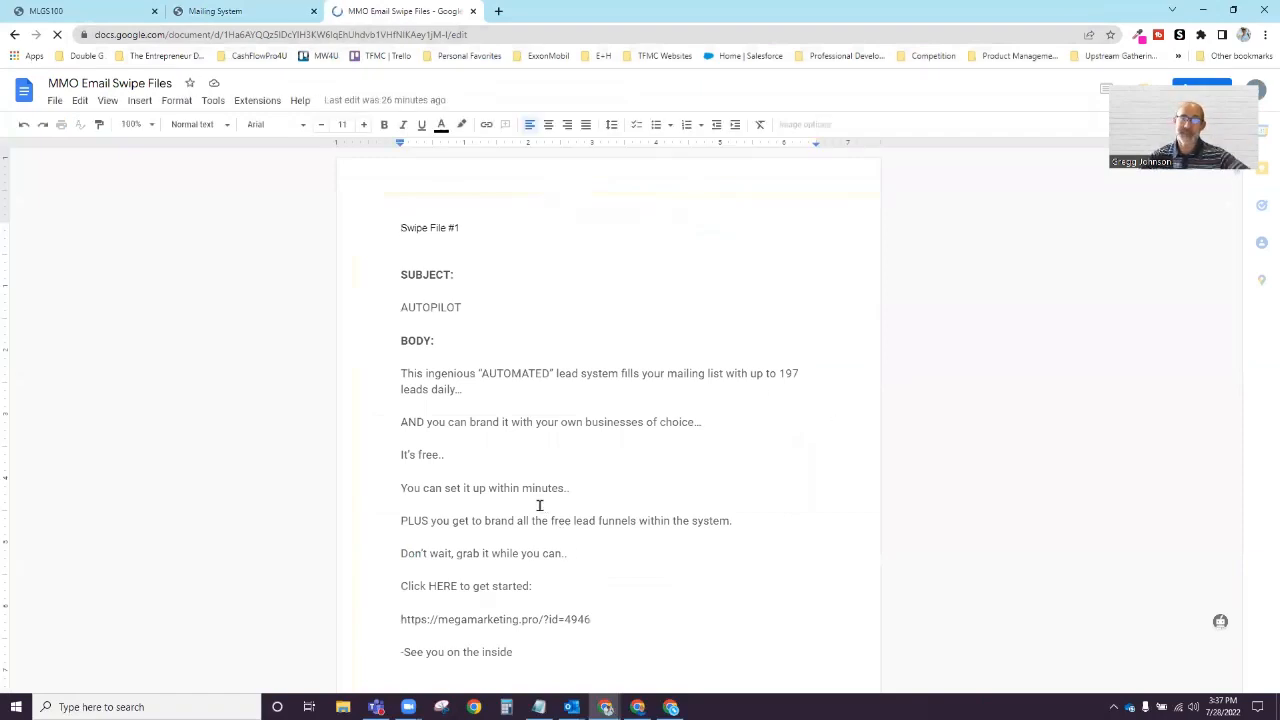
click(216, 12)
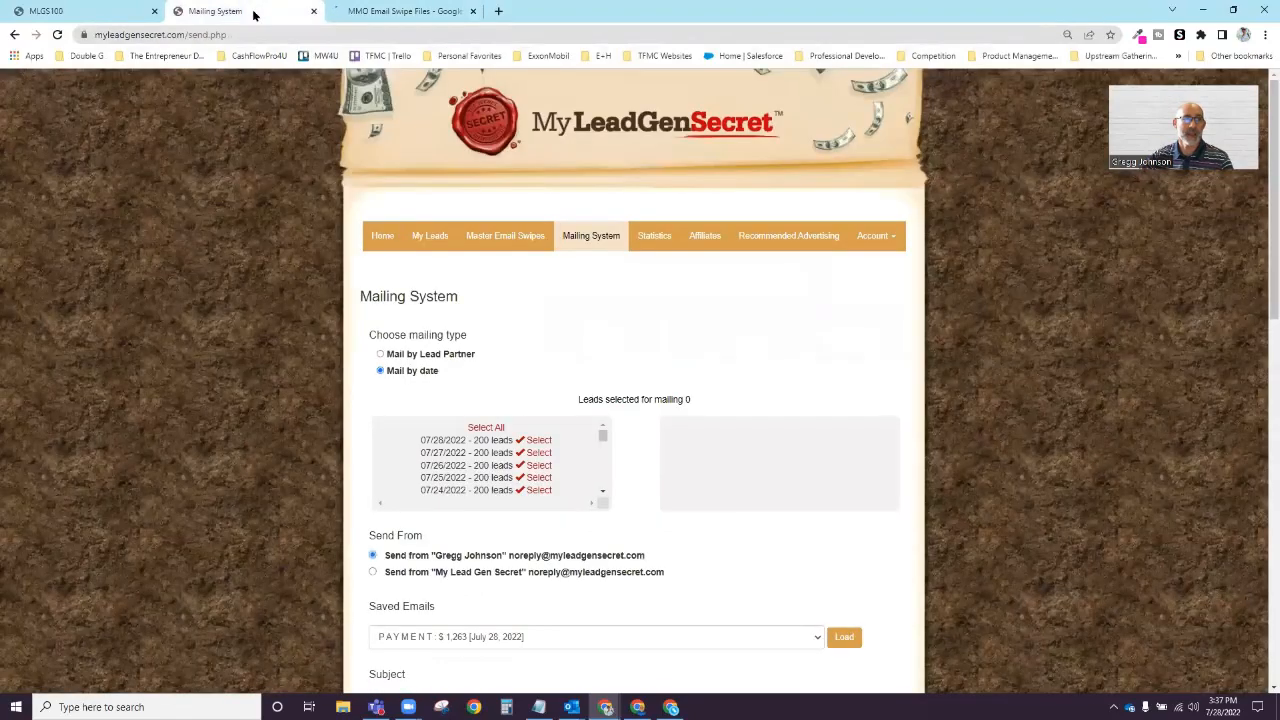
mouse_move(812, 376)
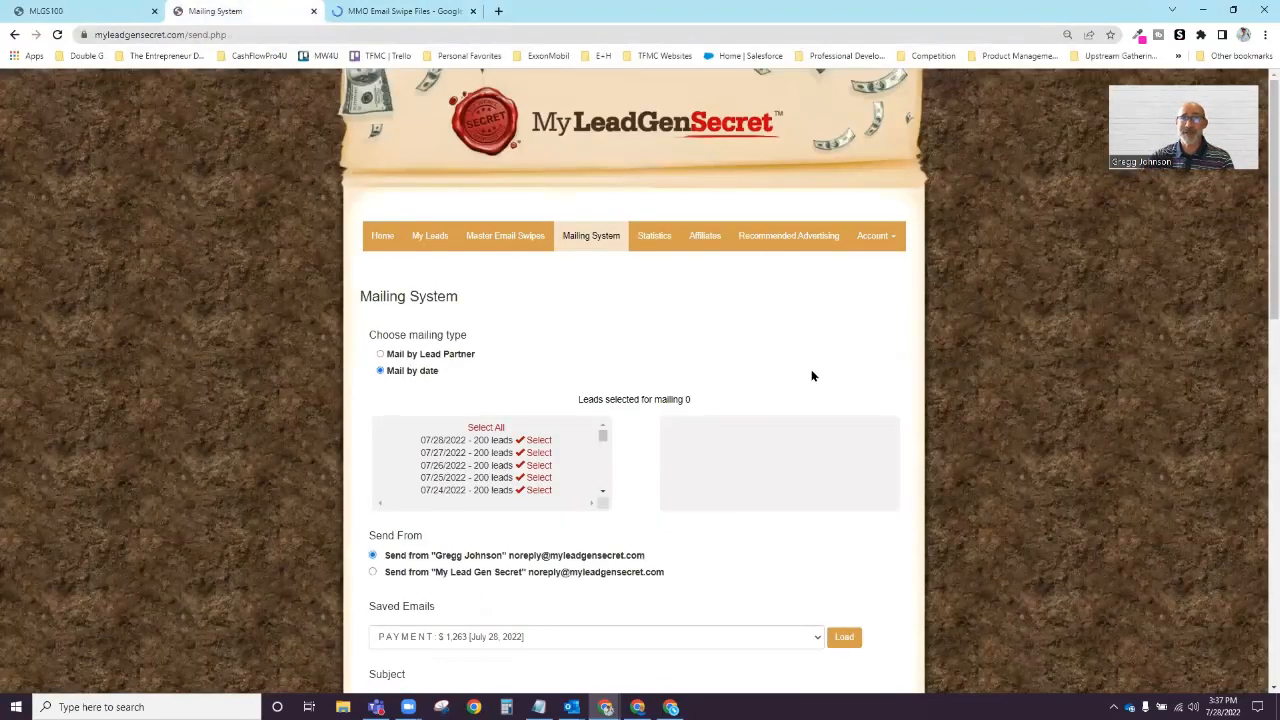
mouse_move(516, 436)
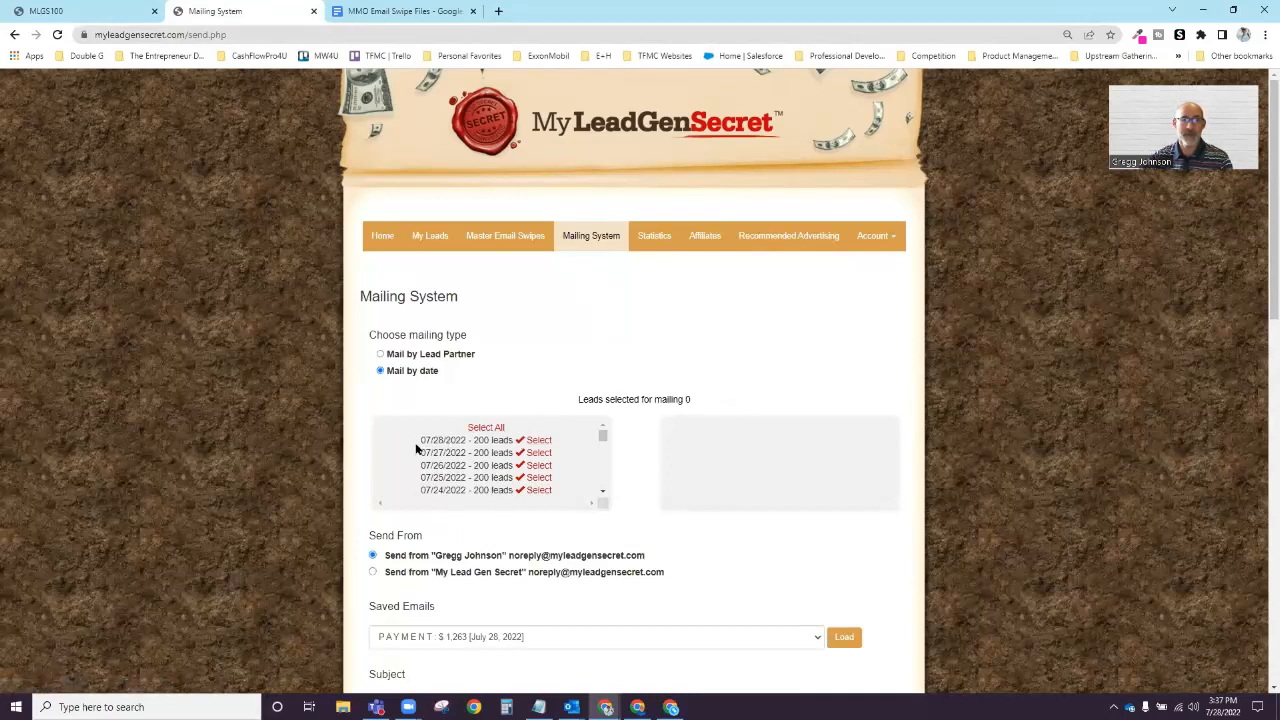
mouse_move(490, 284)
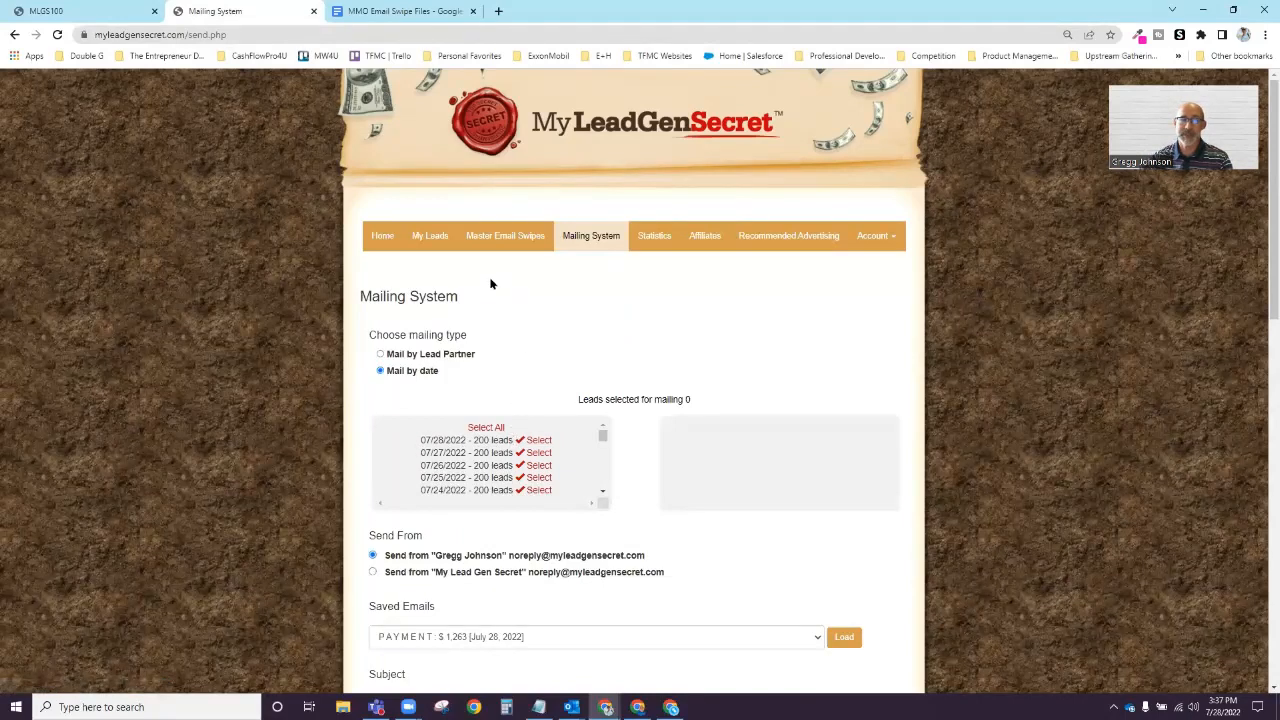
- Show the My Leads page listing dated batches of 200 leads and look through it
click(428, 236)
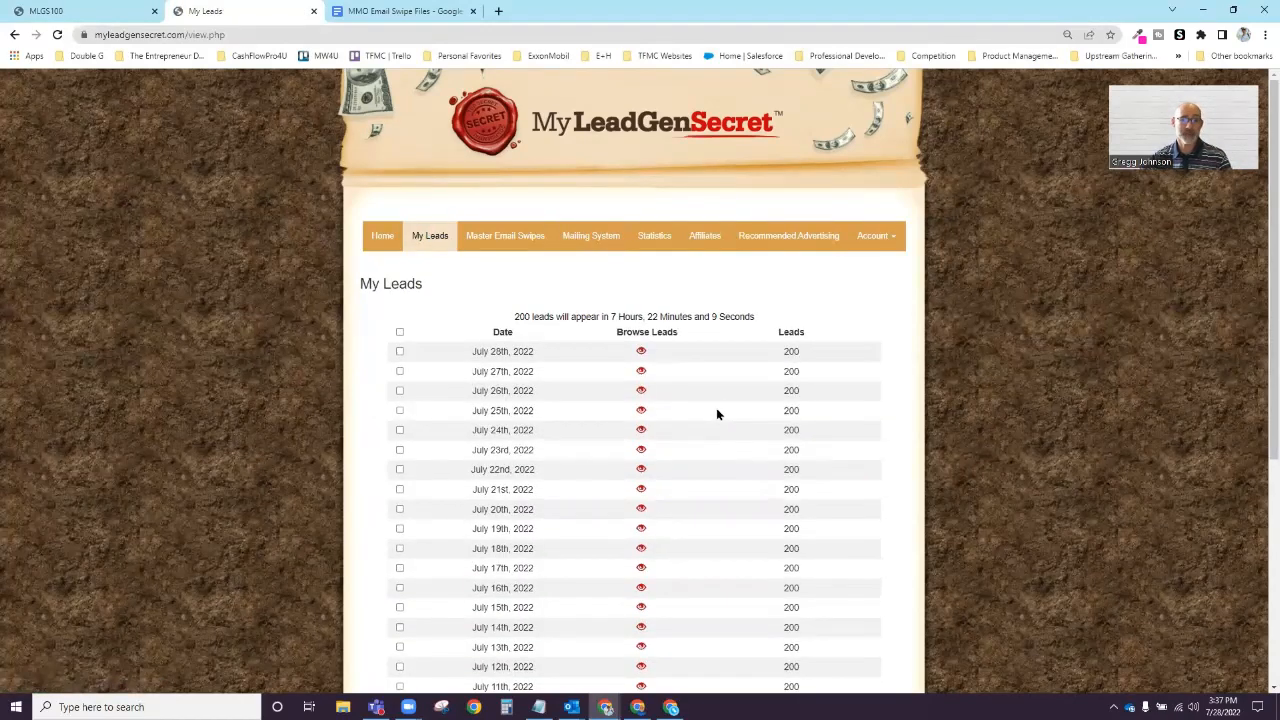
scroll(down, 3)
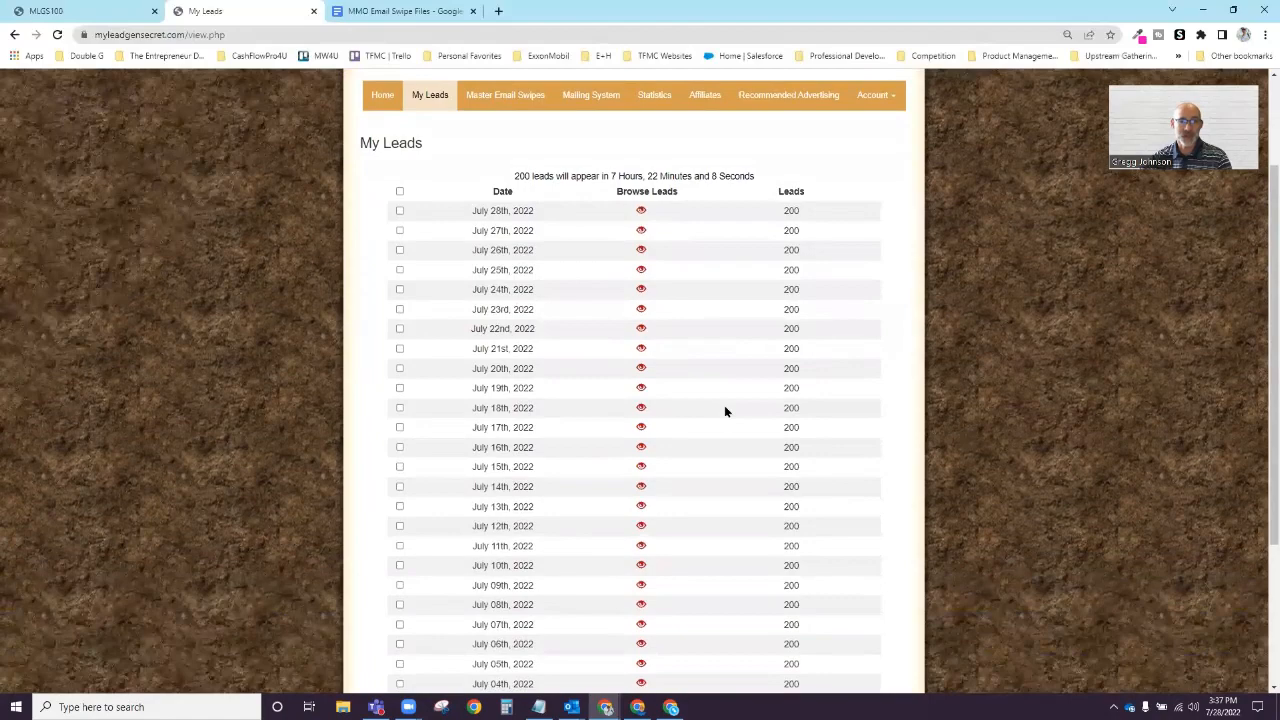
scroll(up, 3)
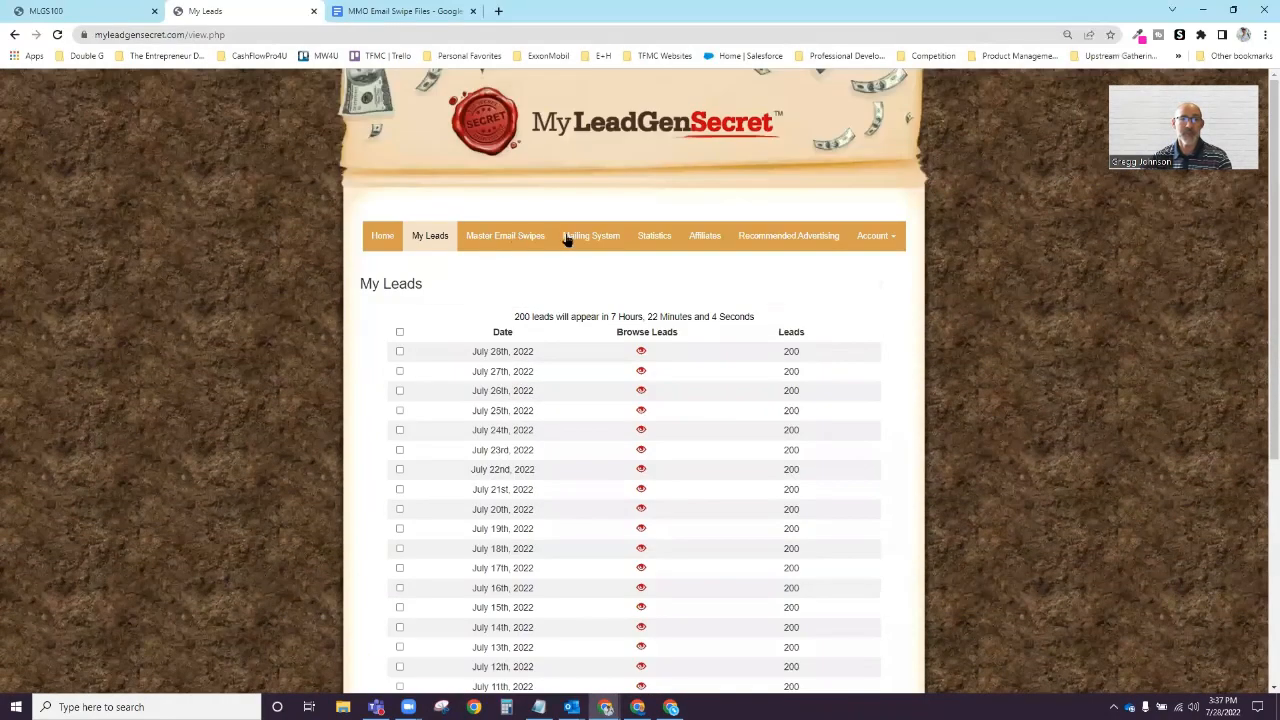
- Back on the Mailing System form, Select All lead batches, 36,900 leads in total
click(592, 236)
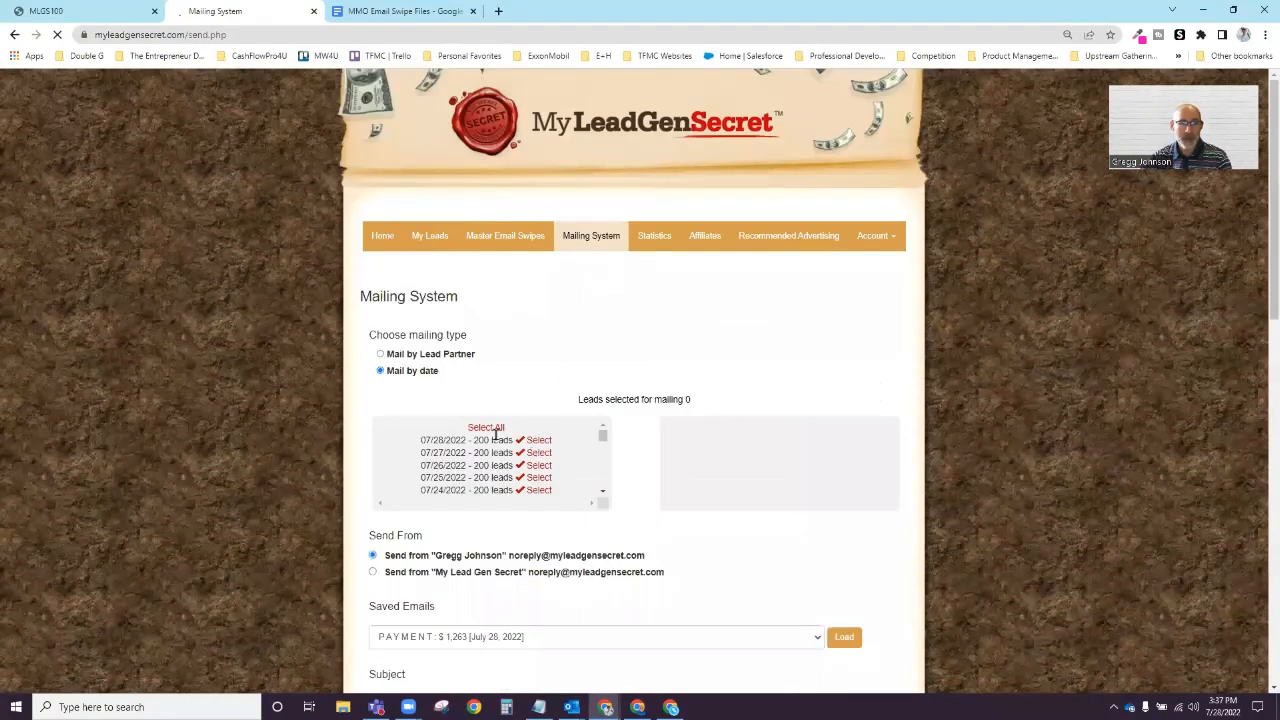
click(486, 428)
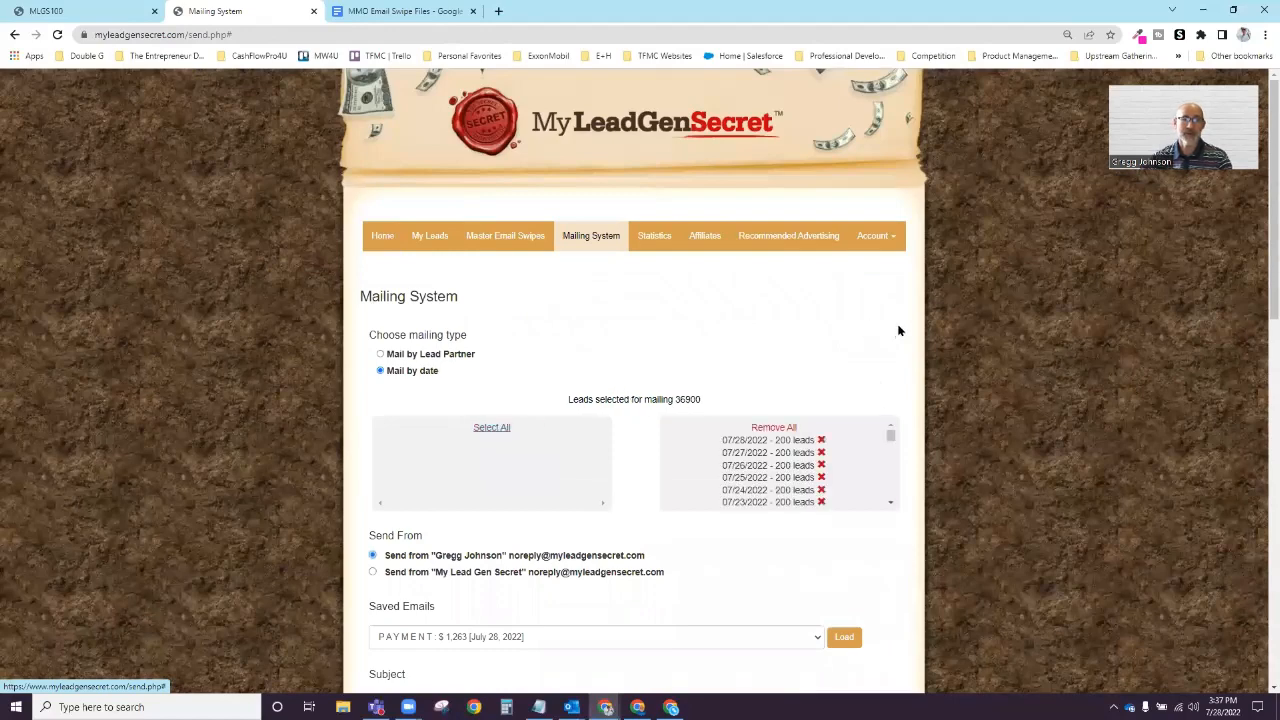
scroll(down, 3)
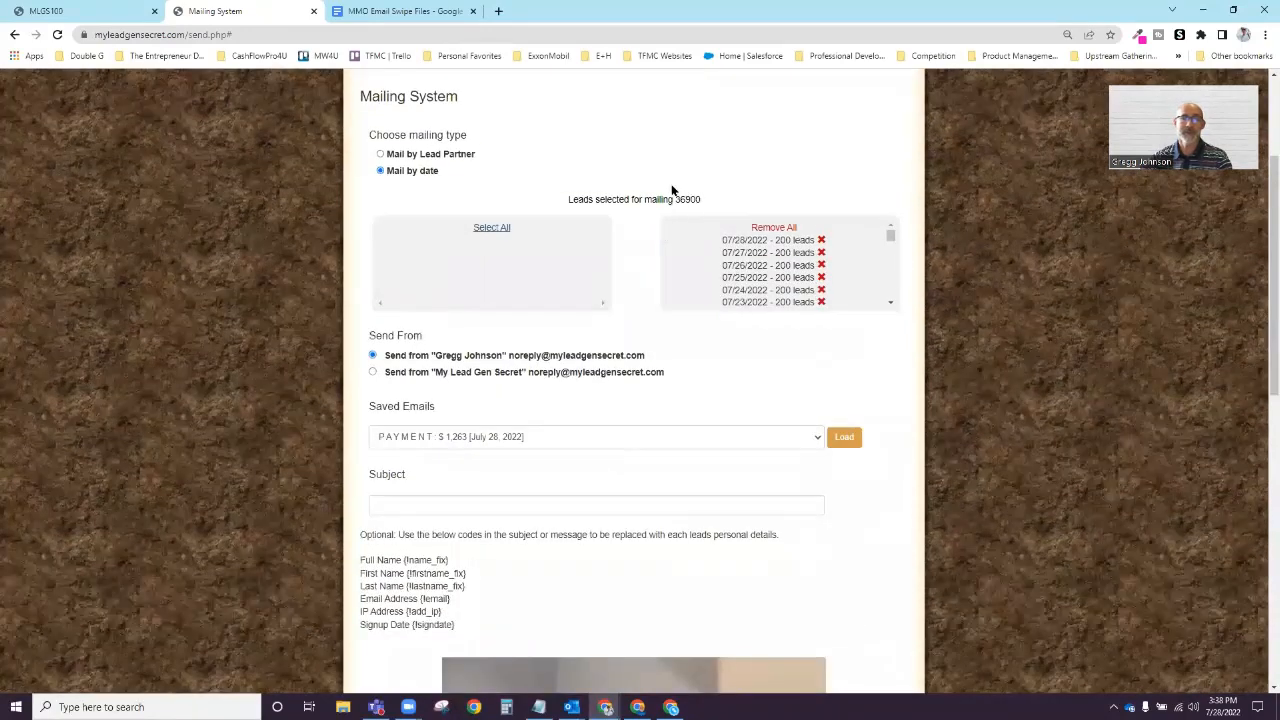
mouse_move(888, 414)
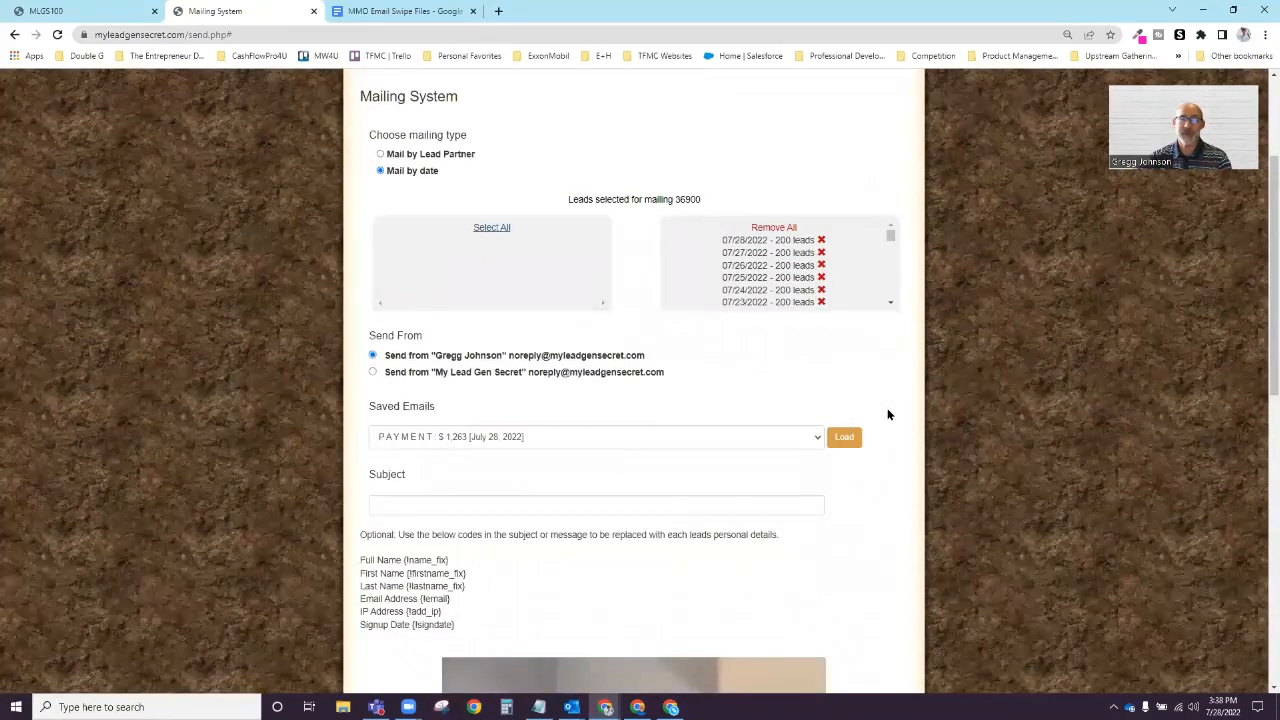
mouse_move(874, 504)
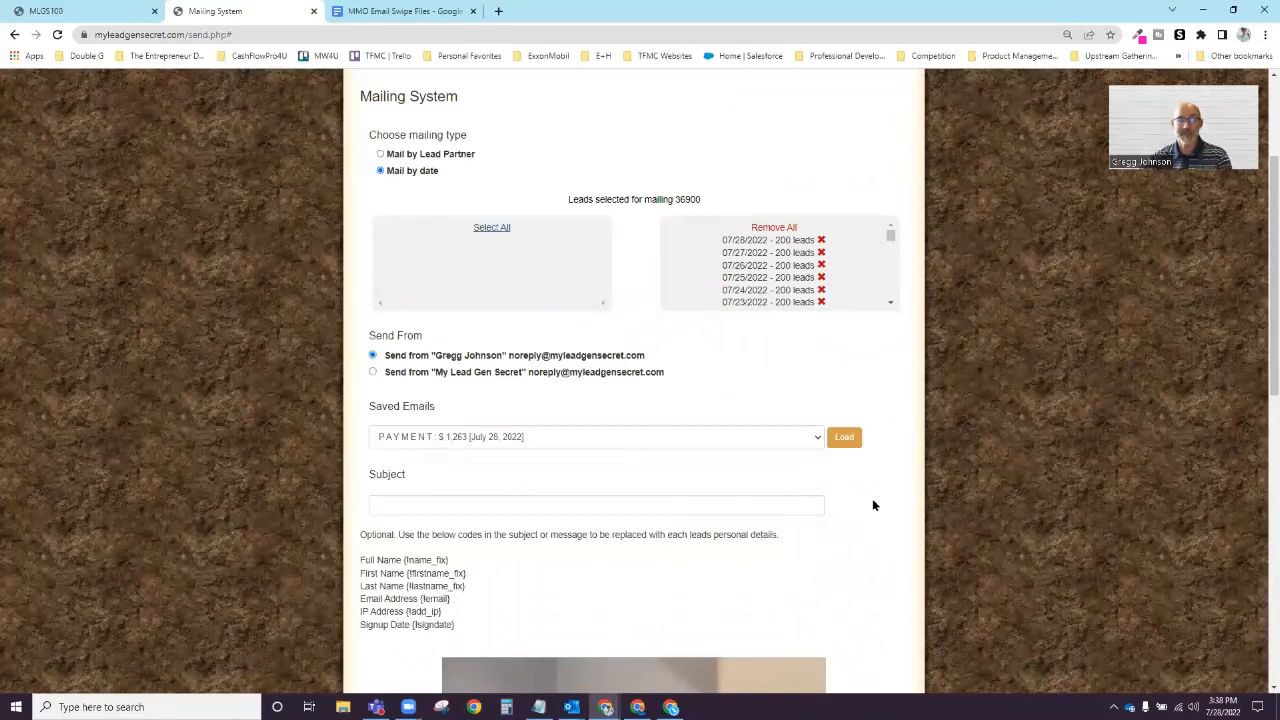
- Copy AUTOPILOT from Swipe File #1 and enter it as the mailing's Subject
scroll(down, 3)
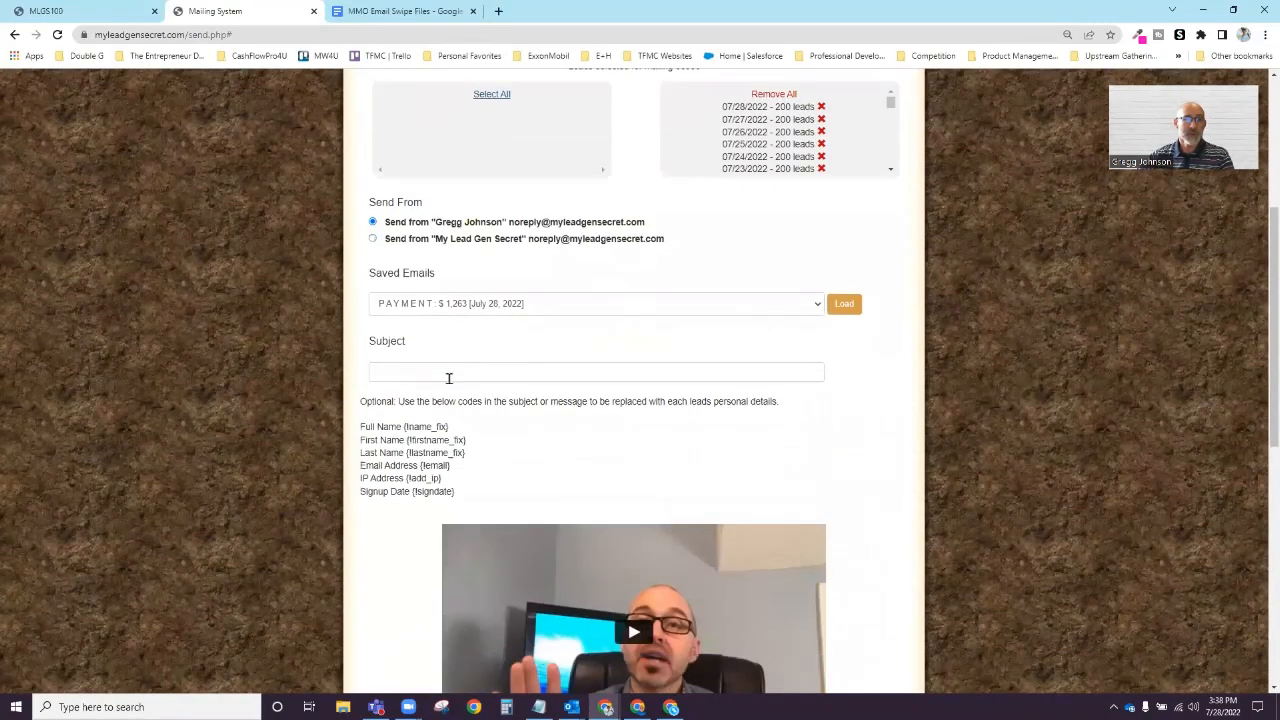
click(596, 370)
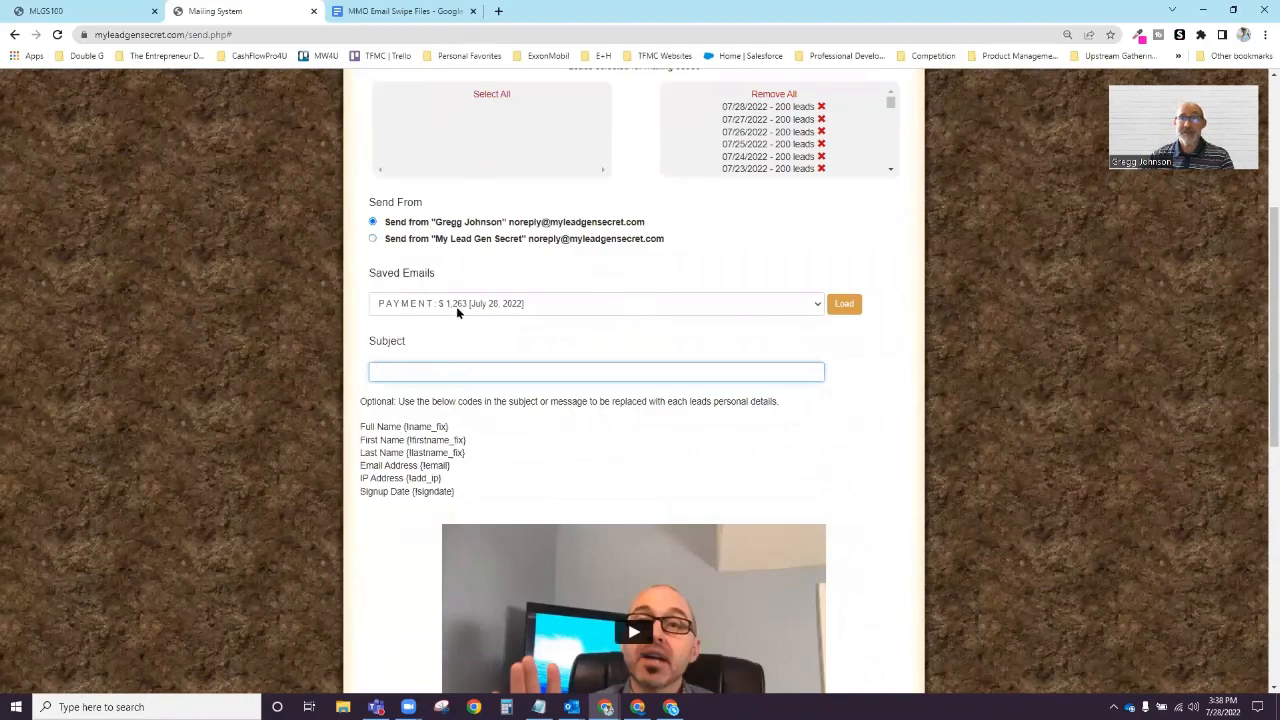
click(400, 12)
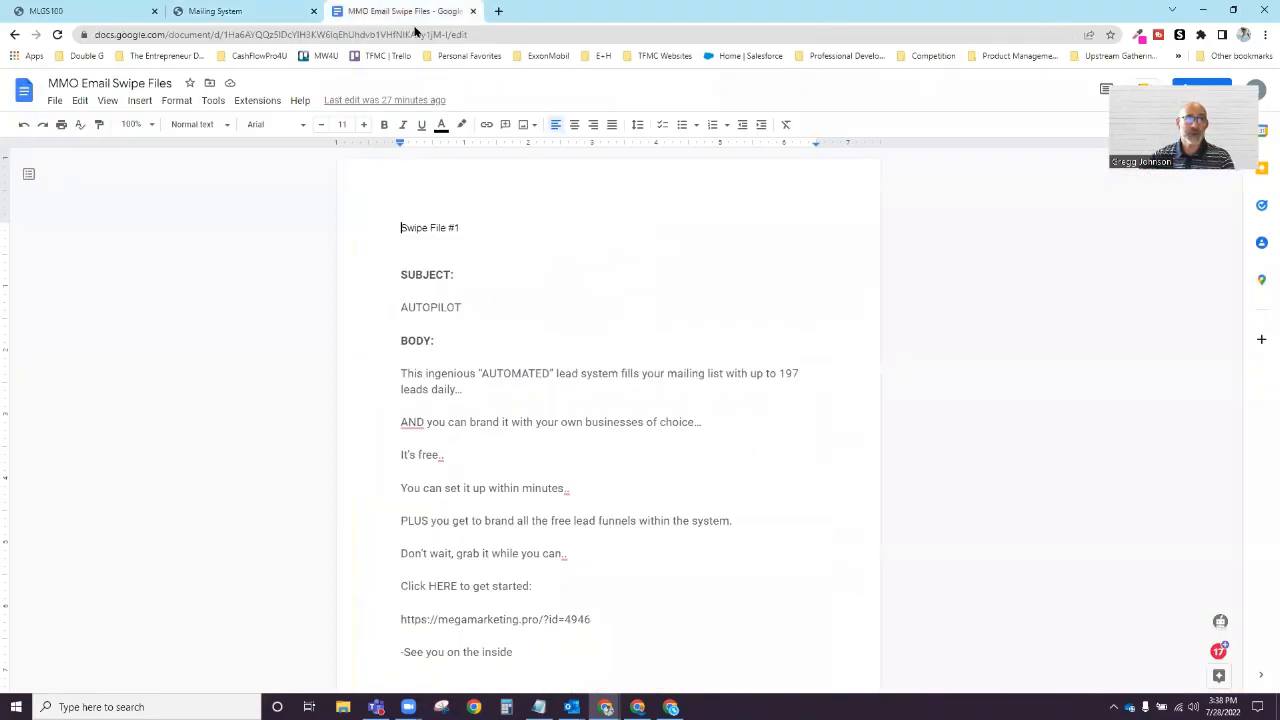
double_click(430, 308)
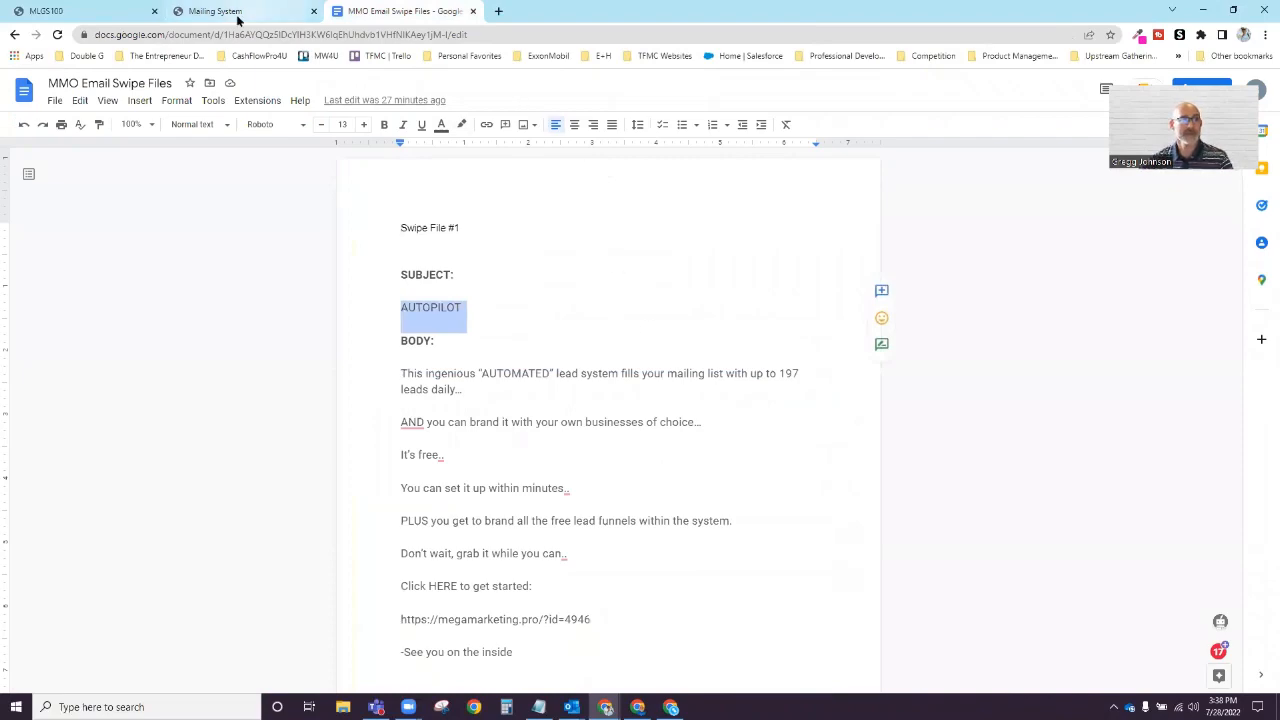
click(212, 12)
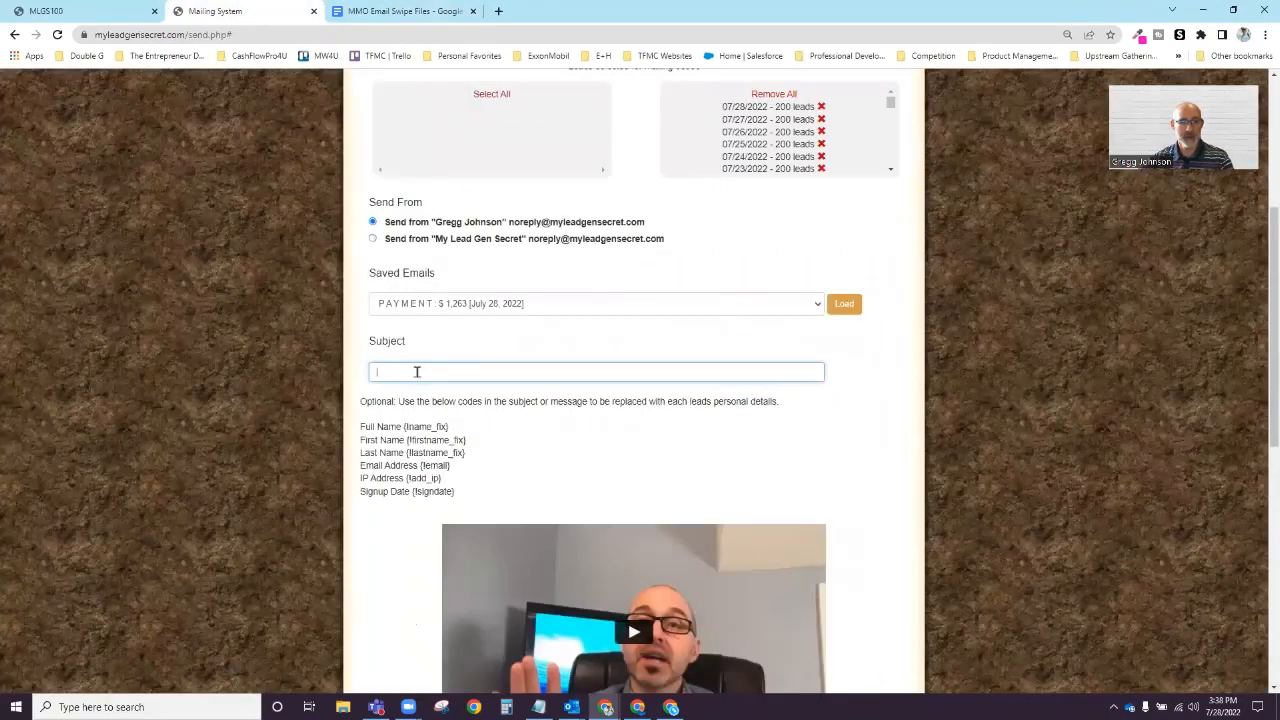
text(AUTOPILOT)
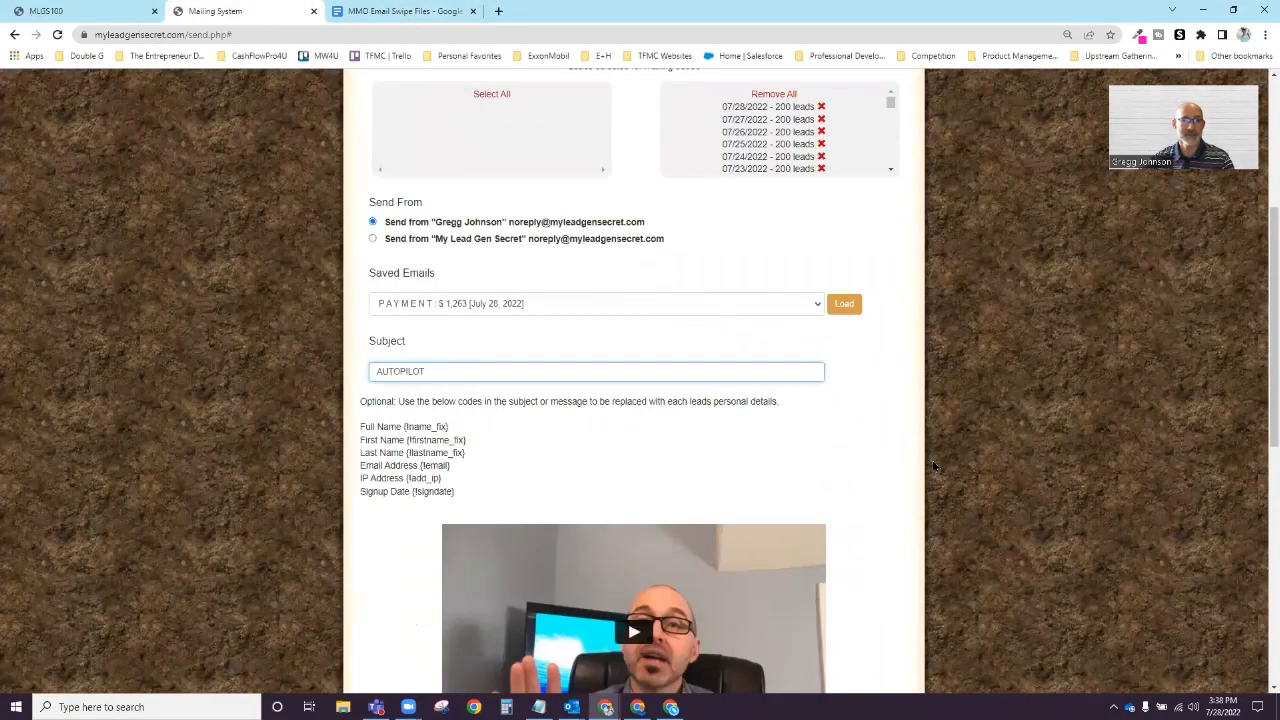
scroll(down, 3)
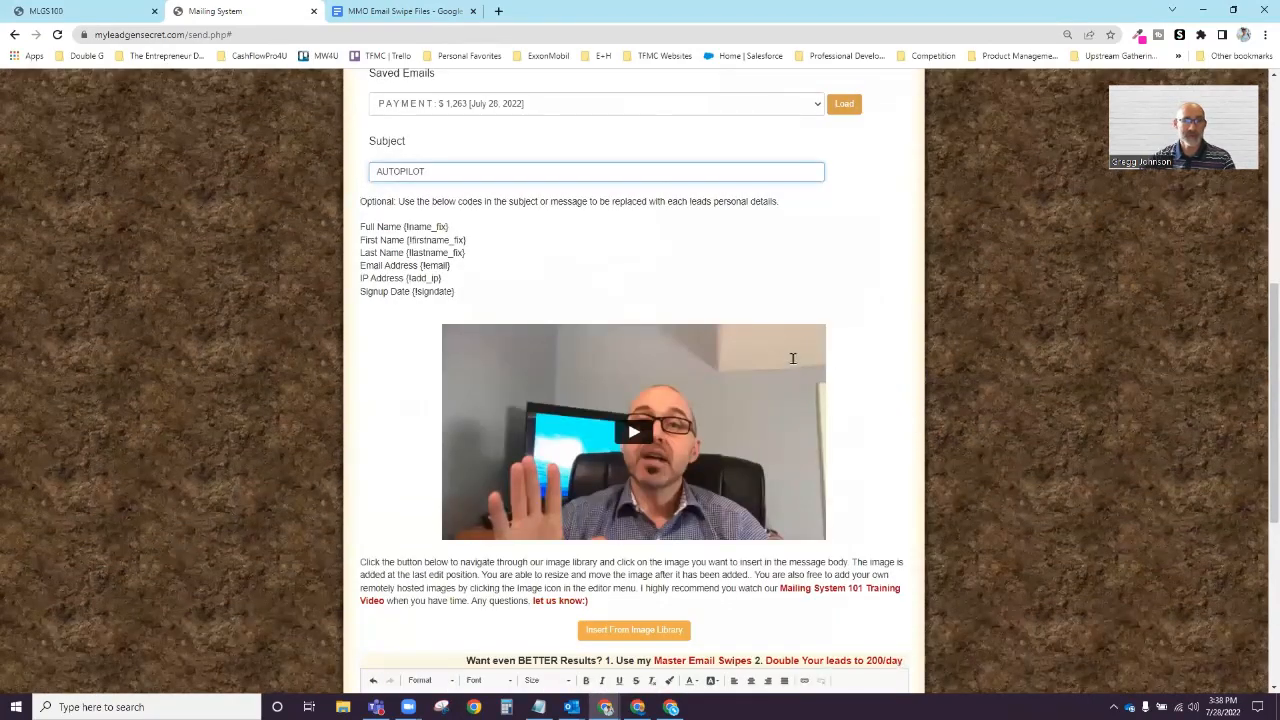
- Replace all placeholder text in the message body with the swipe email copied from Google Docs
scroll(down, 3)
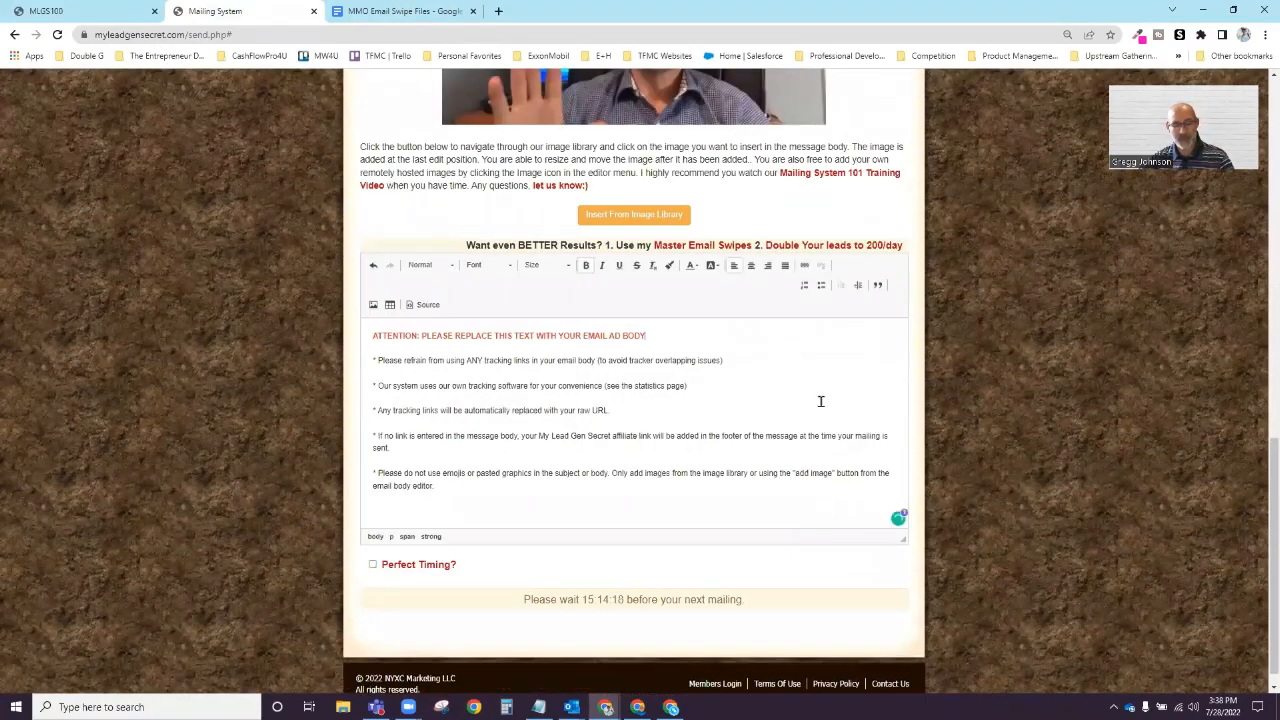
key(ctrl+a)
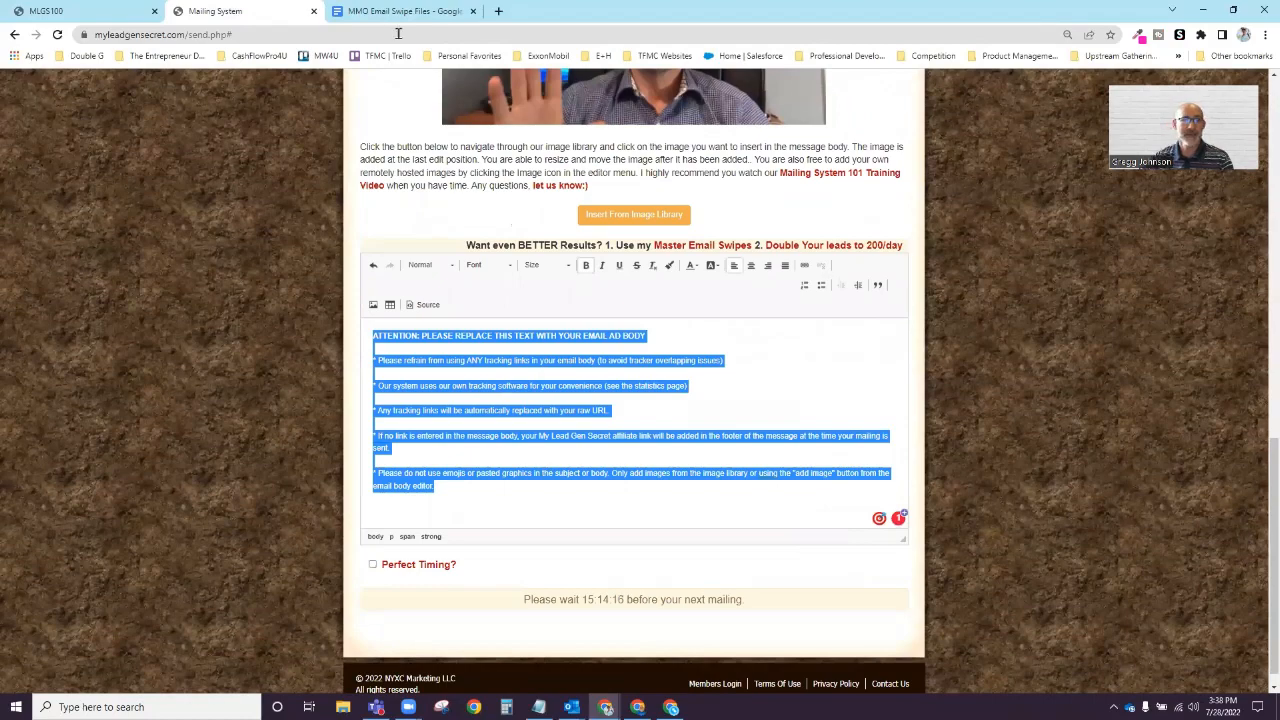
click(400, 12)
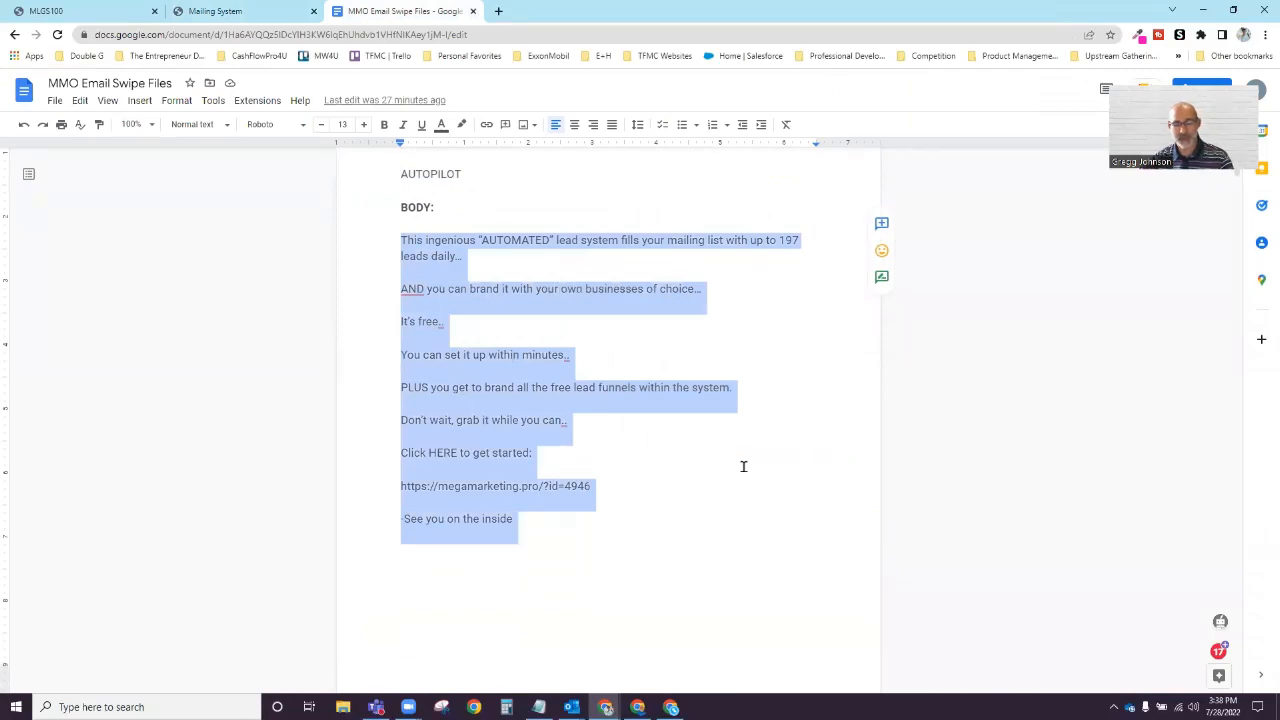
click(216, 12)
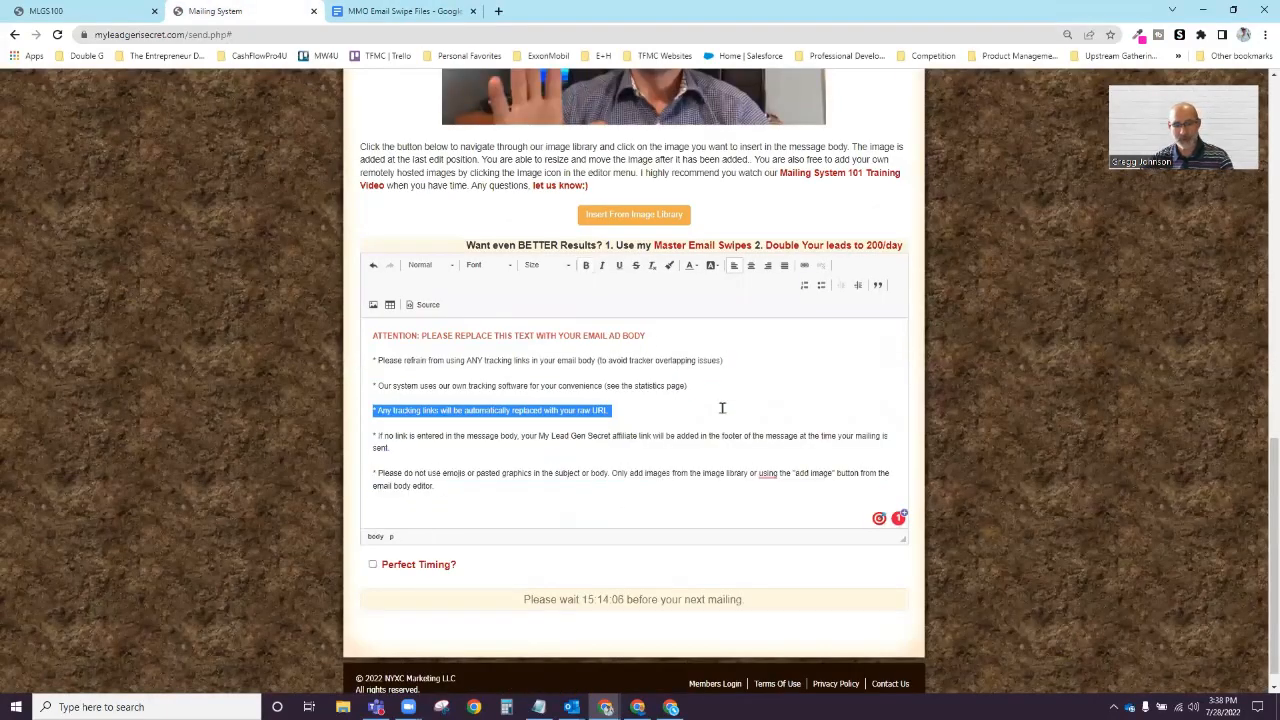
key(ctrl+a)
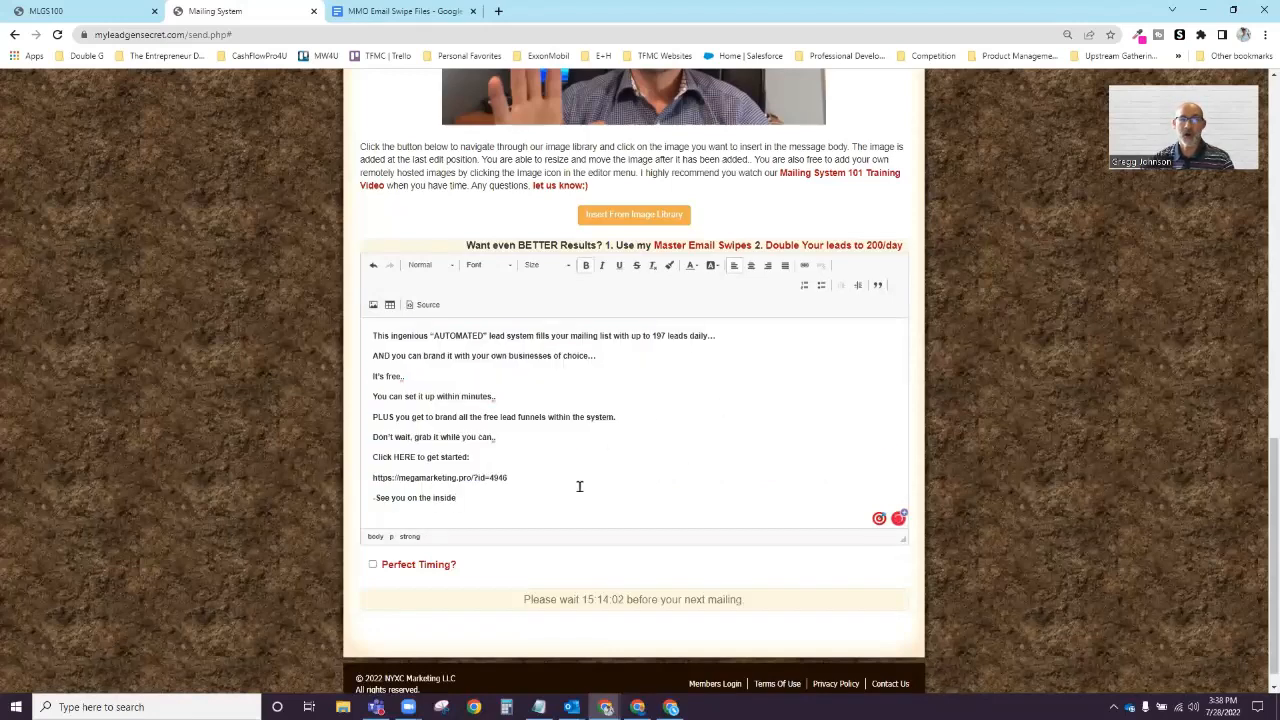
key(ctrl+a)
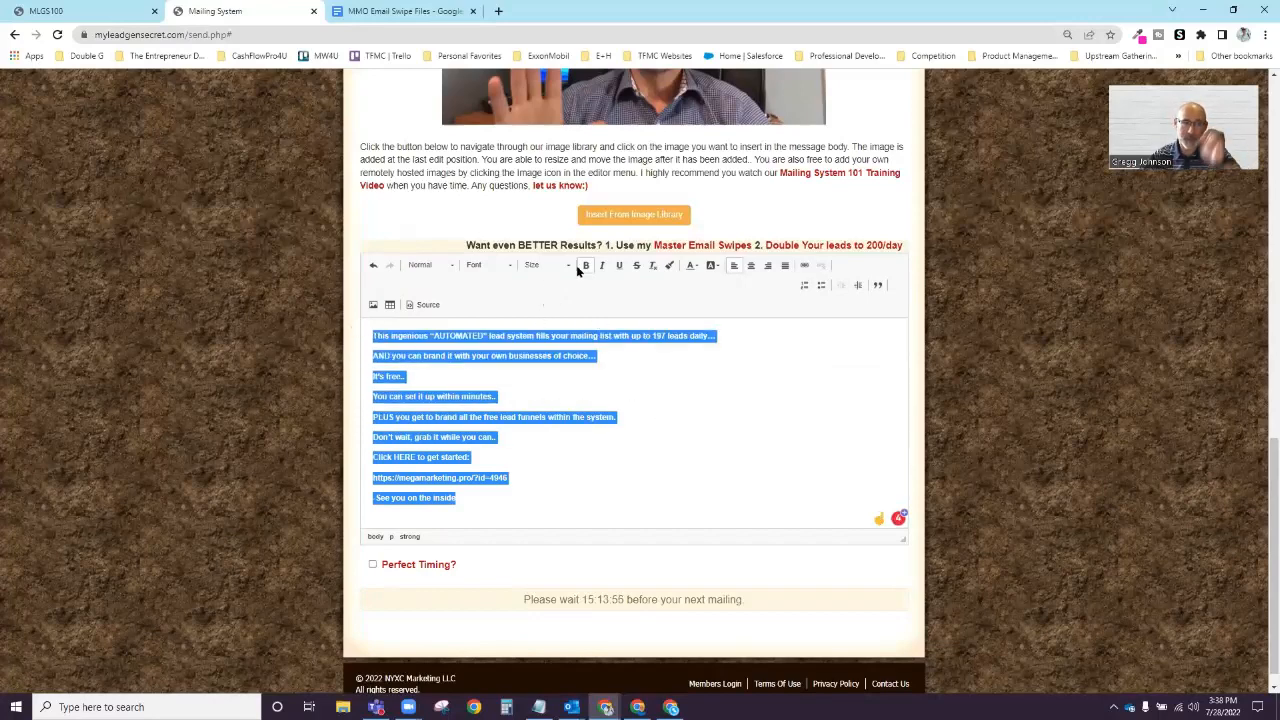
- Put the insertion point at the start of the pasted message
click(540, 264)
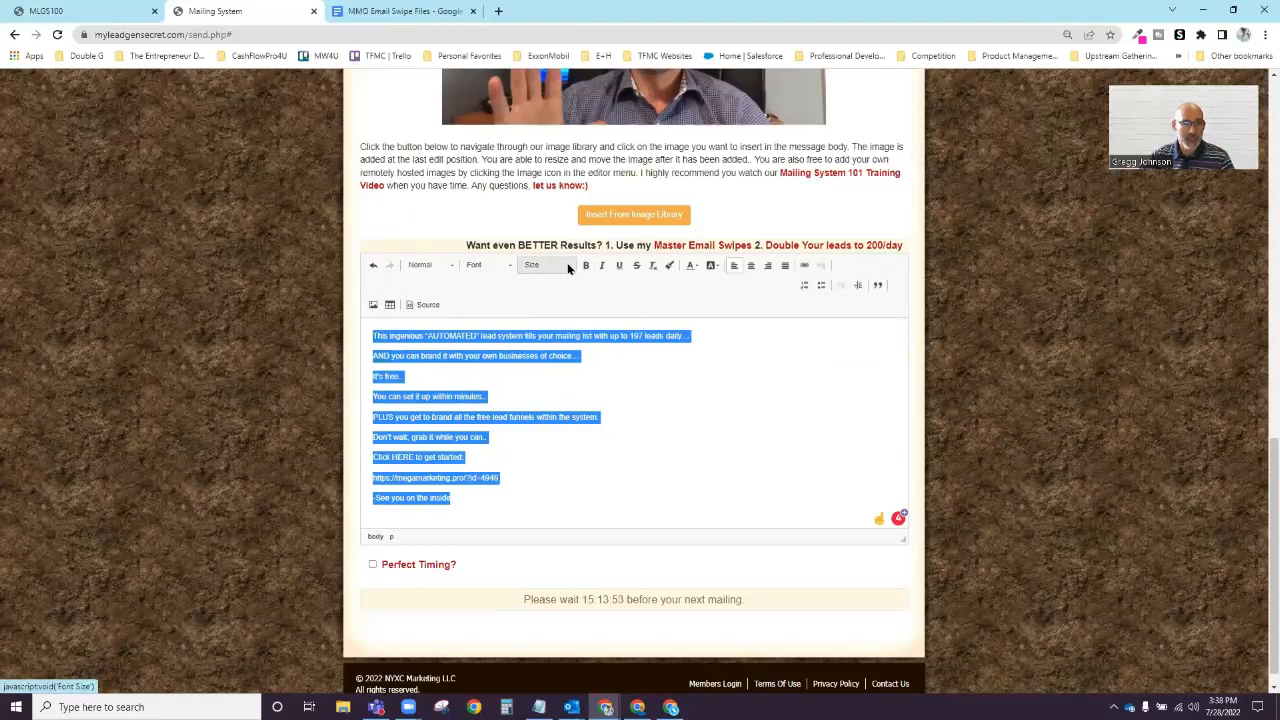
click(492, 364)
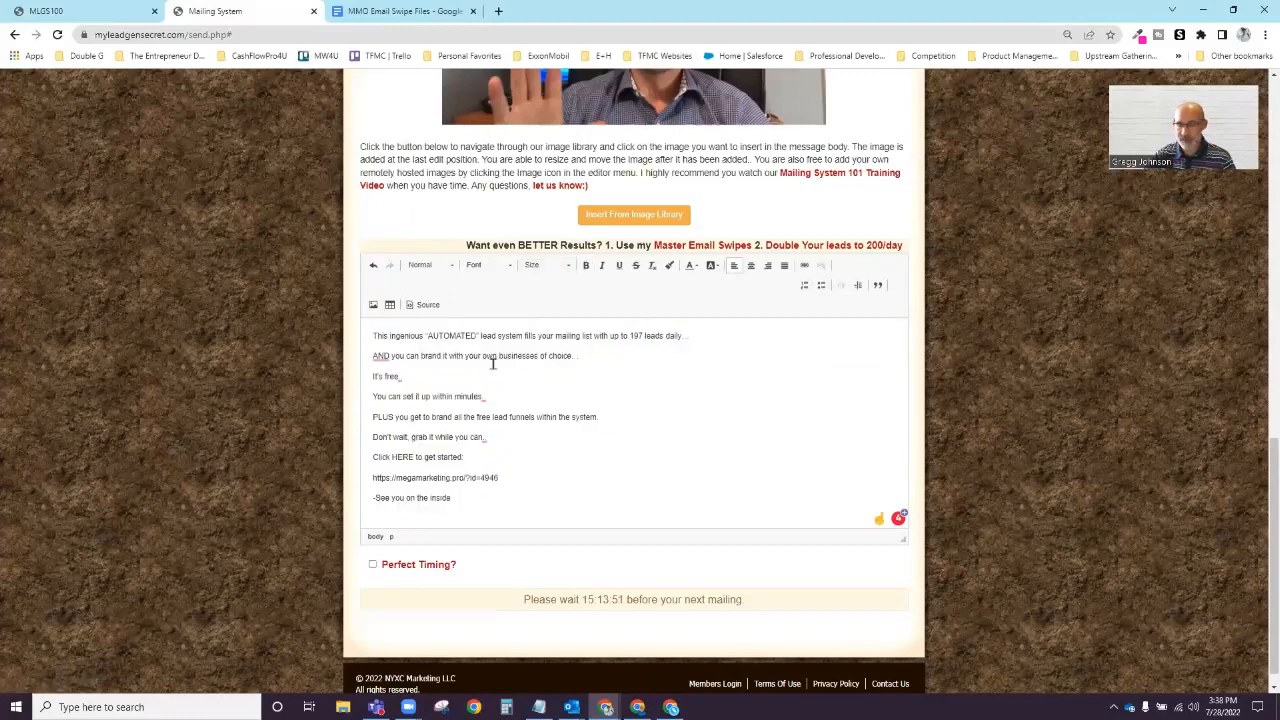
- Begin the email with 'Hi {firstname_fix},' using the first-name merge code from the list above
text(Hi)
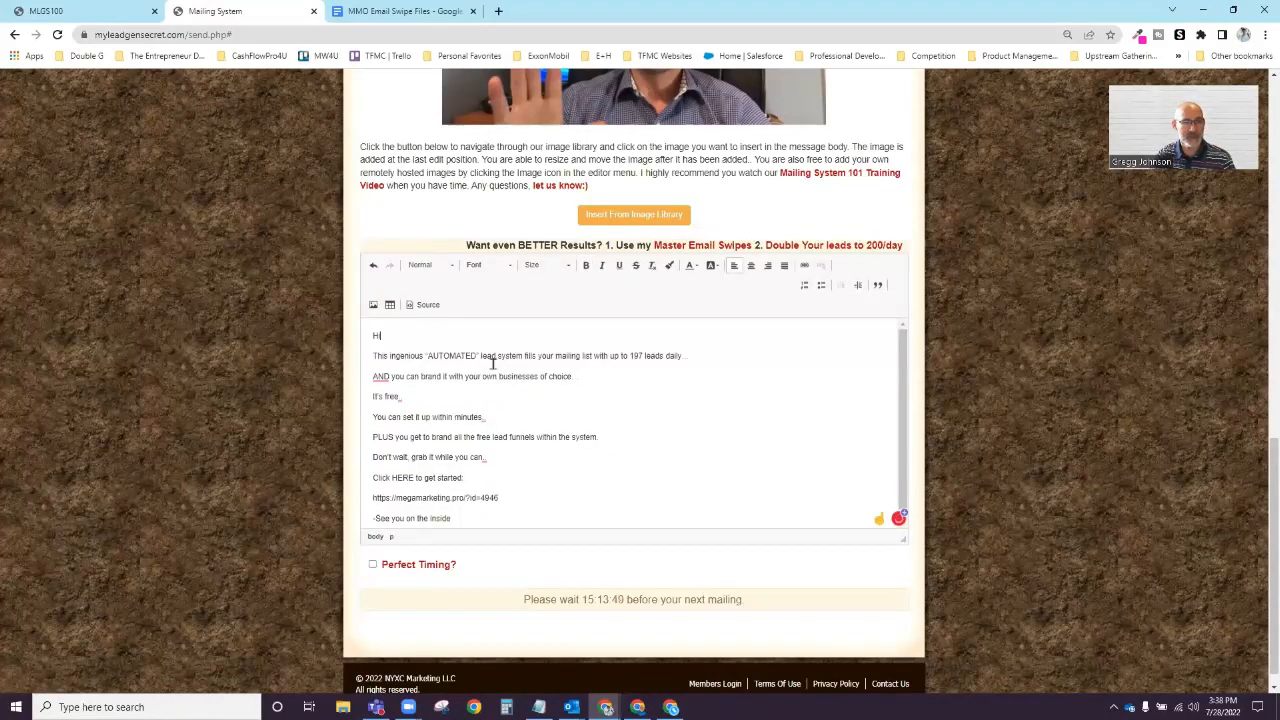
scroll(up, 3)
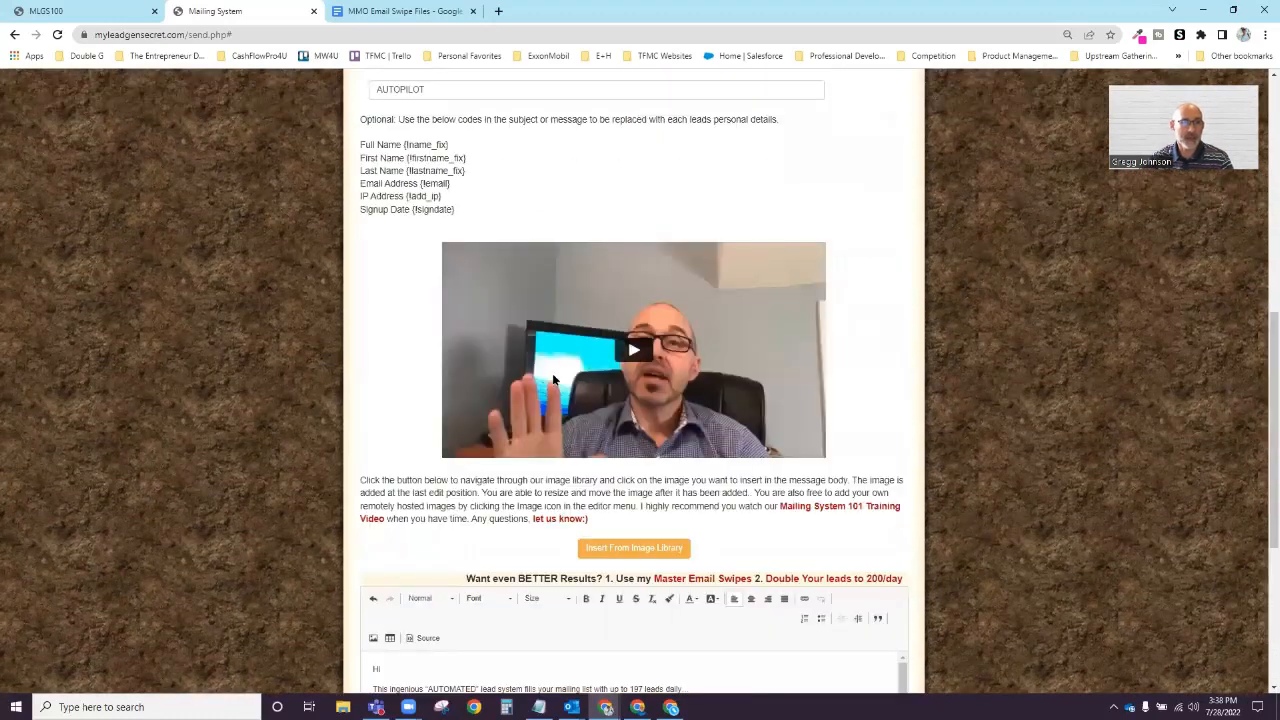
mouse_move(456, 156)
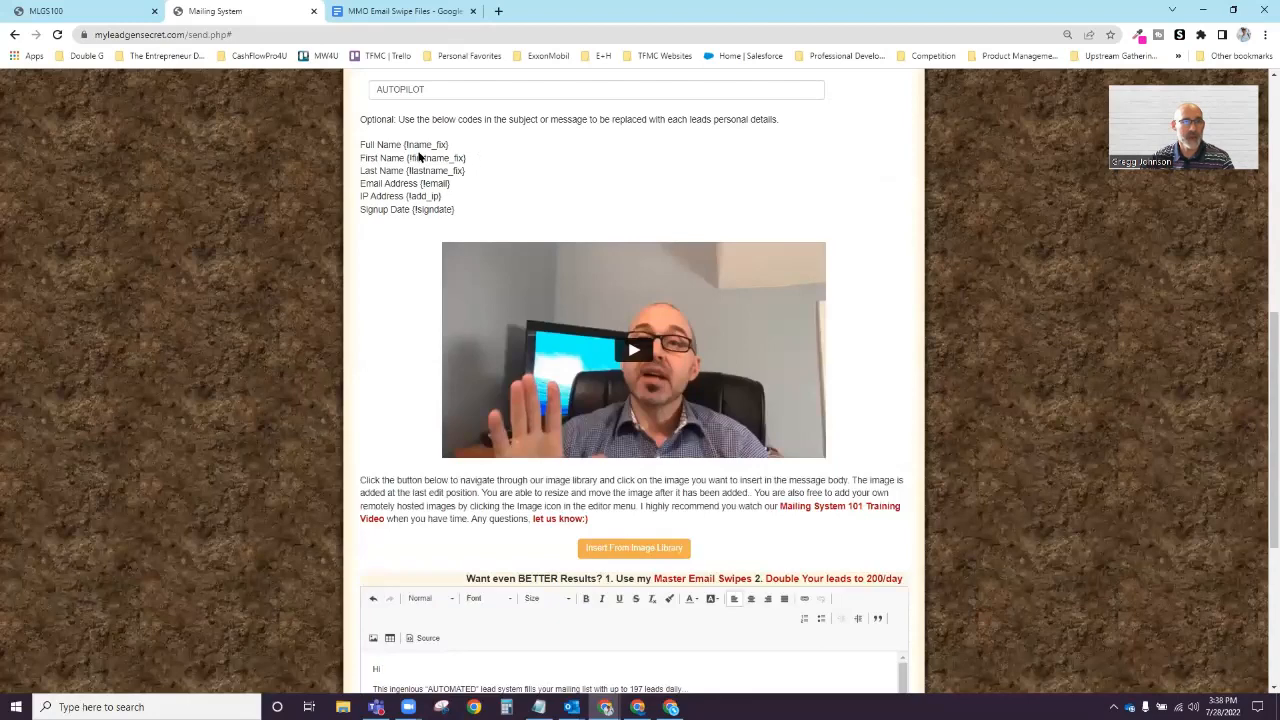
double_click(436, 158)
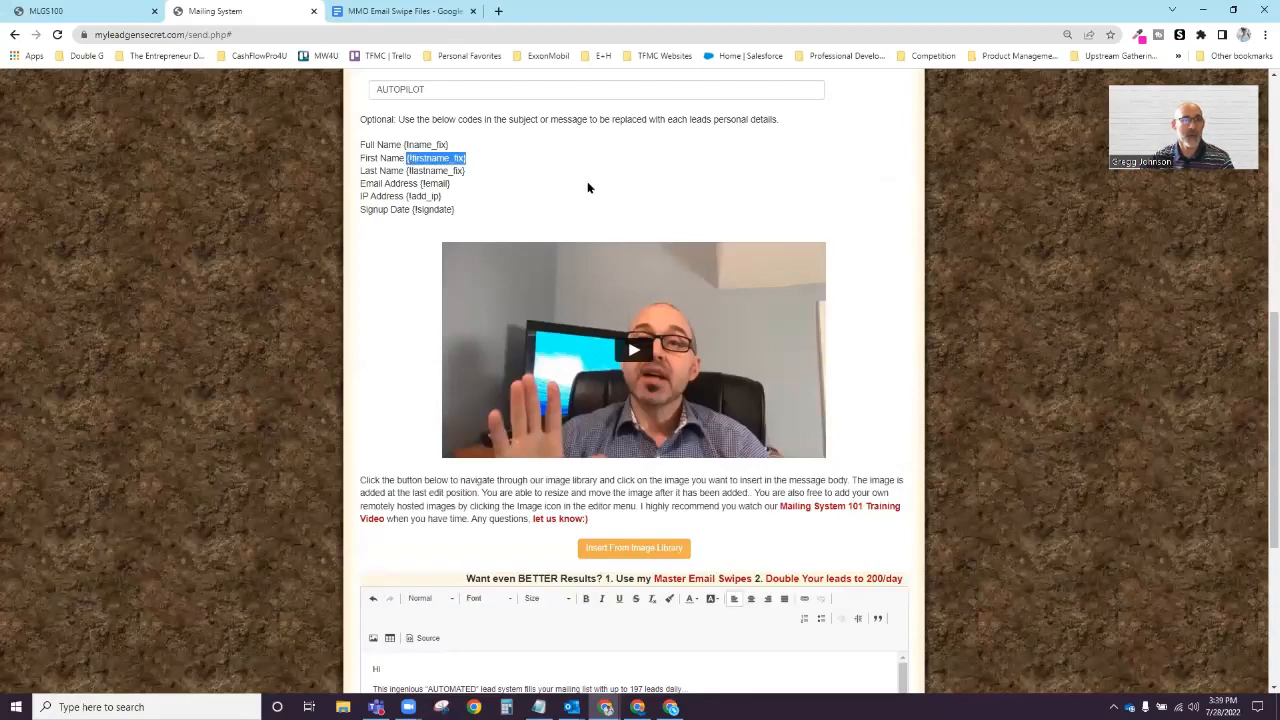
scroll(down, 3)
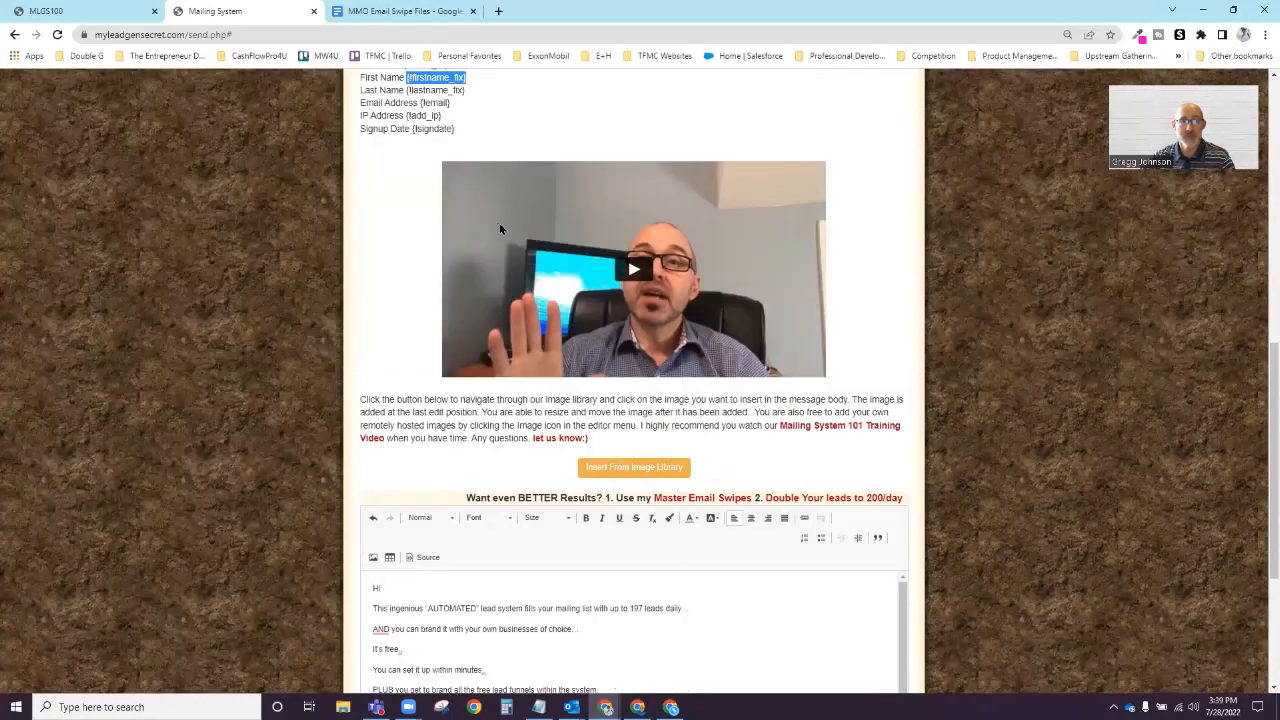
scroll(down, 3)
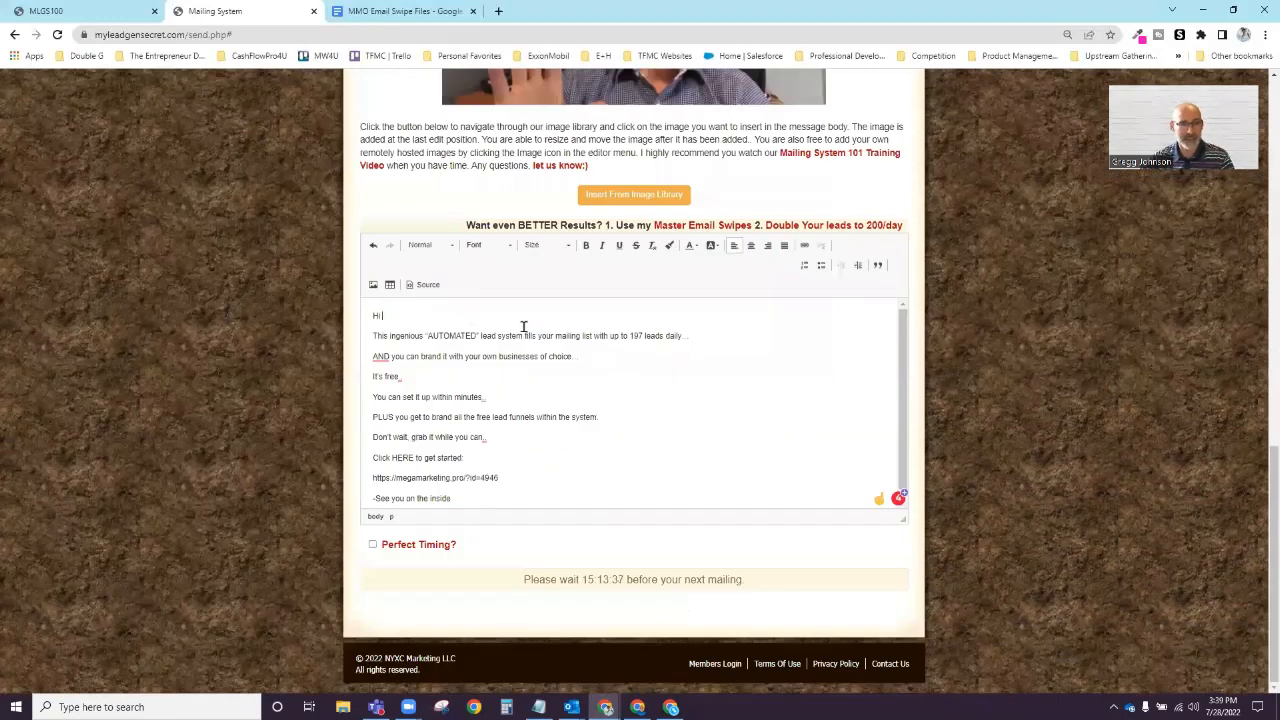
text({firstname_fix},)
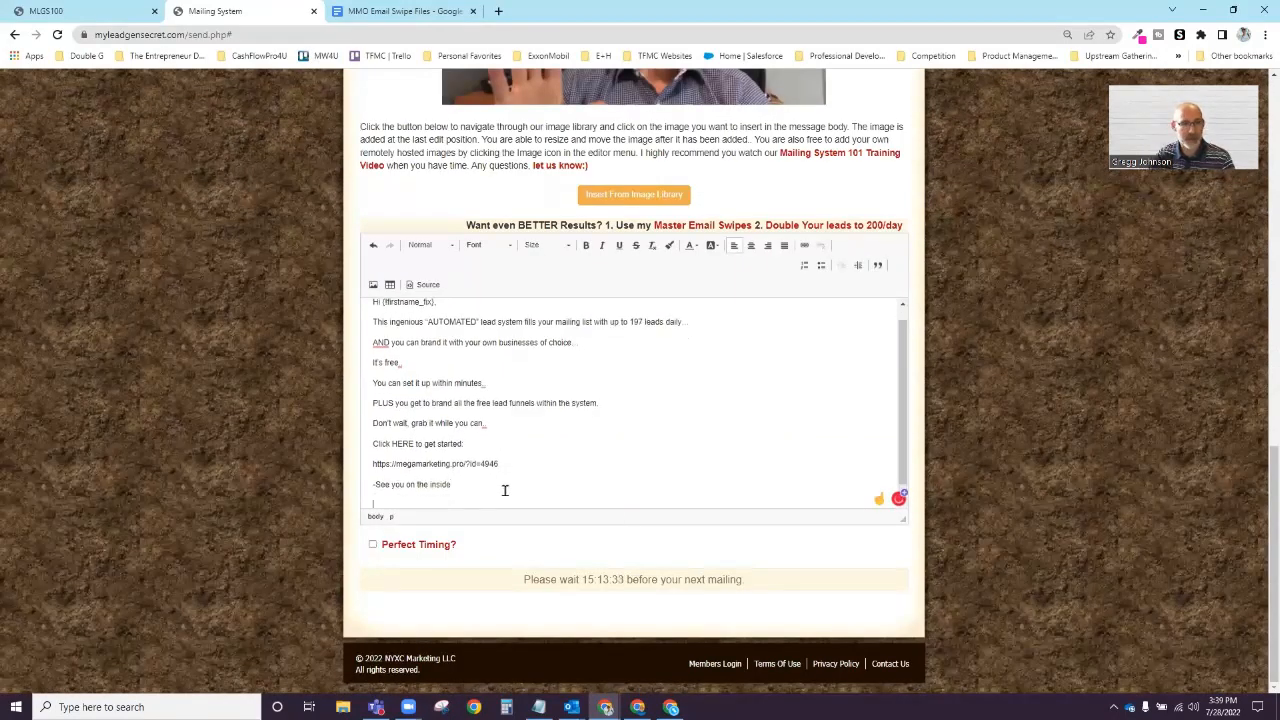
- End the email with a 'Cheers' sign-off and select the whole message body
text(Cheers,)
text(Gregg)
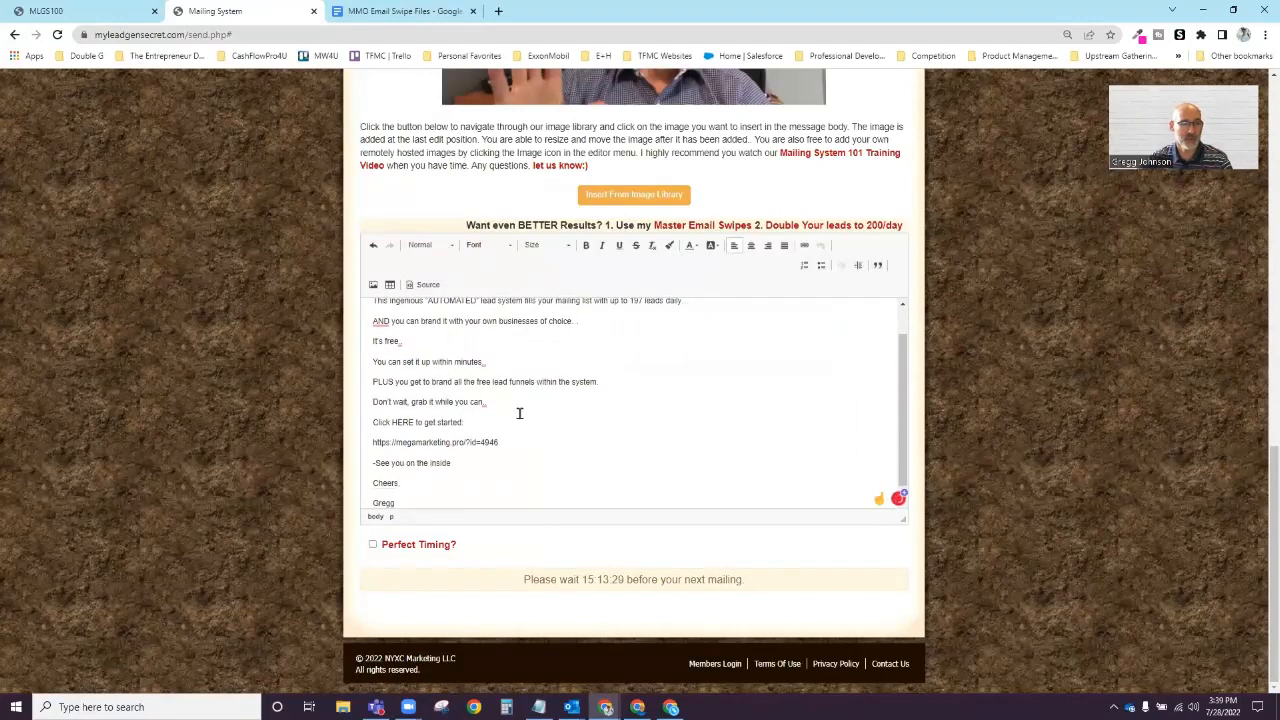
key(ctrl+a)
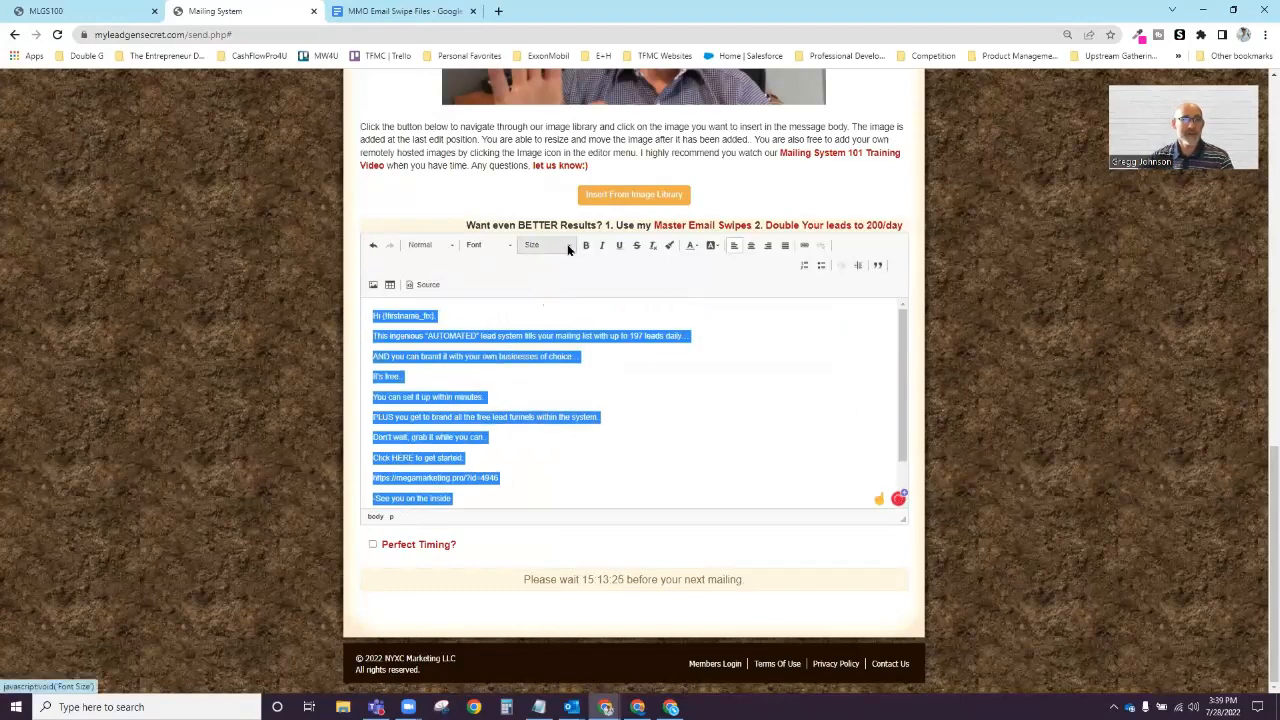
- Set the selected message text to a larger size such as 18 from the Size dropdown
click(544, 244)
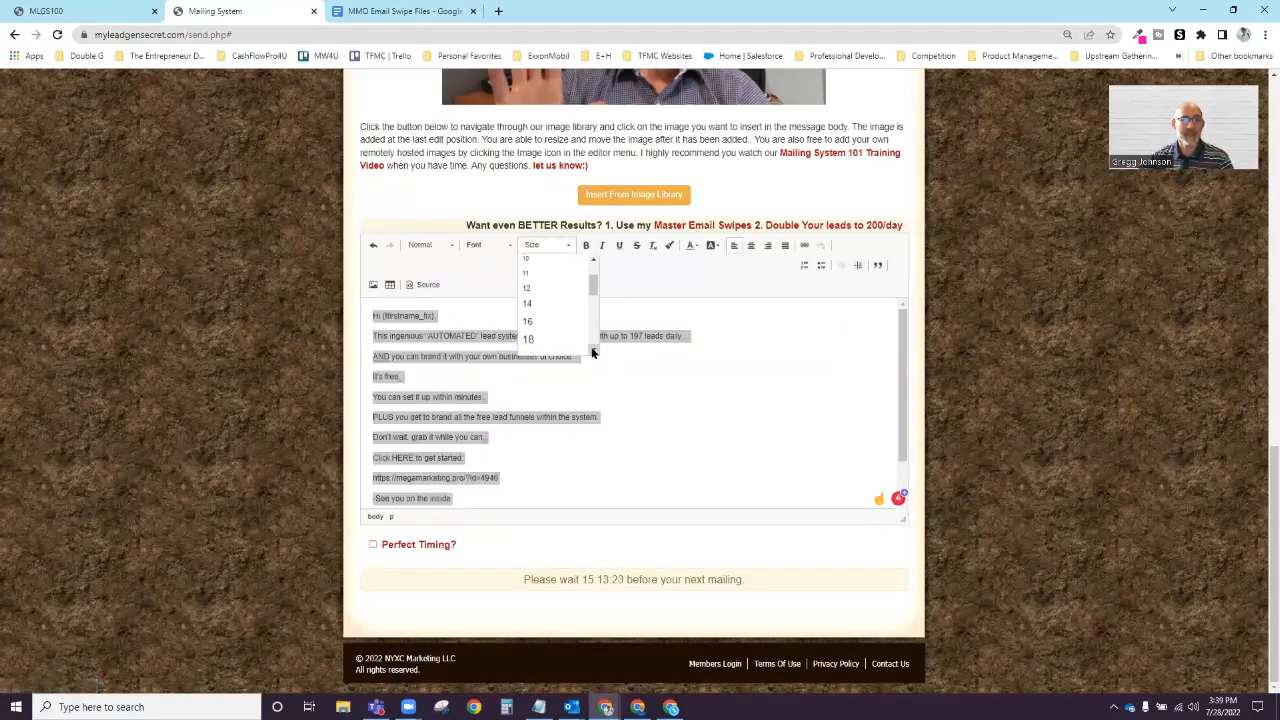
click(528, 338)
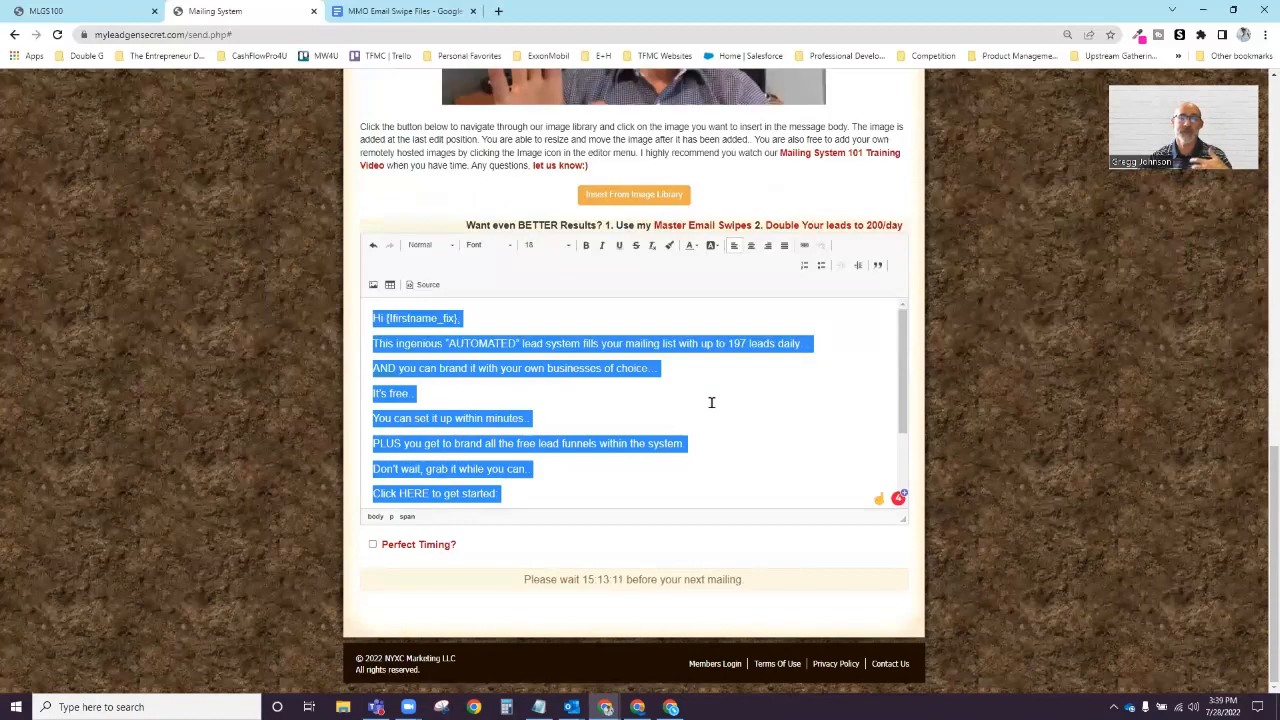
click(712, 402)
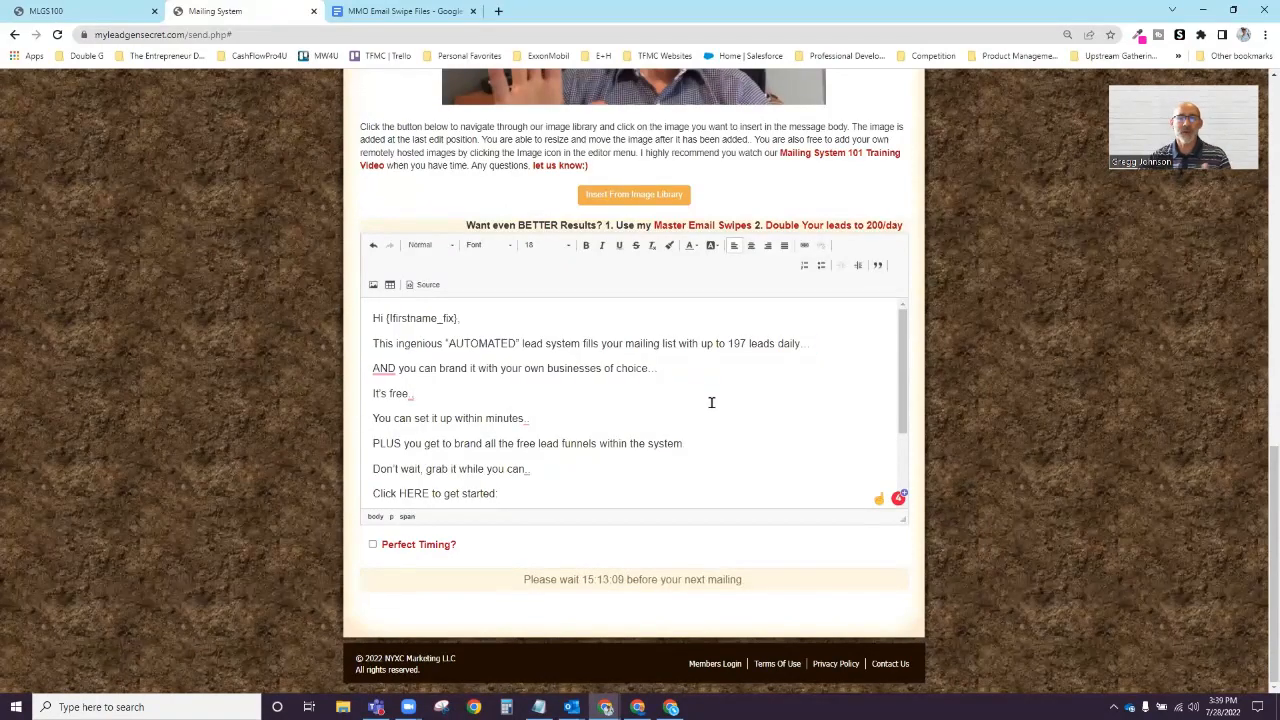
mouse_move(680, 406)
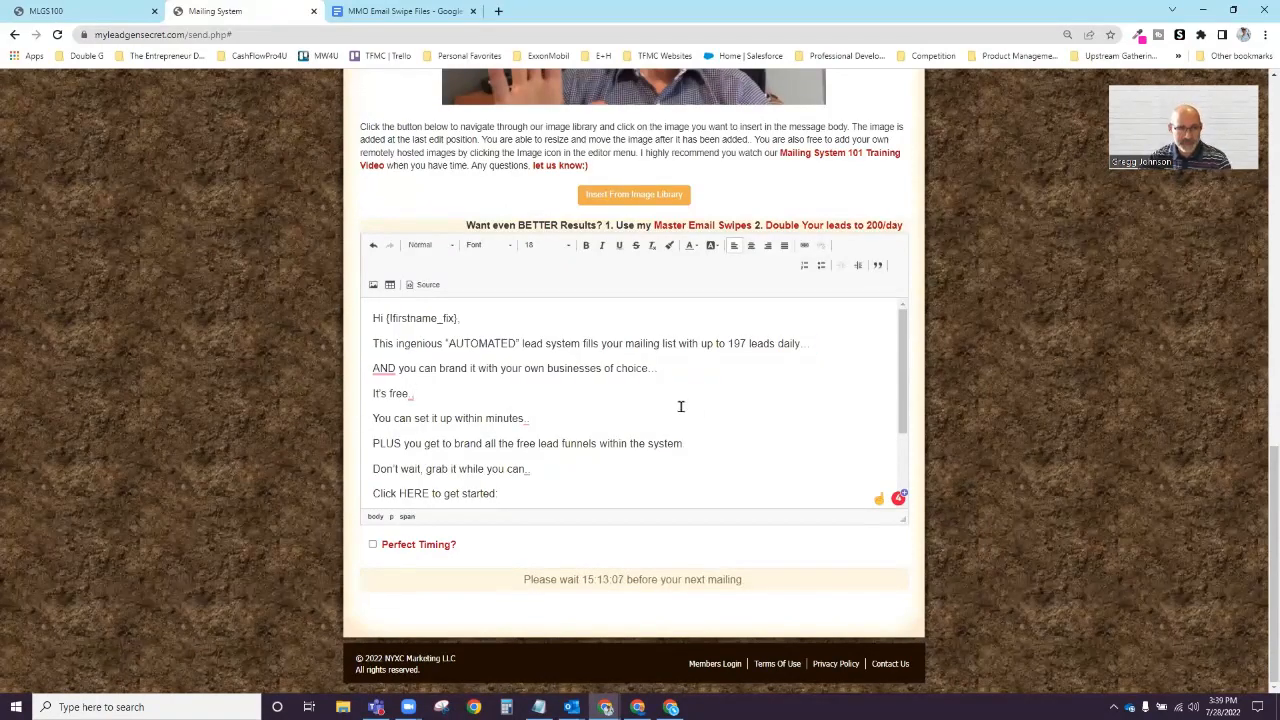
scroll(down, 3)
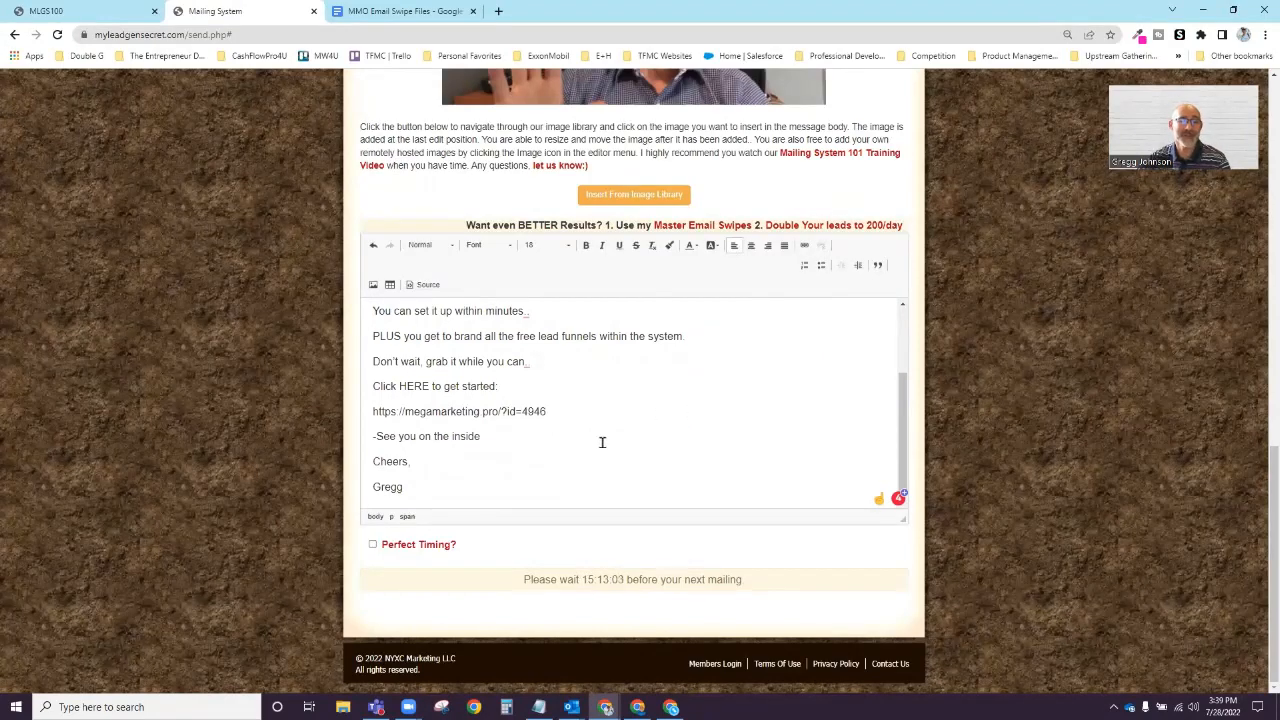
double_click(458, 412)
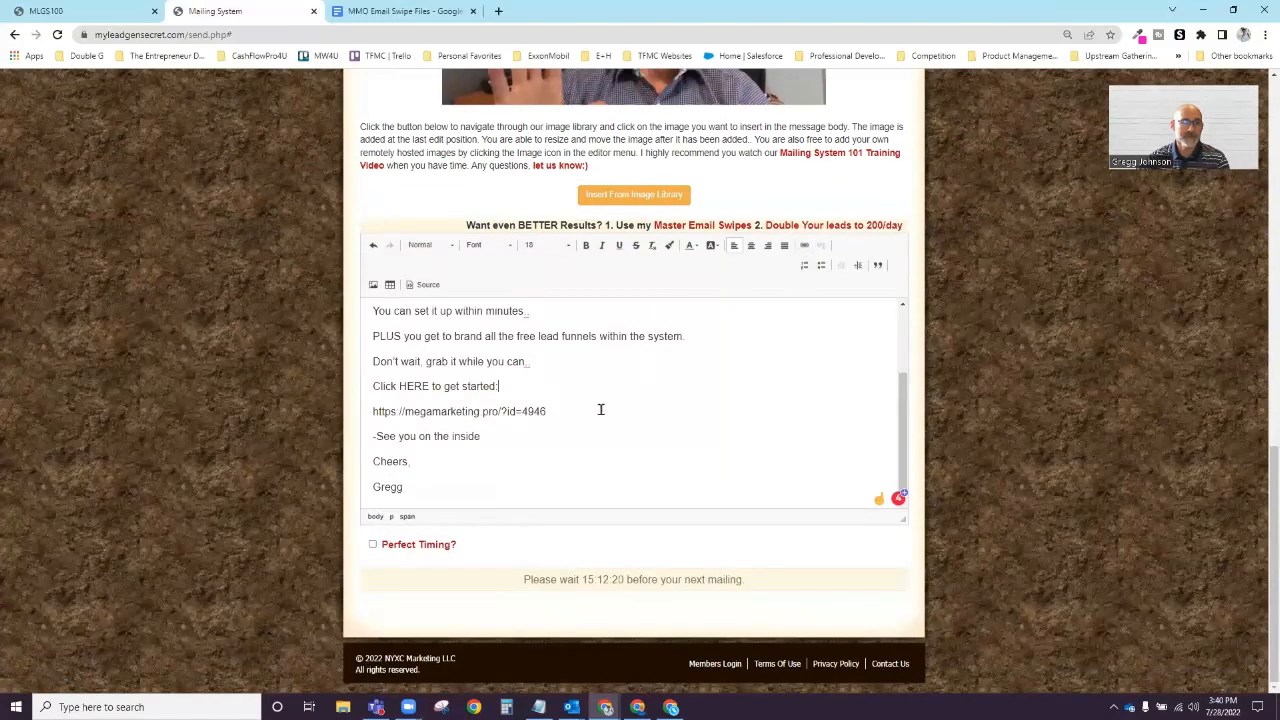
scroll(up, 3)
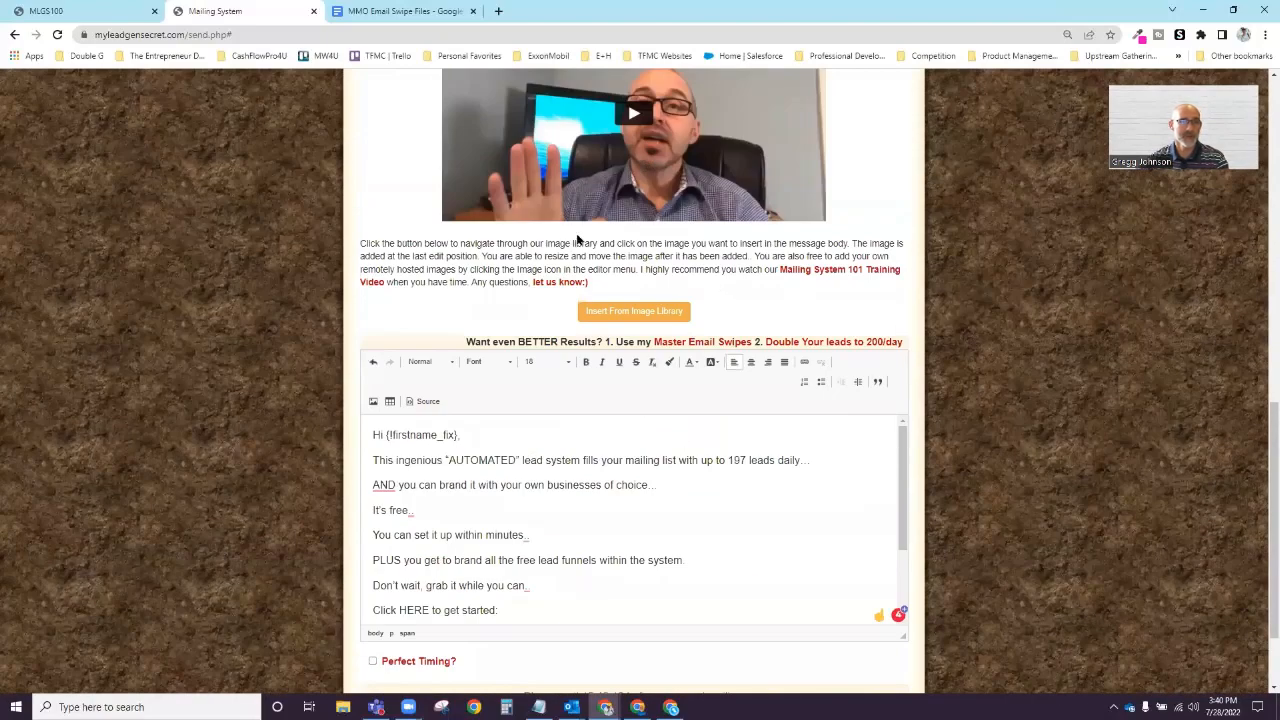
scroll(up, 3)
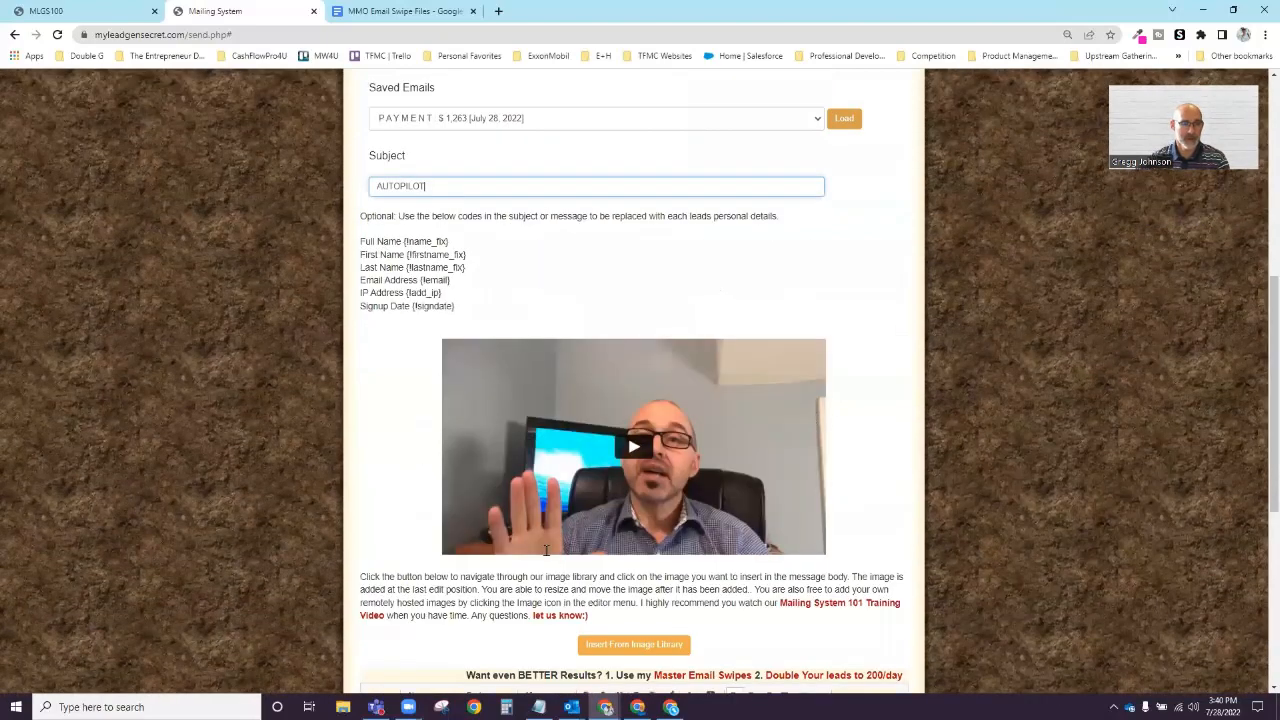
scroll(down, 3)
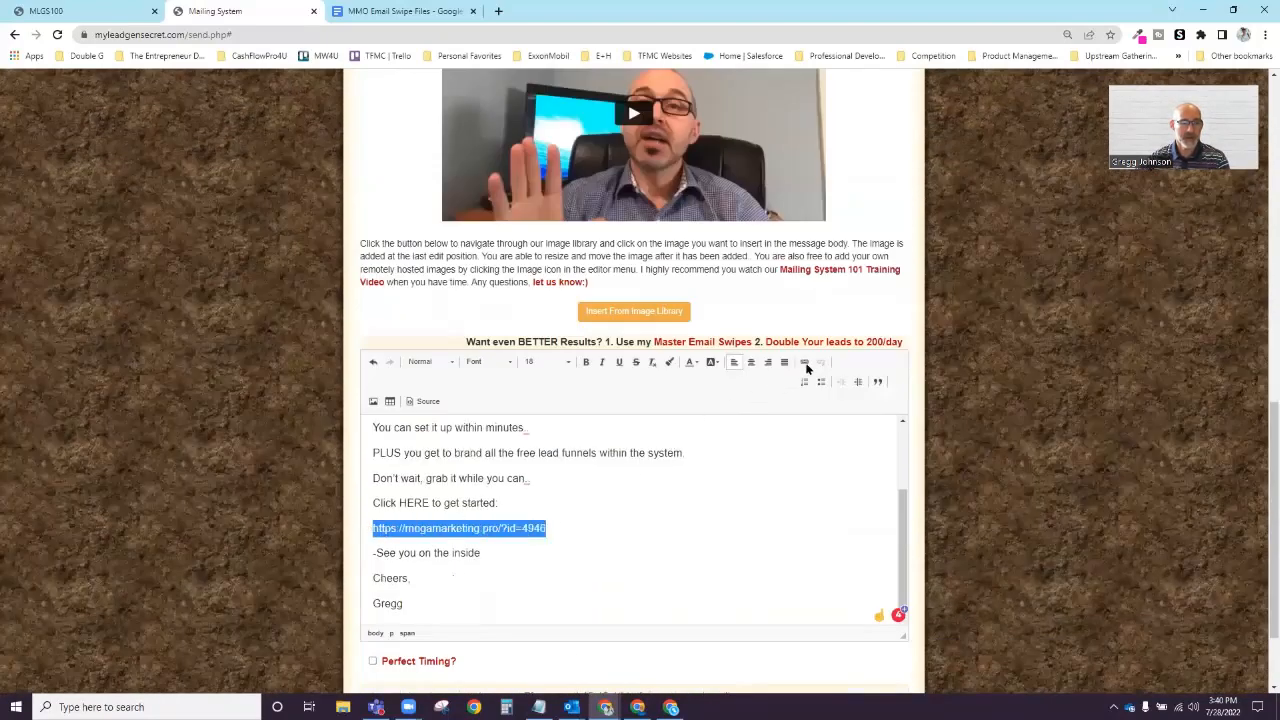
click(804, 362)
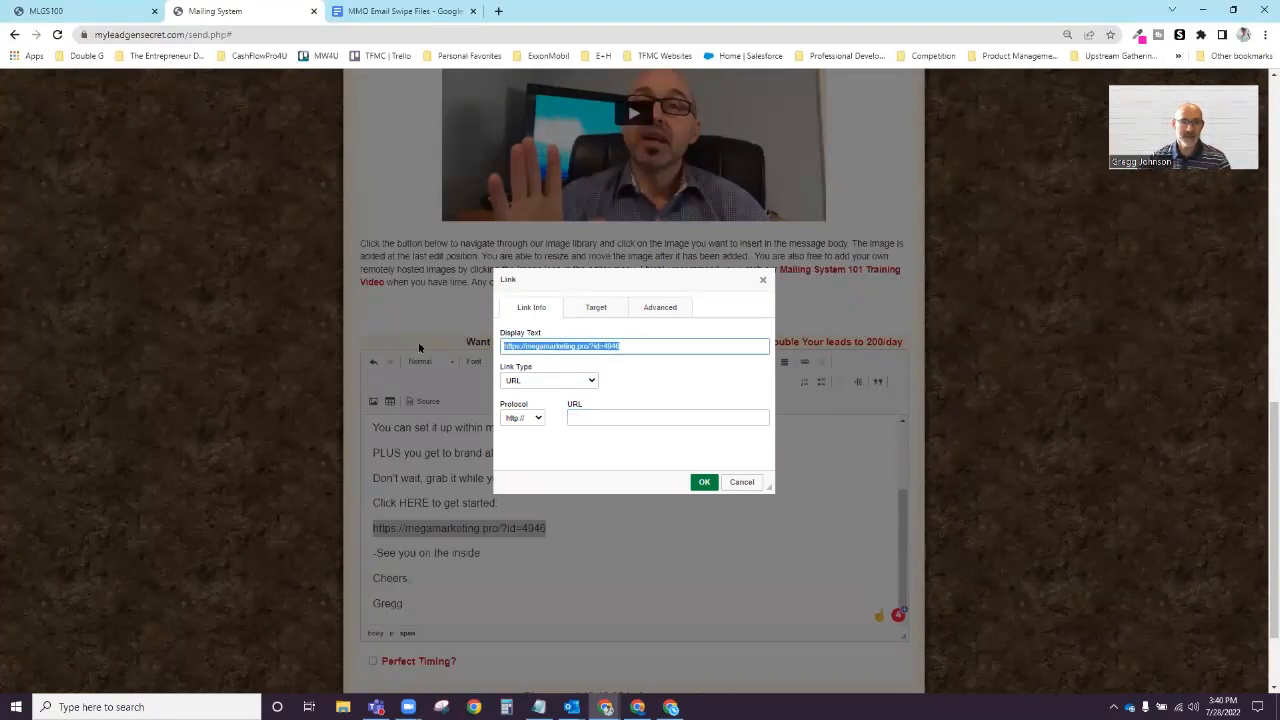
click(668, 418)
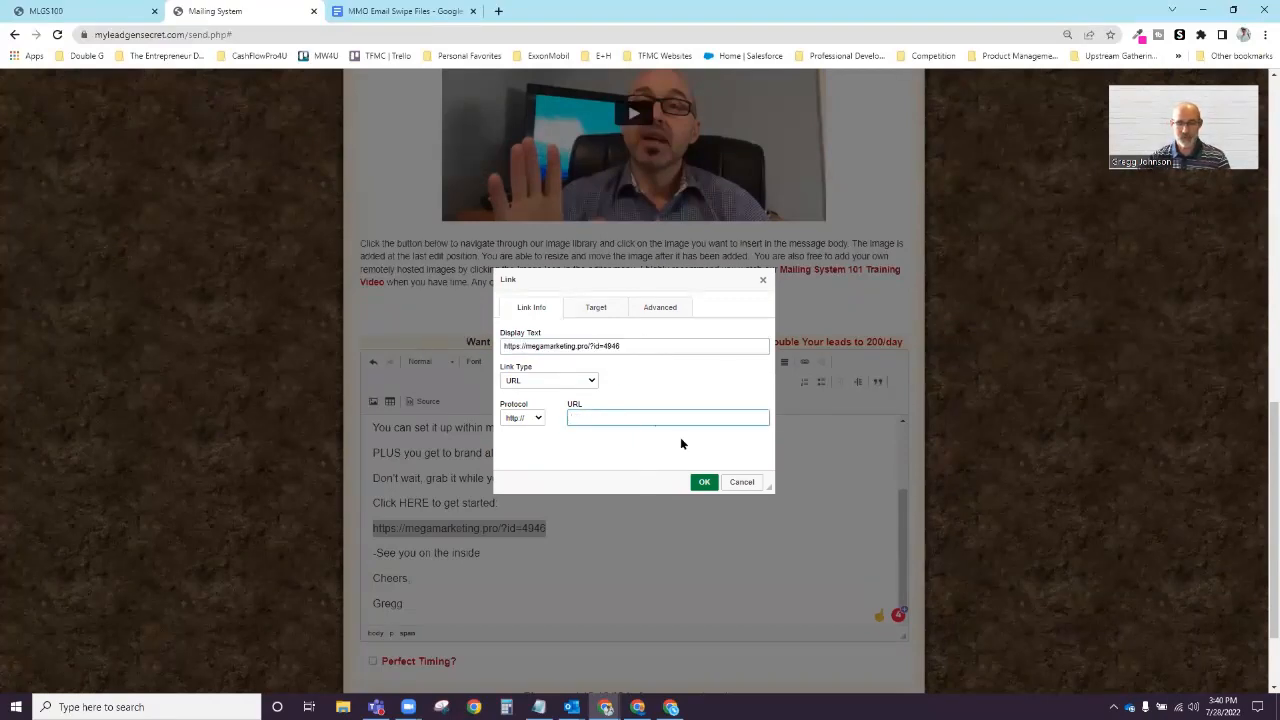
click(740, 482)
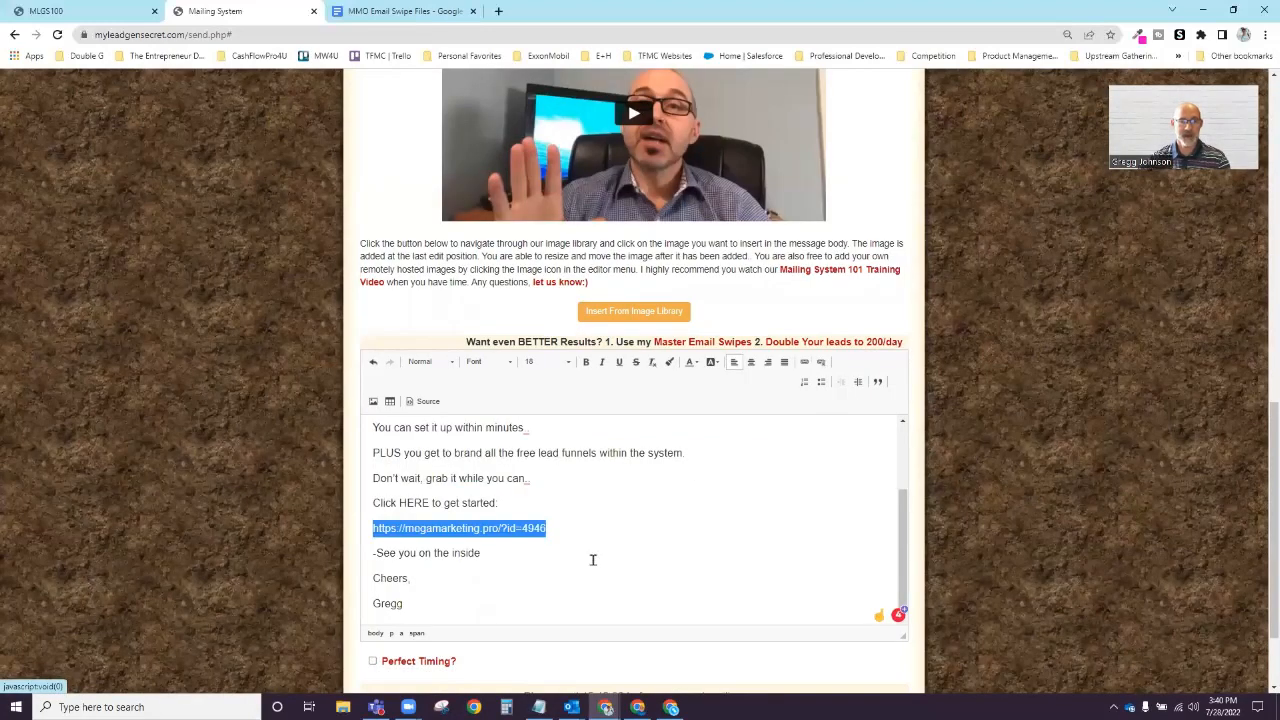
click(606, 544)
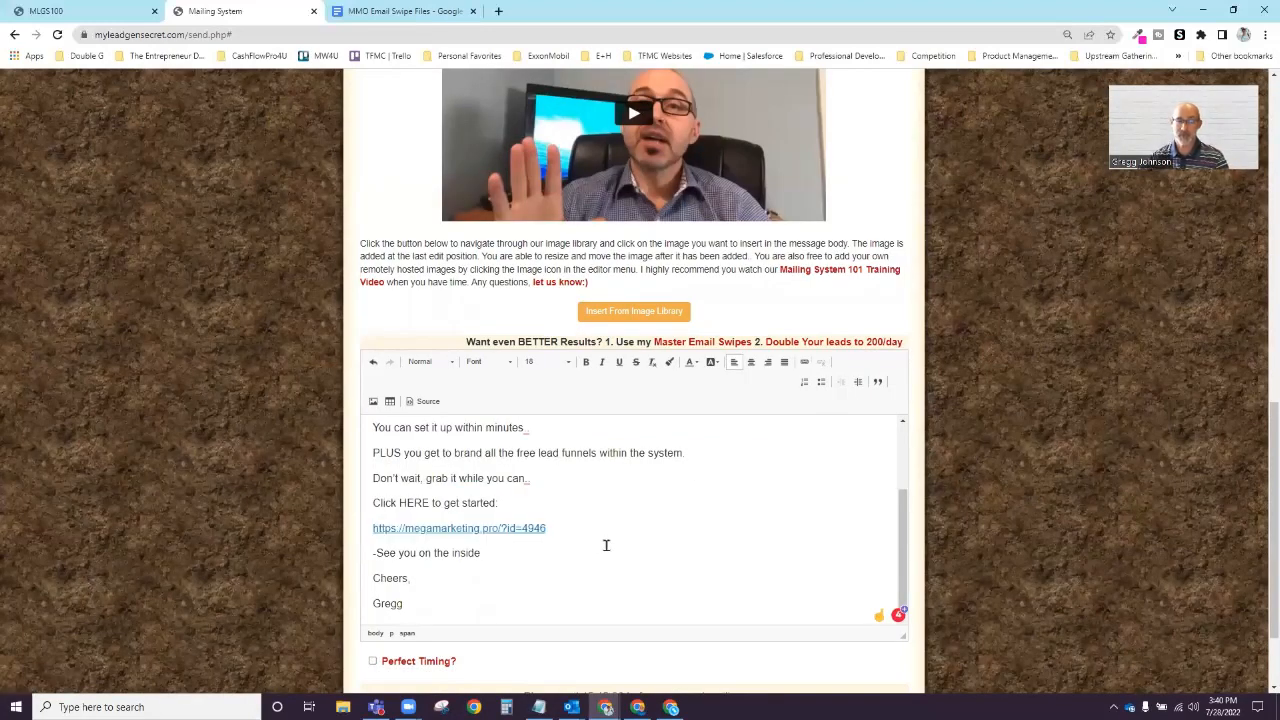
mouse_move(524, 580)
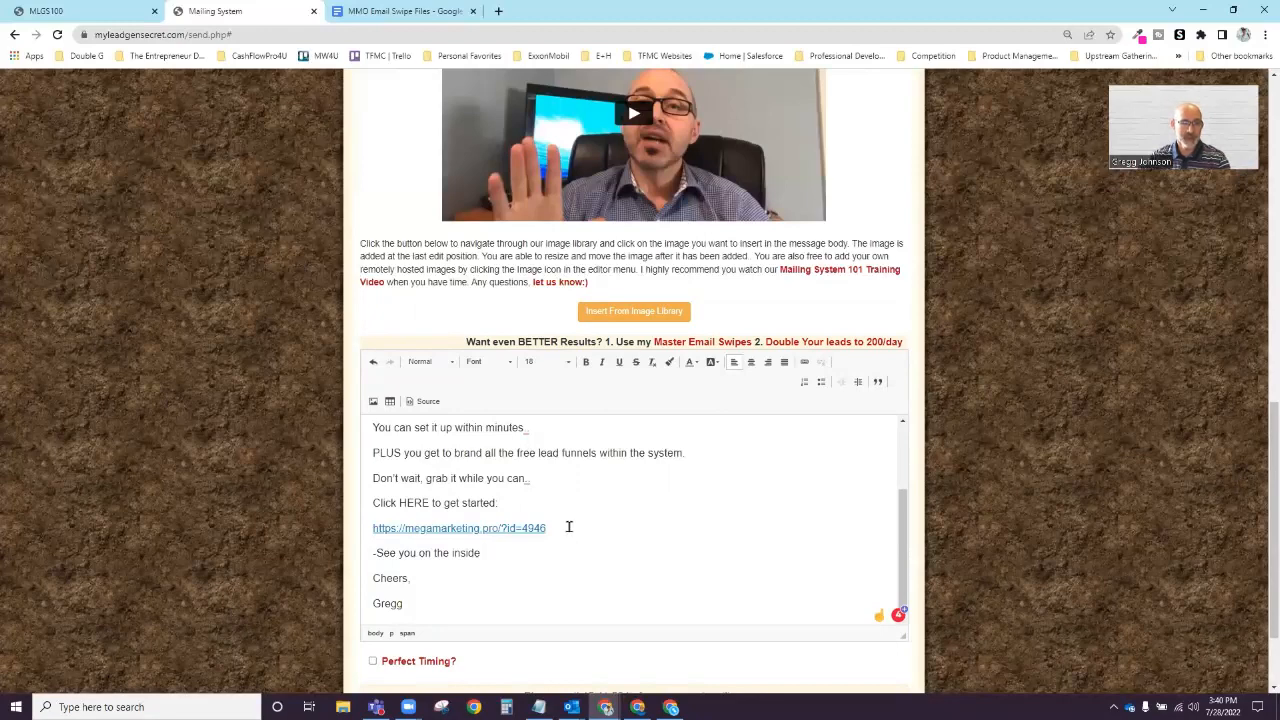
click(586, 360)
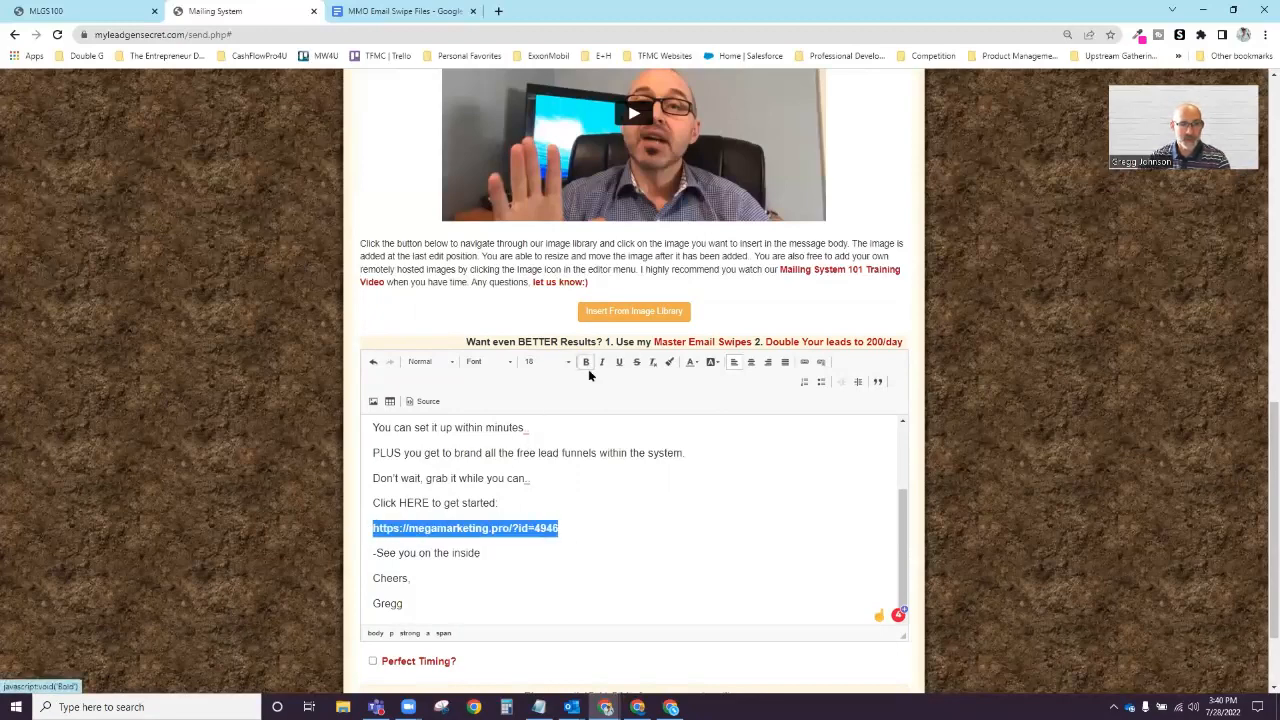
click(690, 360)
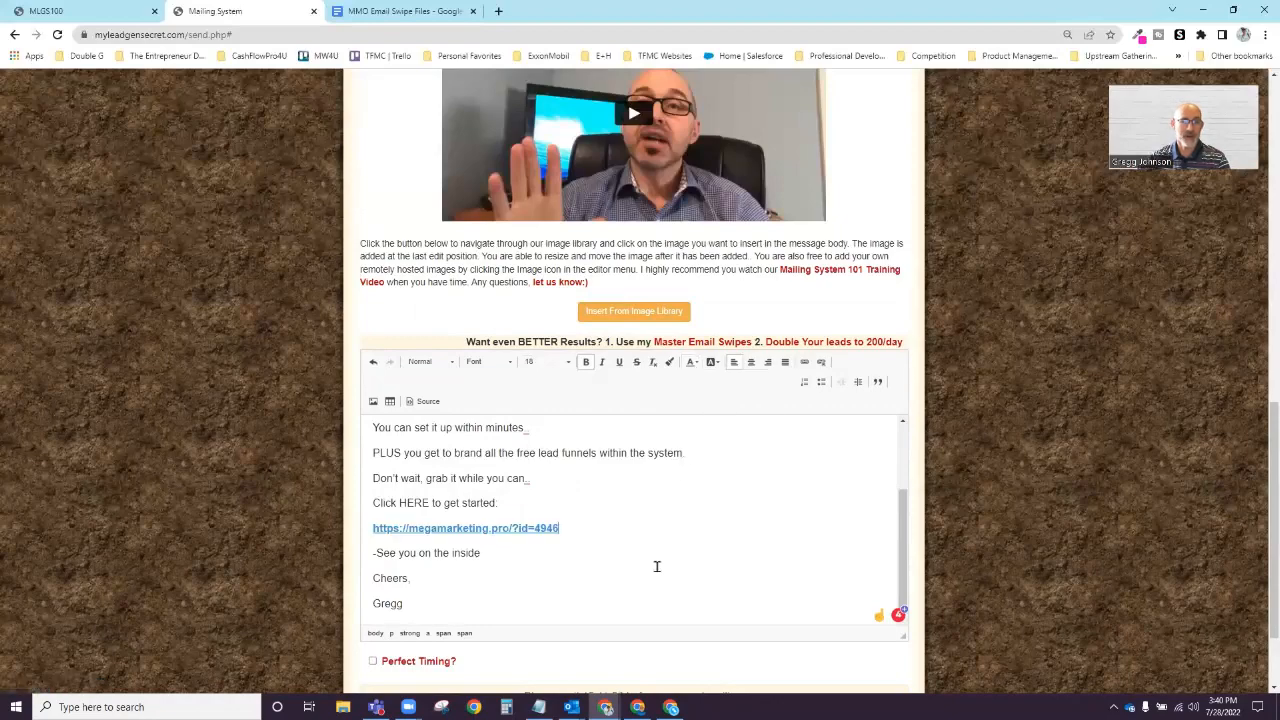
scroll(down, 3)
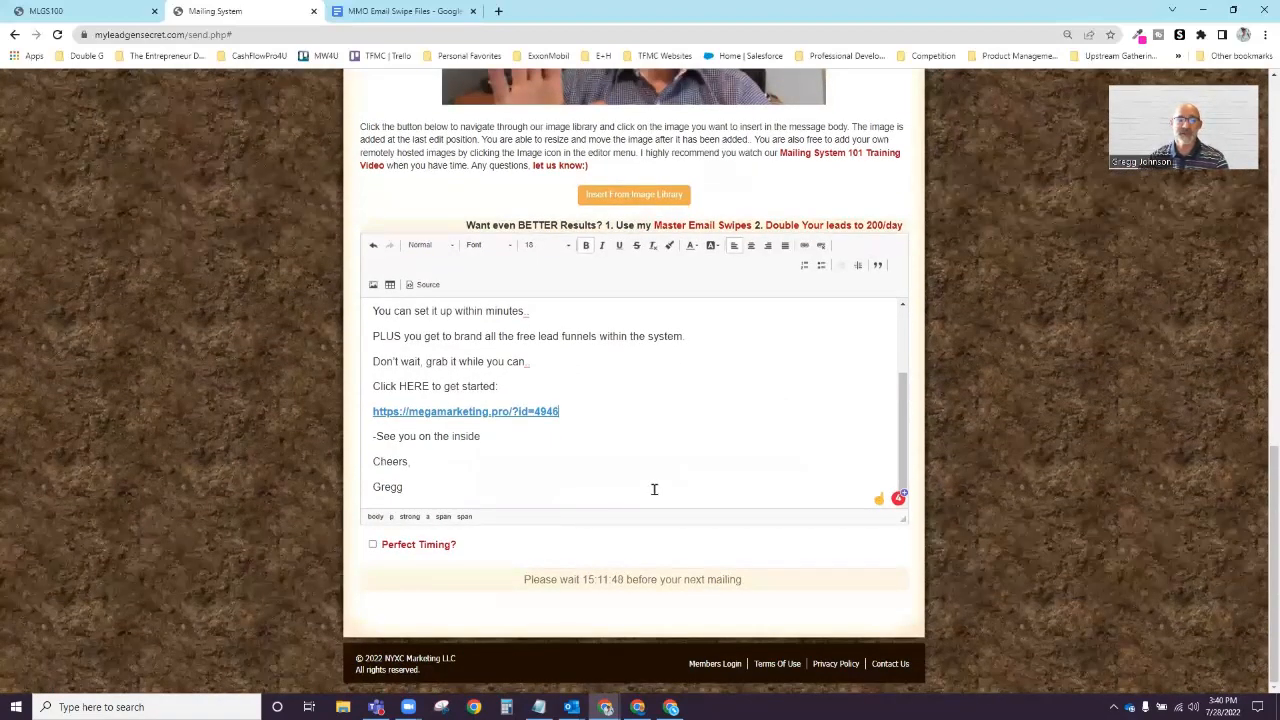
scroll(up, 3)
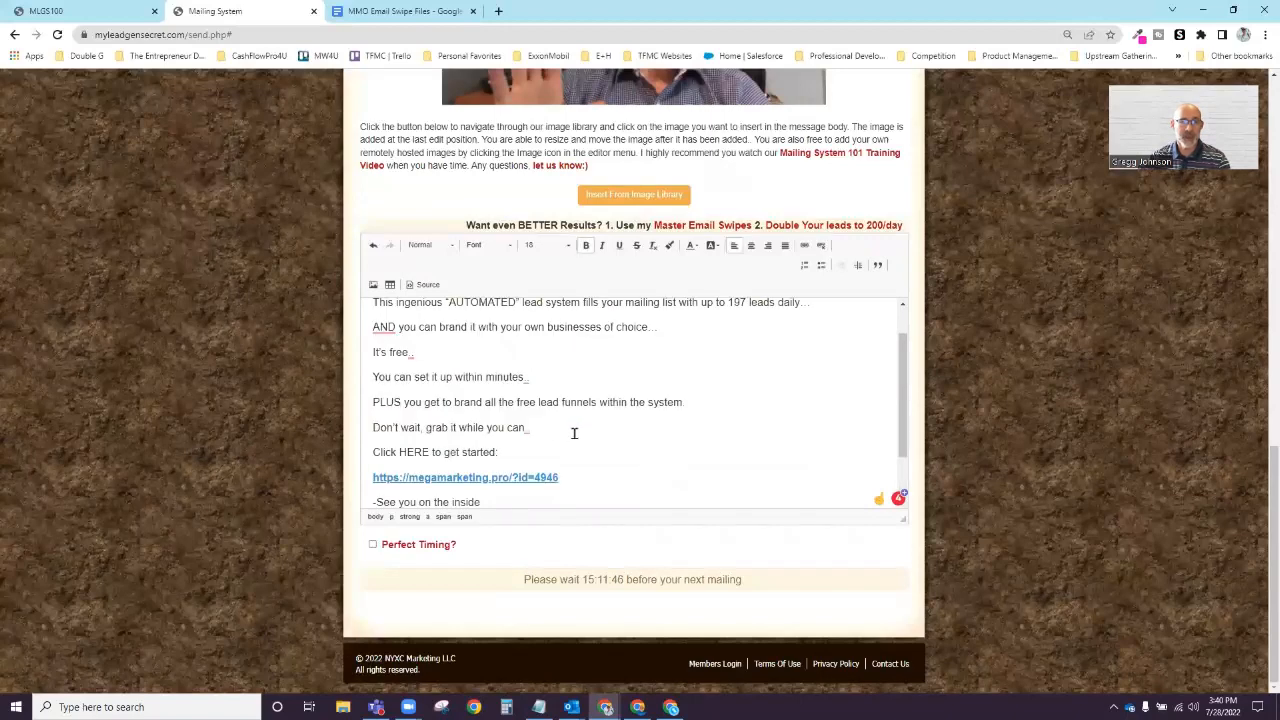
scroll(up, 3)
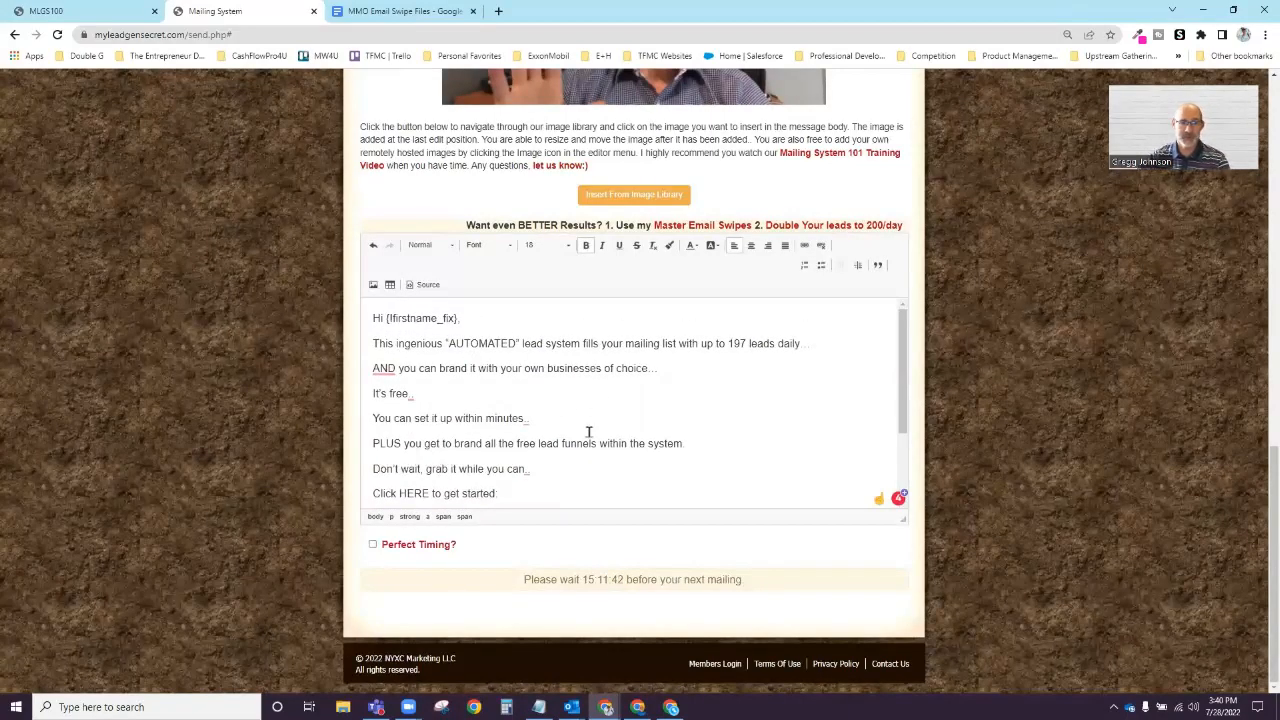
scroll(down, 3)
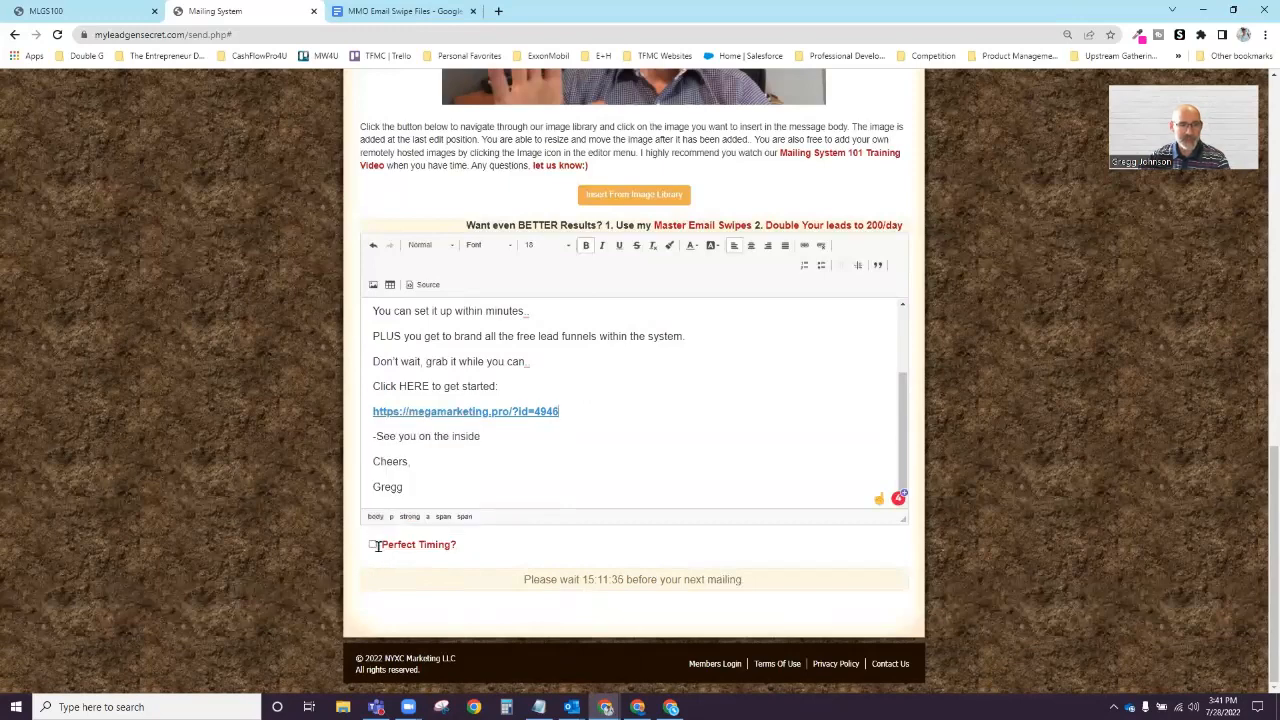
- Tick the 'Perfect Timing?' checkbox so each lead receives the mailing at their optimal time
click(372, 544)
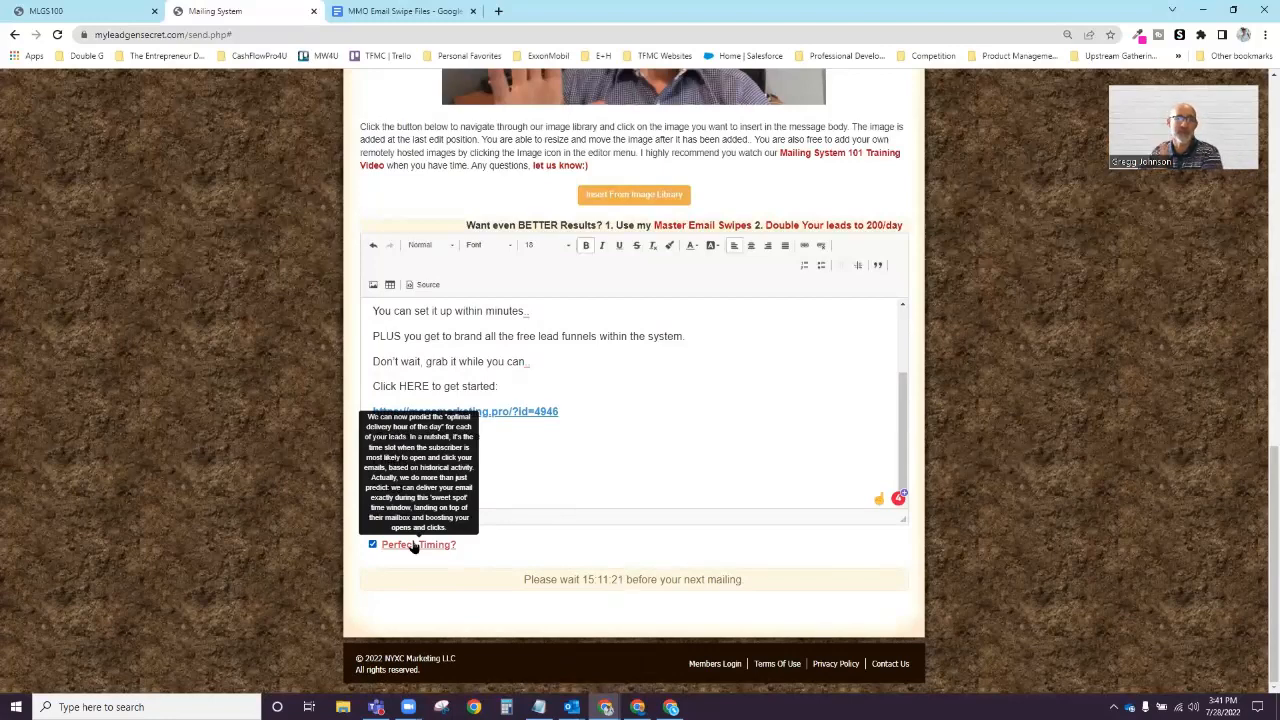
mouse_move(750, 520)
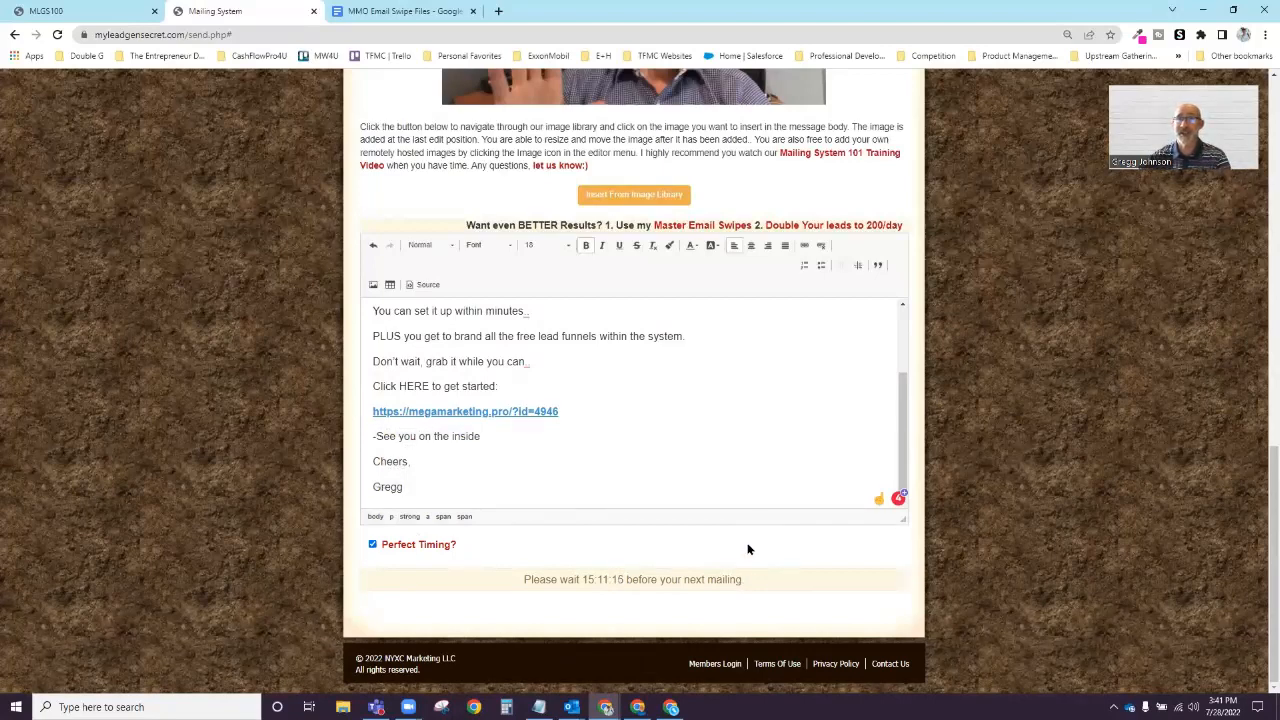
mouse_move(372, 586)
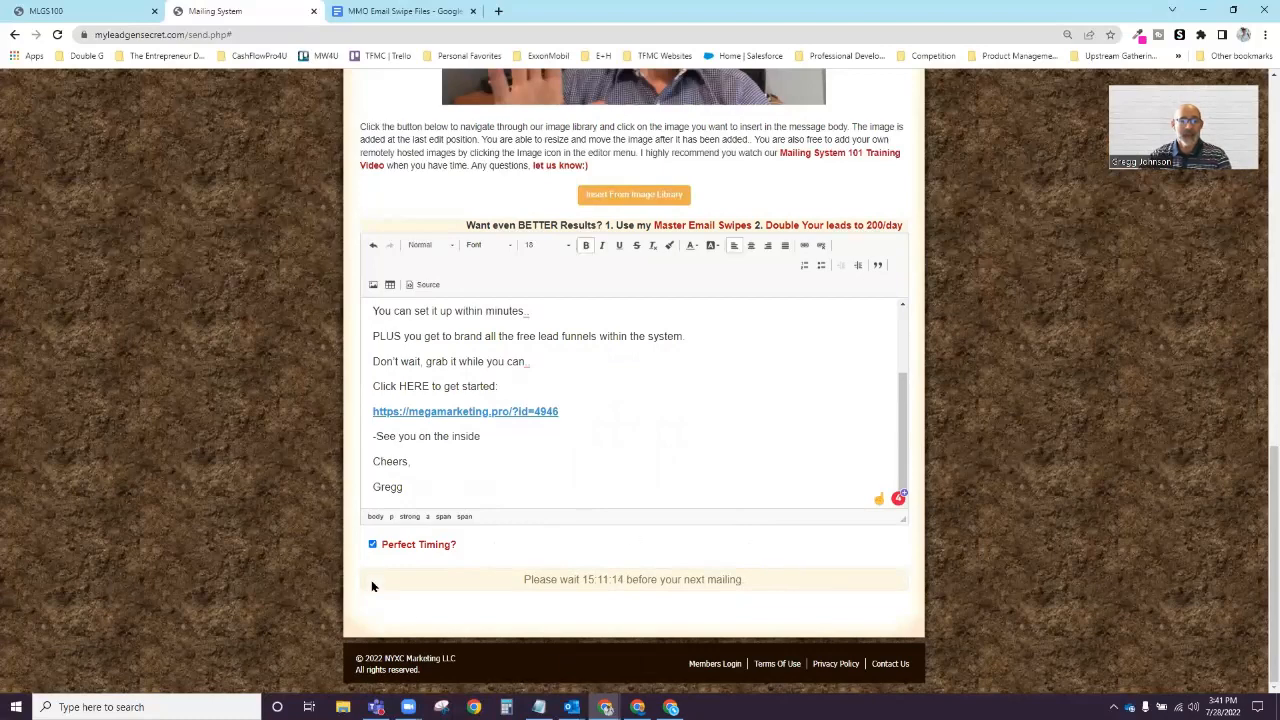
mouse_move(502, 606)
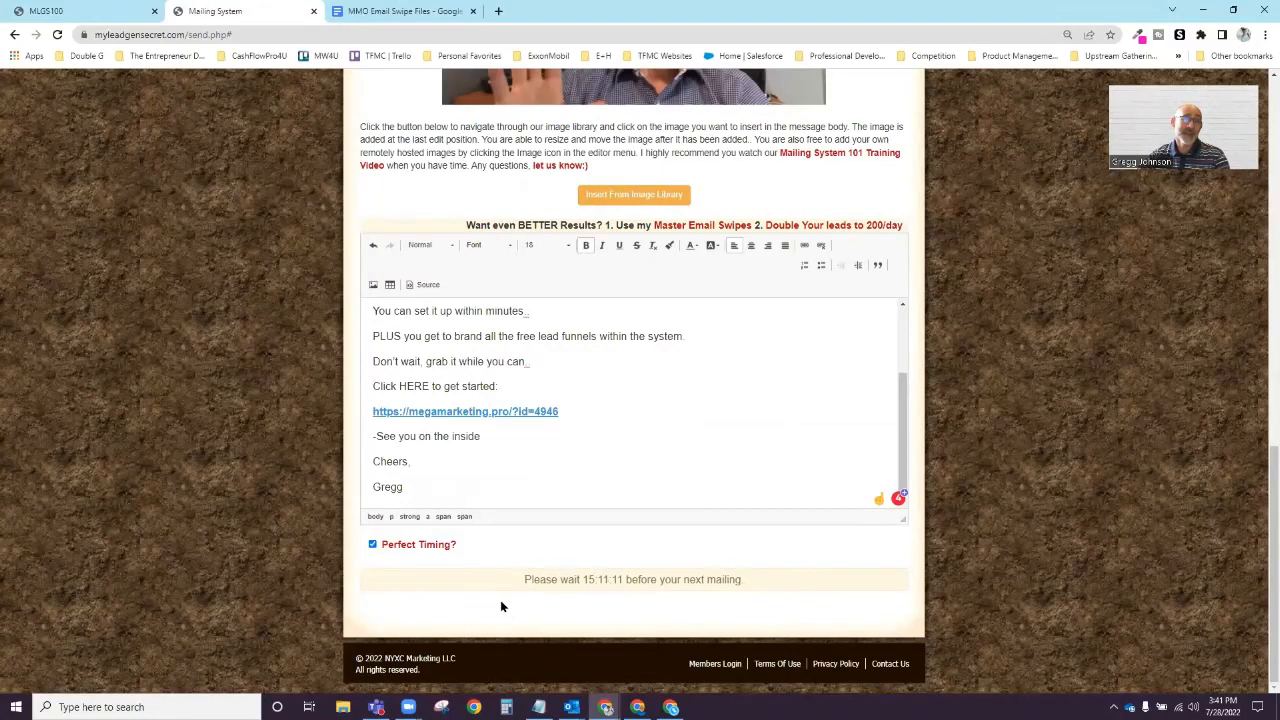
mouse_move(644, 540)
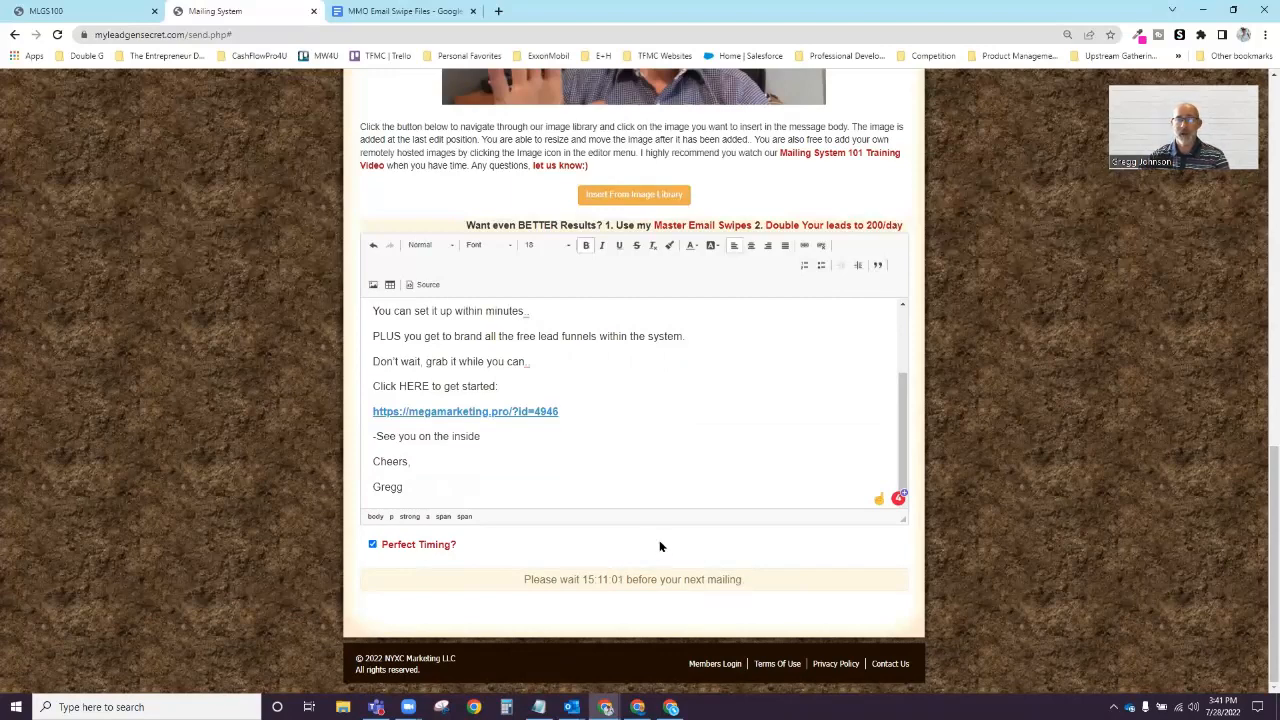
mouse_move(880, 568)
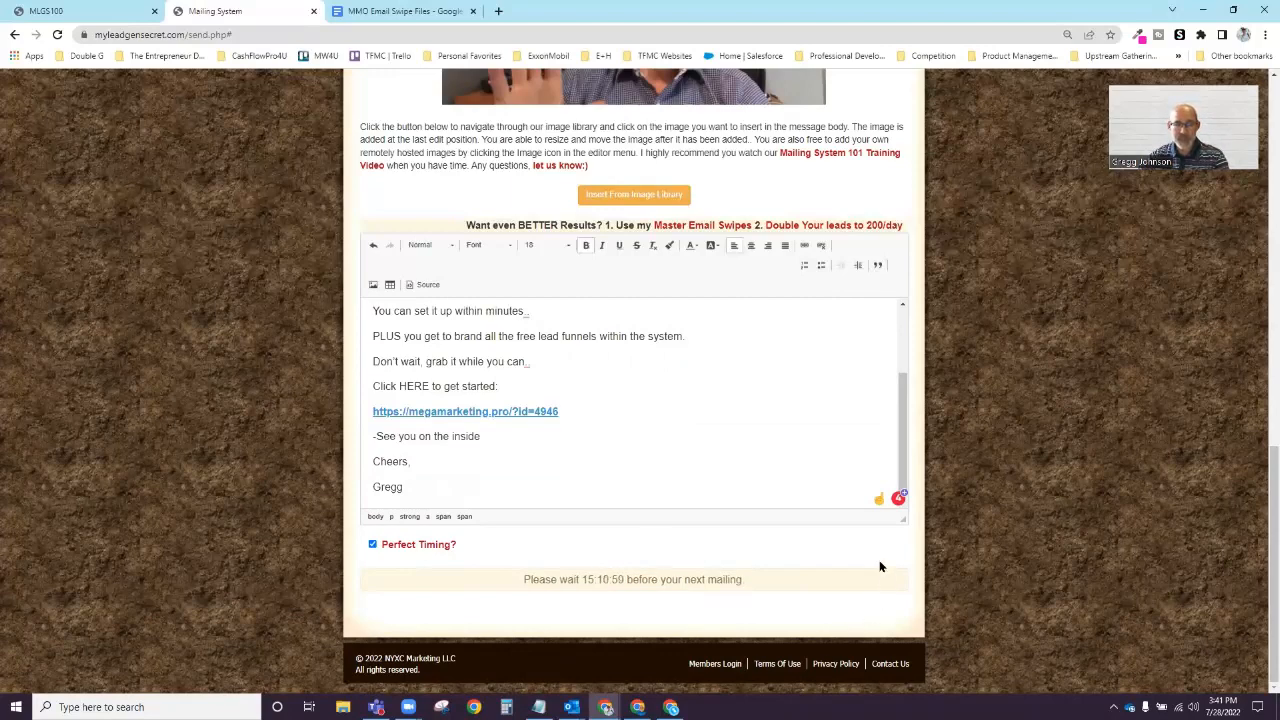
mouse_move(836, 560)
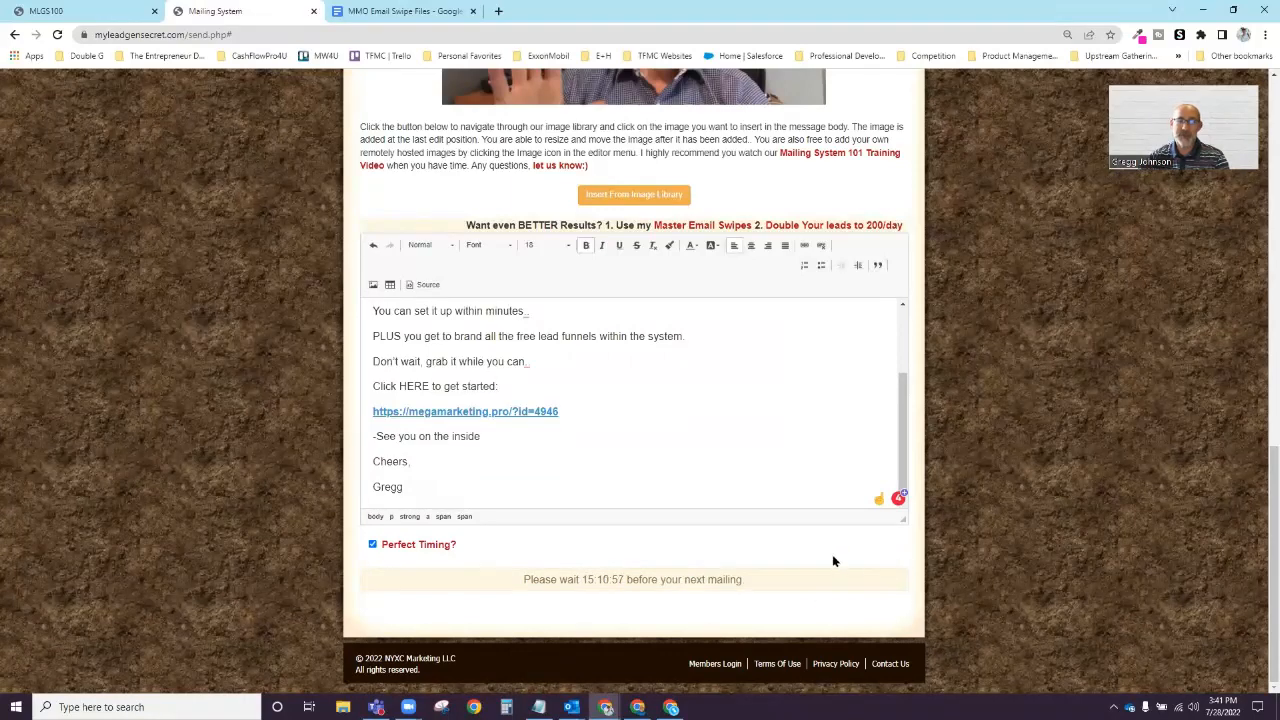
mouse_move(752, 576)
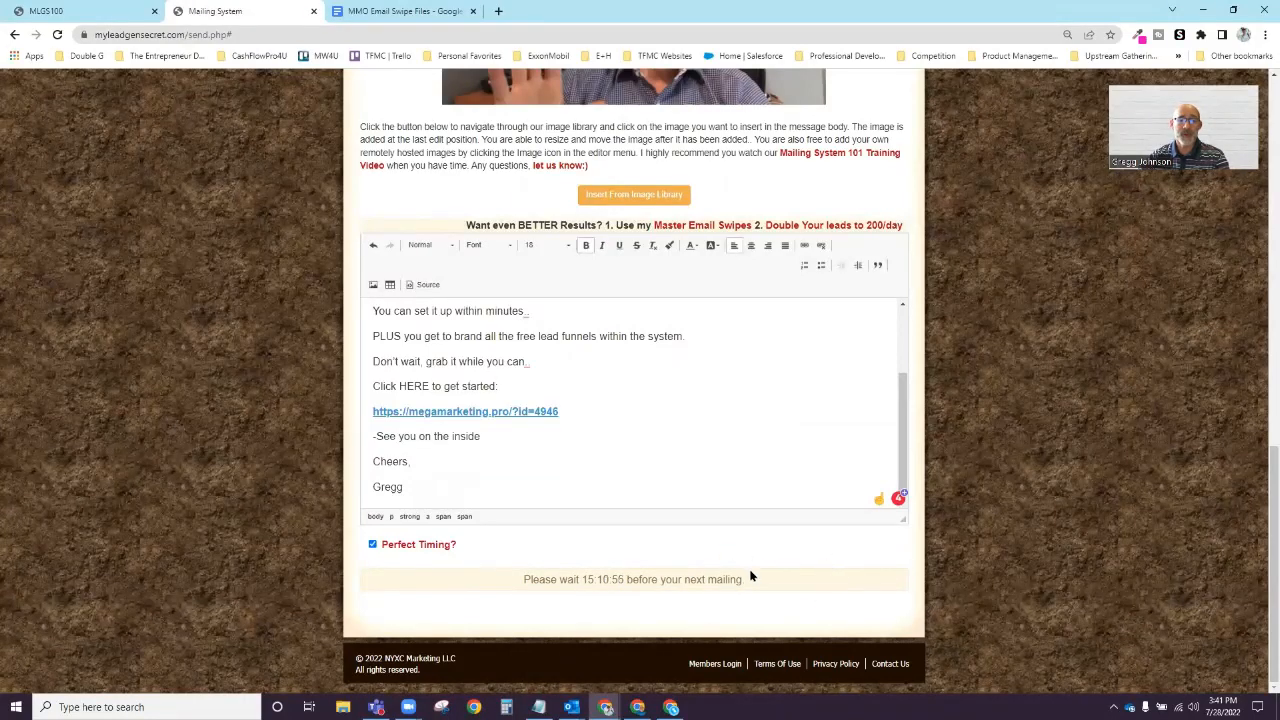
mouse_move(796, 604)
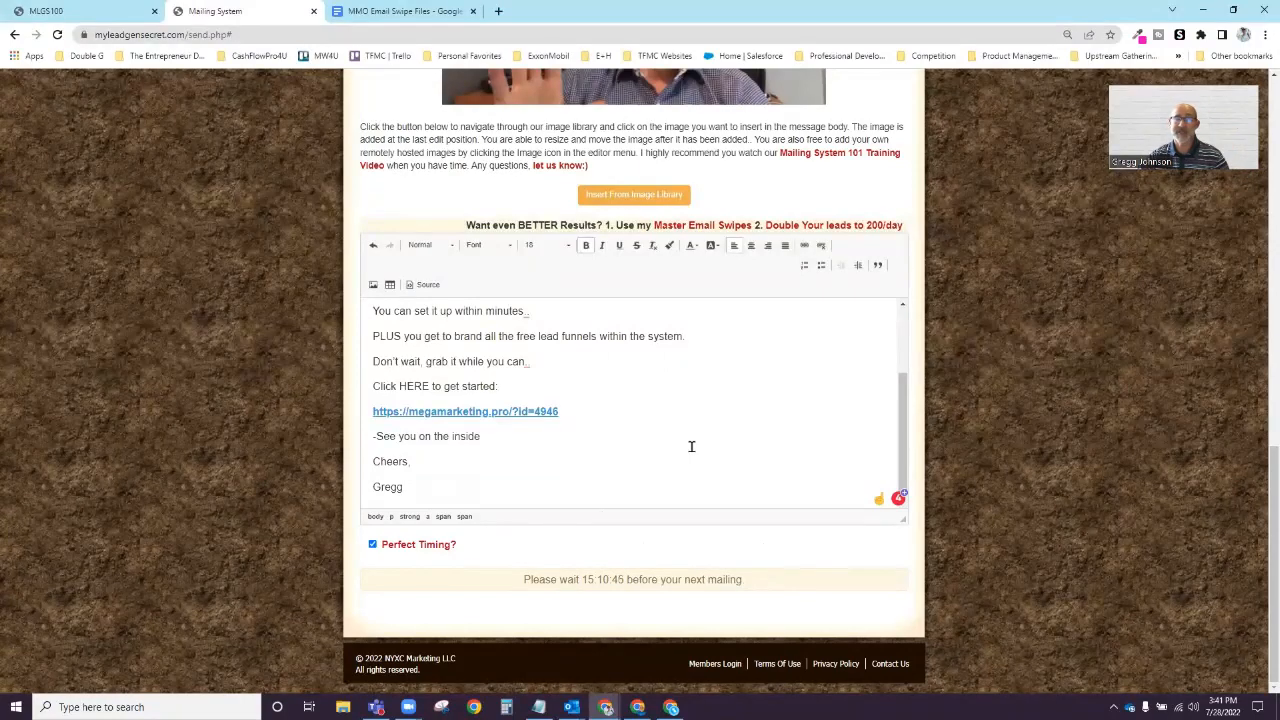
mouse_move(676, 434)
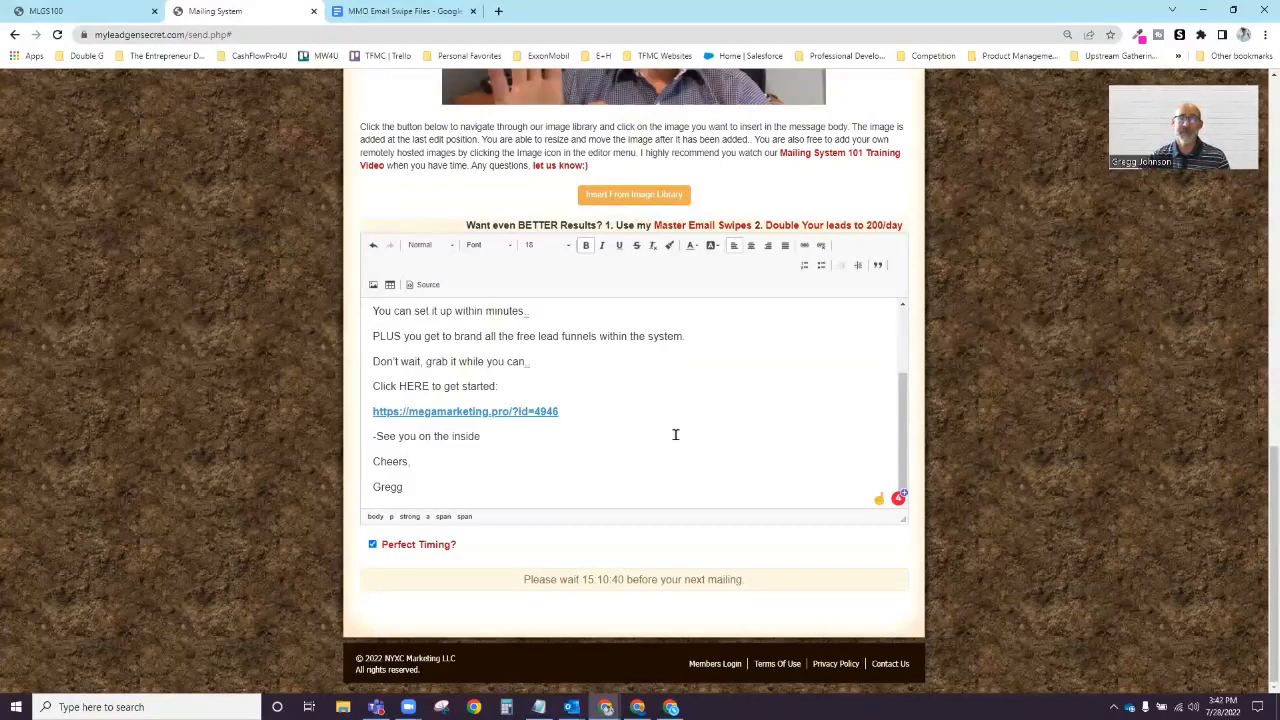
mouse_move(766, 588)
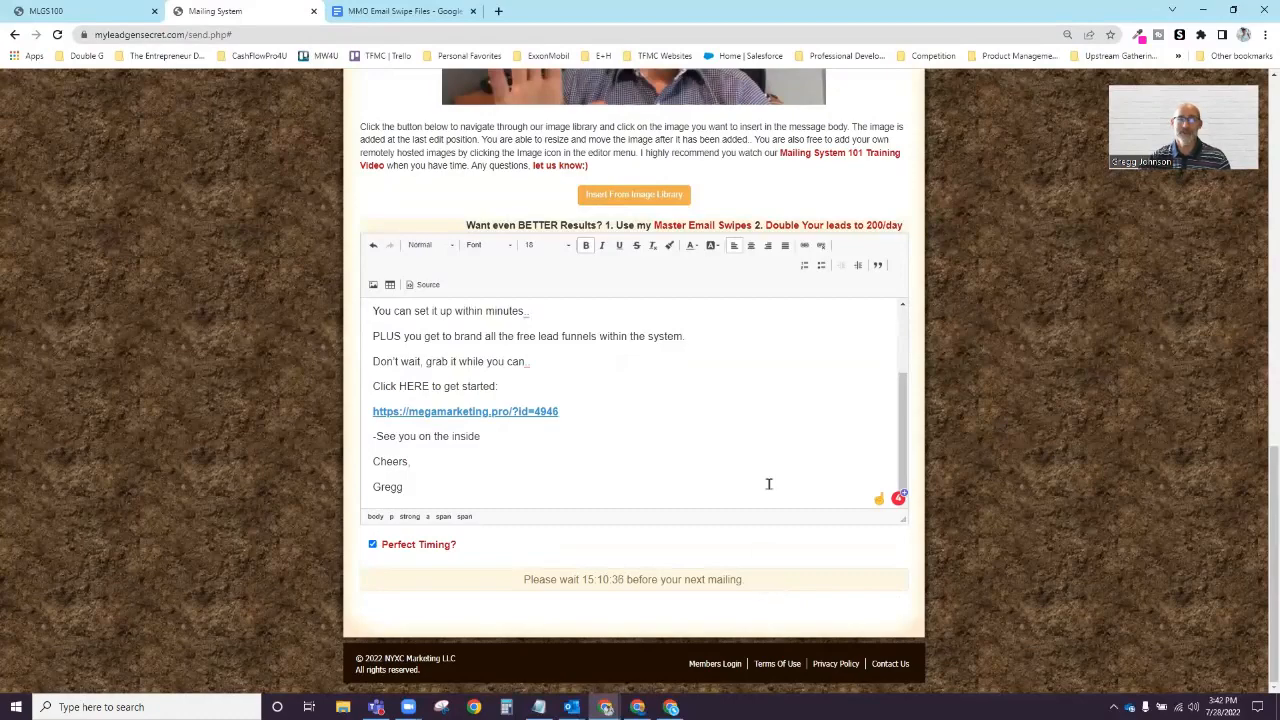
mouse_move(860, 296)
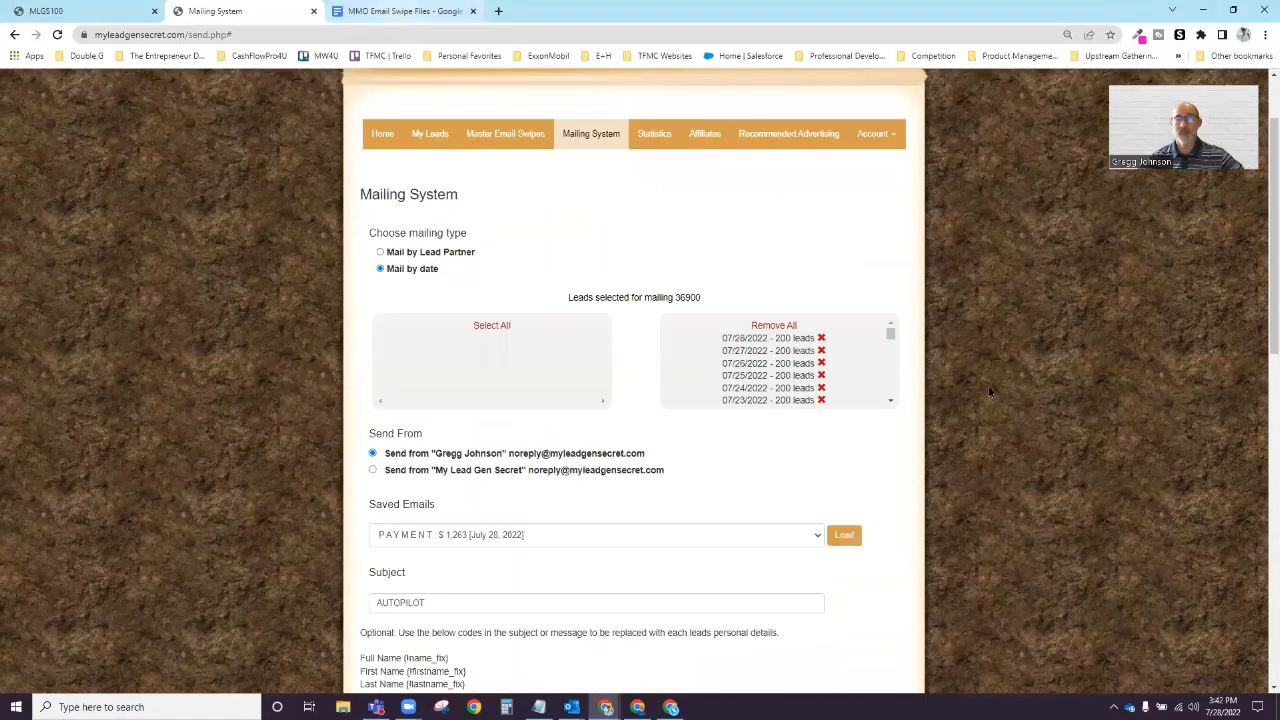
mouse_move(970, 360)
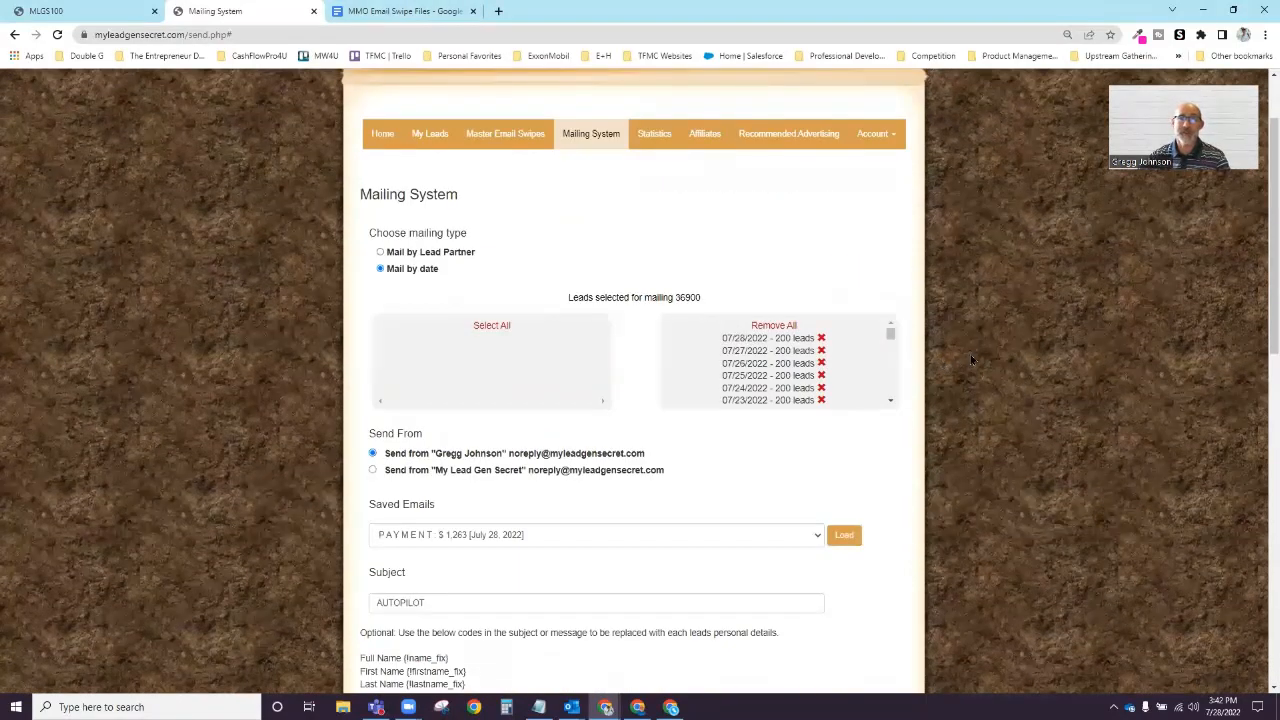
mouse_move(982, 358)
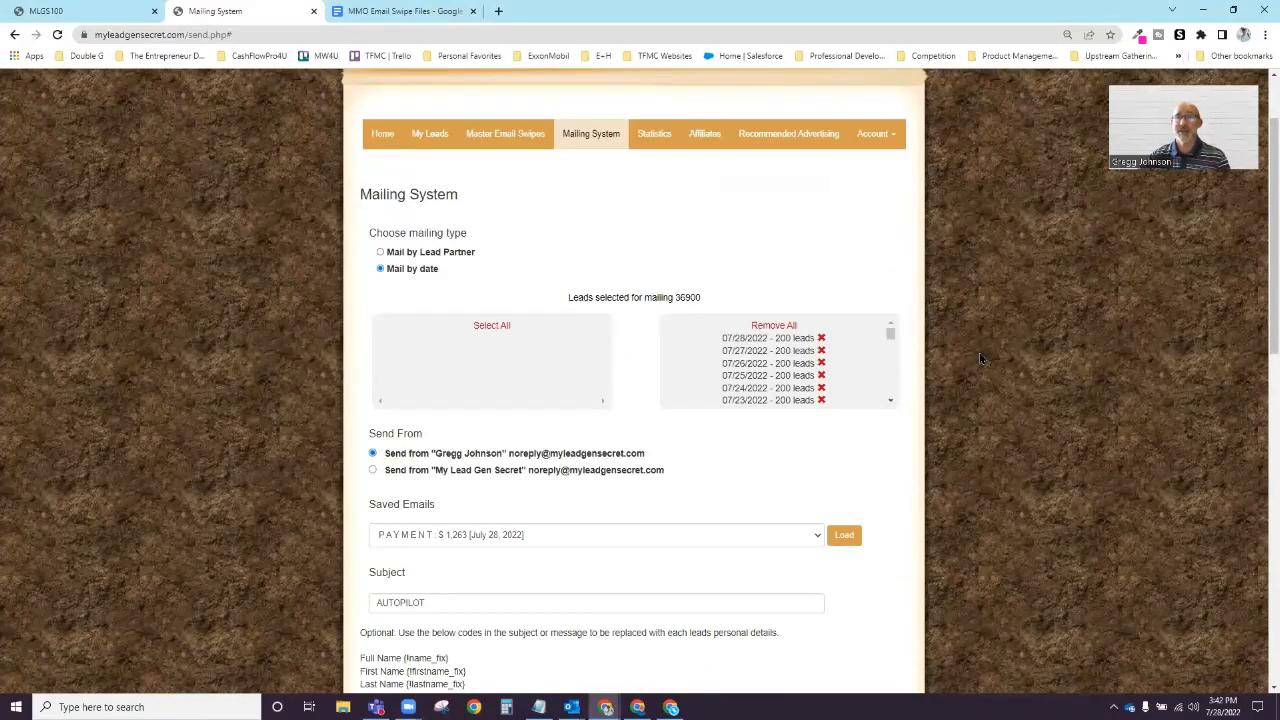
mouse_move(998, 338)
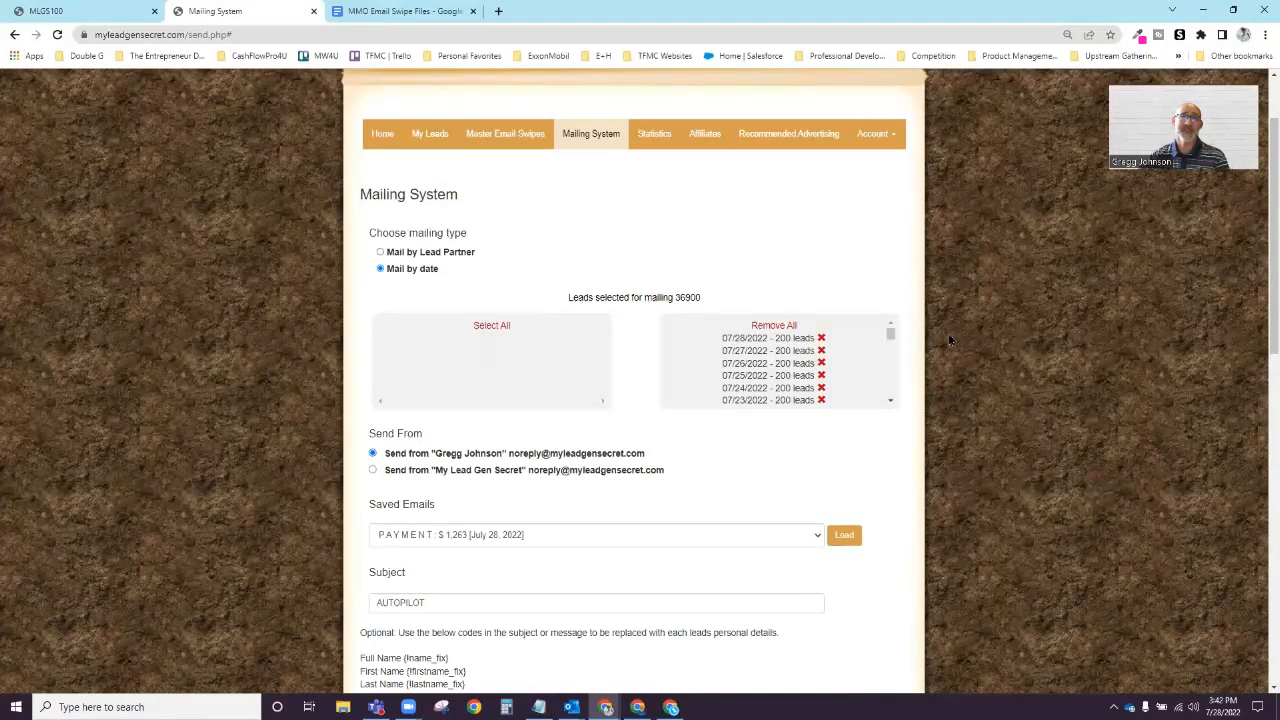
mouse_move(1012, 322)
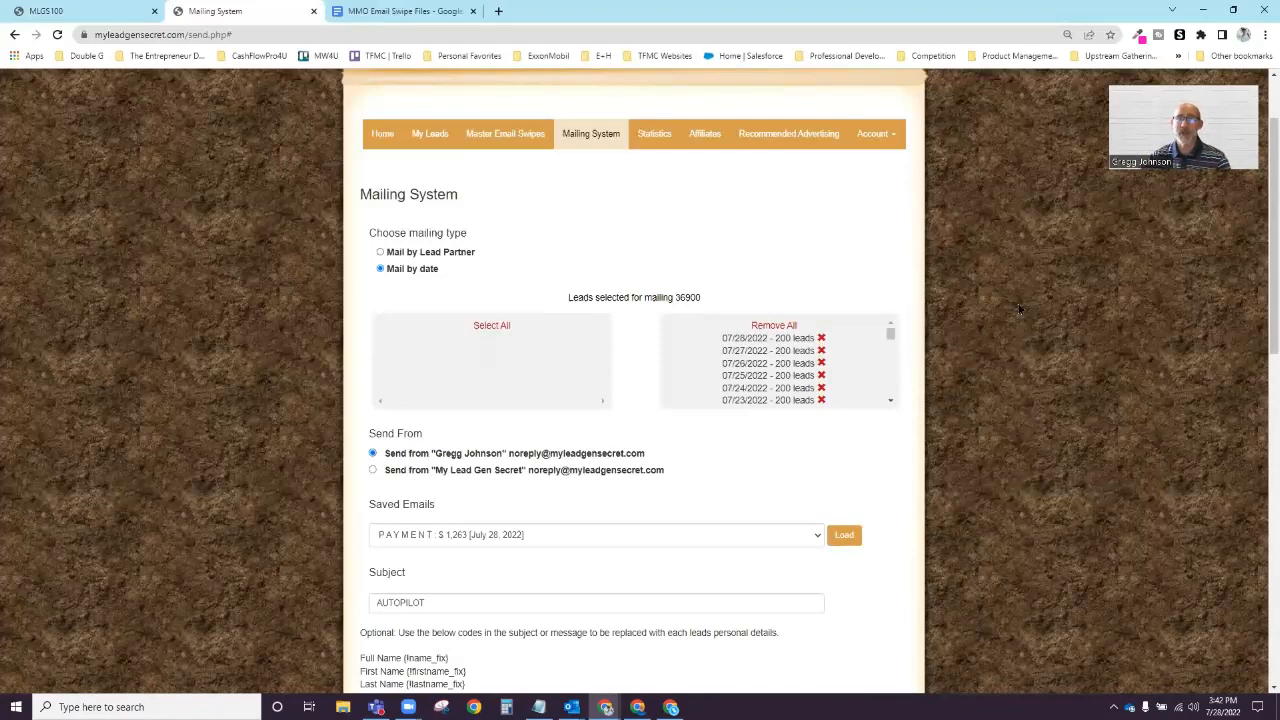
scroll(up, 3)
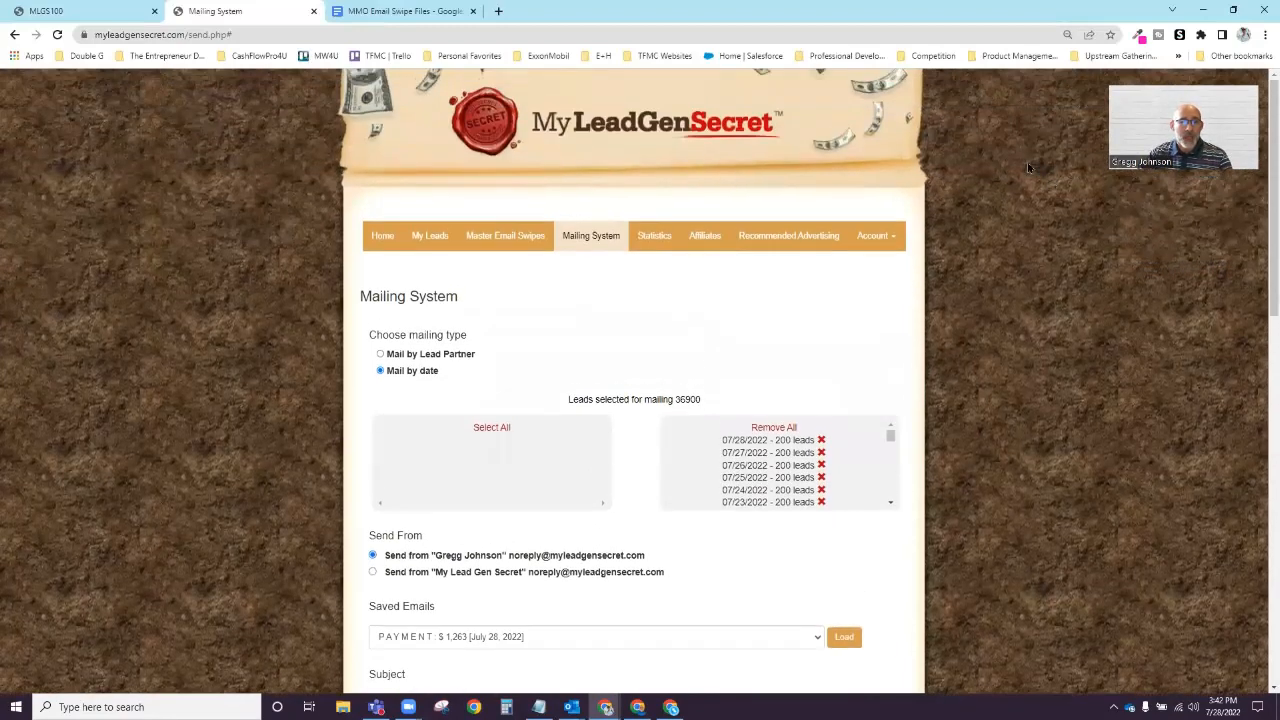
mouse_move(790, 388)
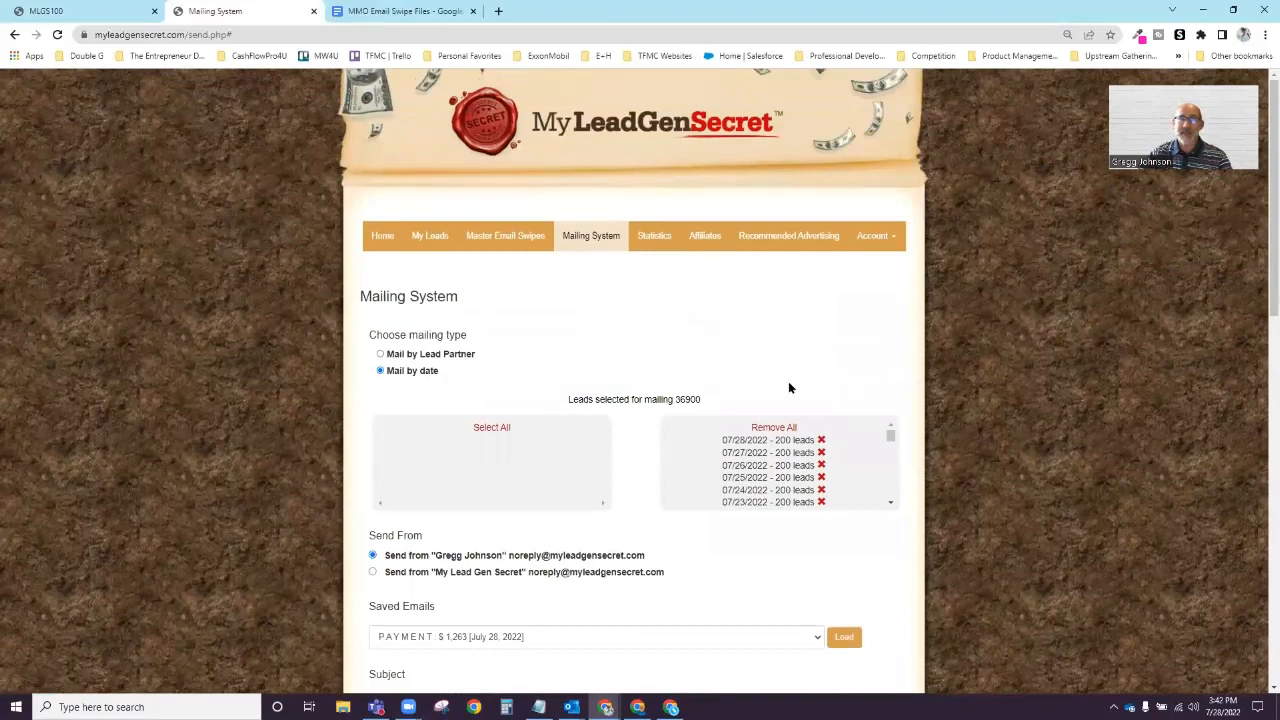
click(654, 236)
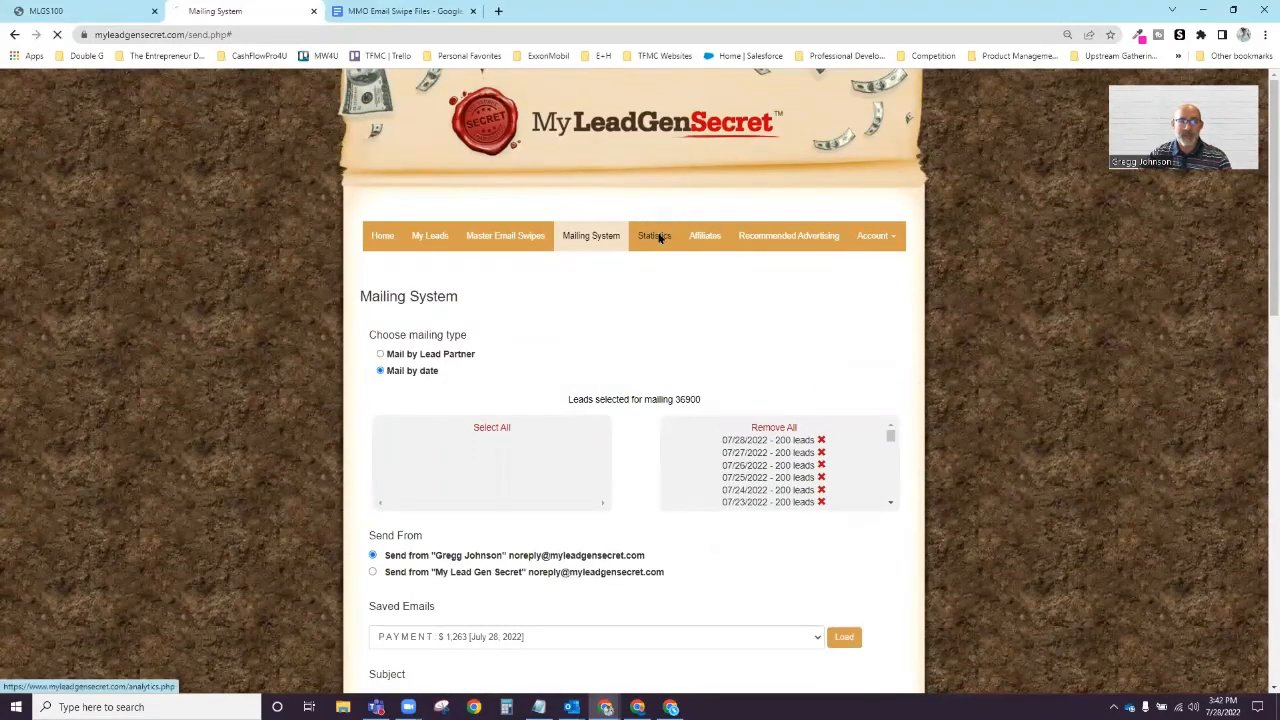
click(652, 236)
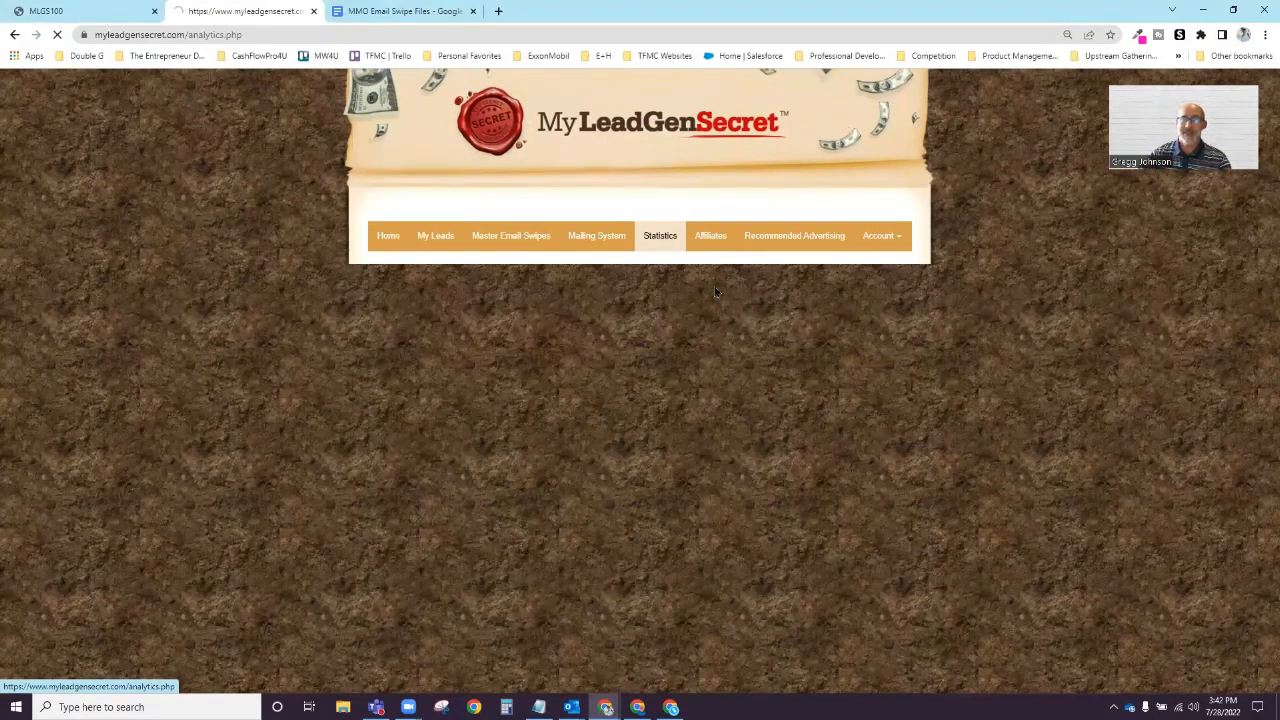
click(660, 236)
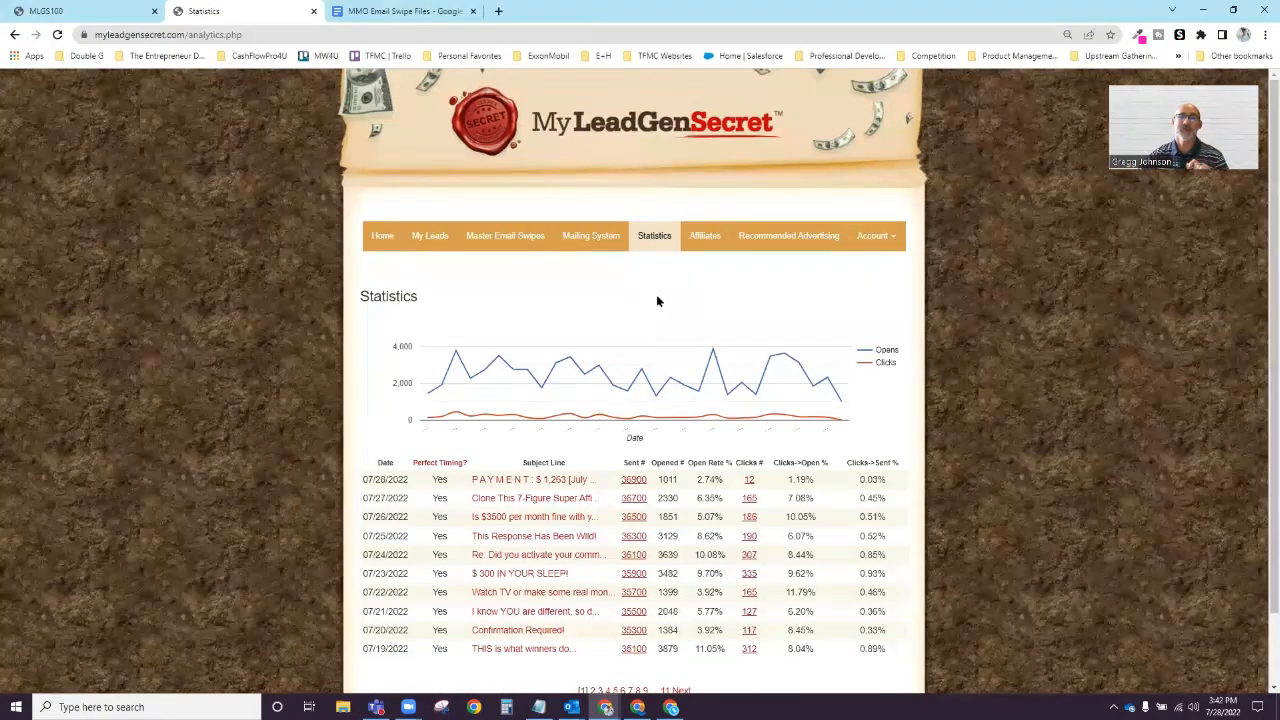
mouse_move(420, 476)
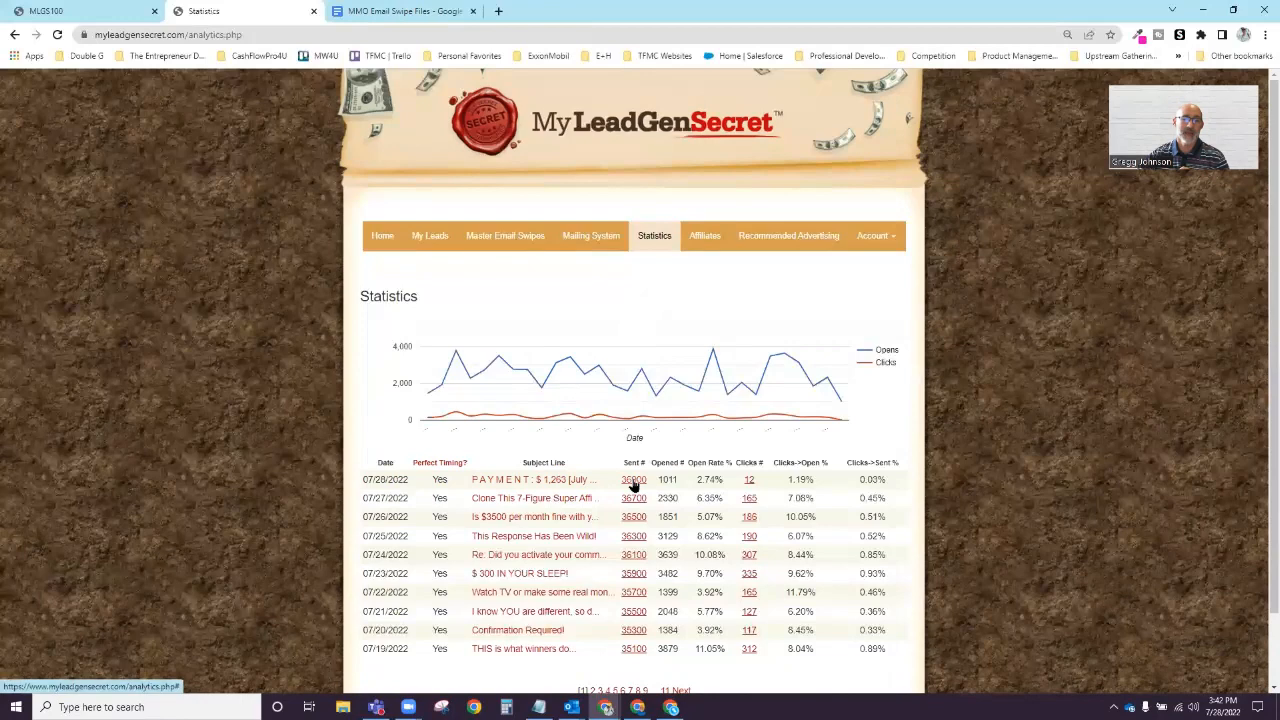
mouse_move(644, 448)
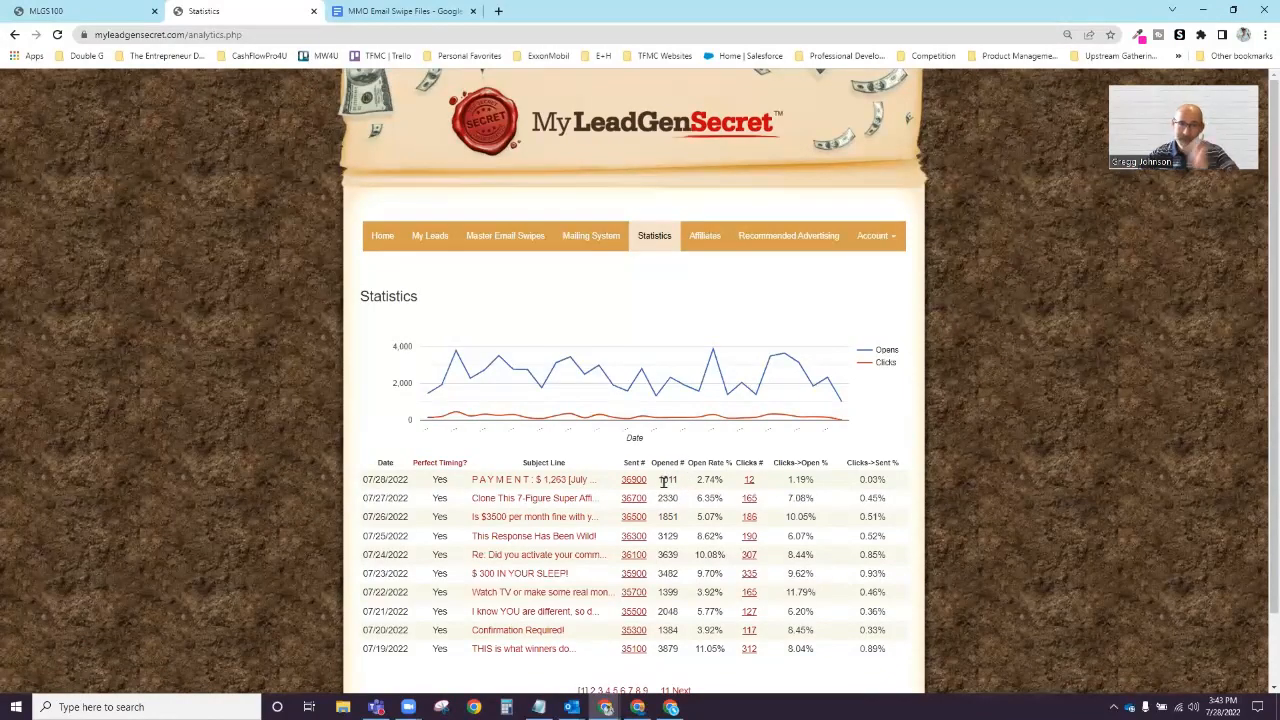
mouse_move(700, 424)
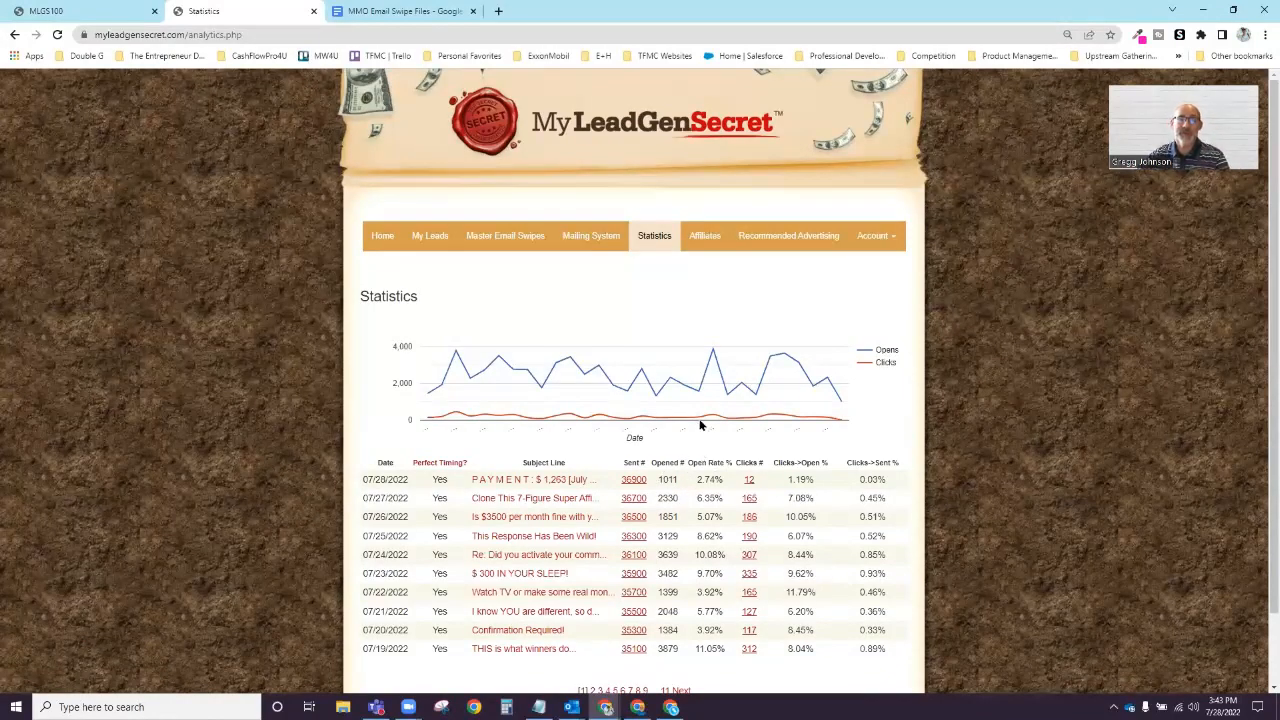
mouse_move(688, 486)
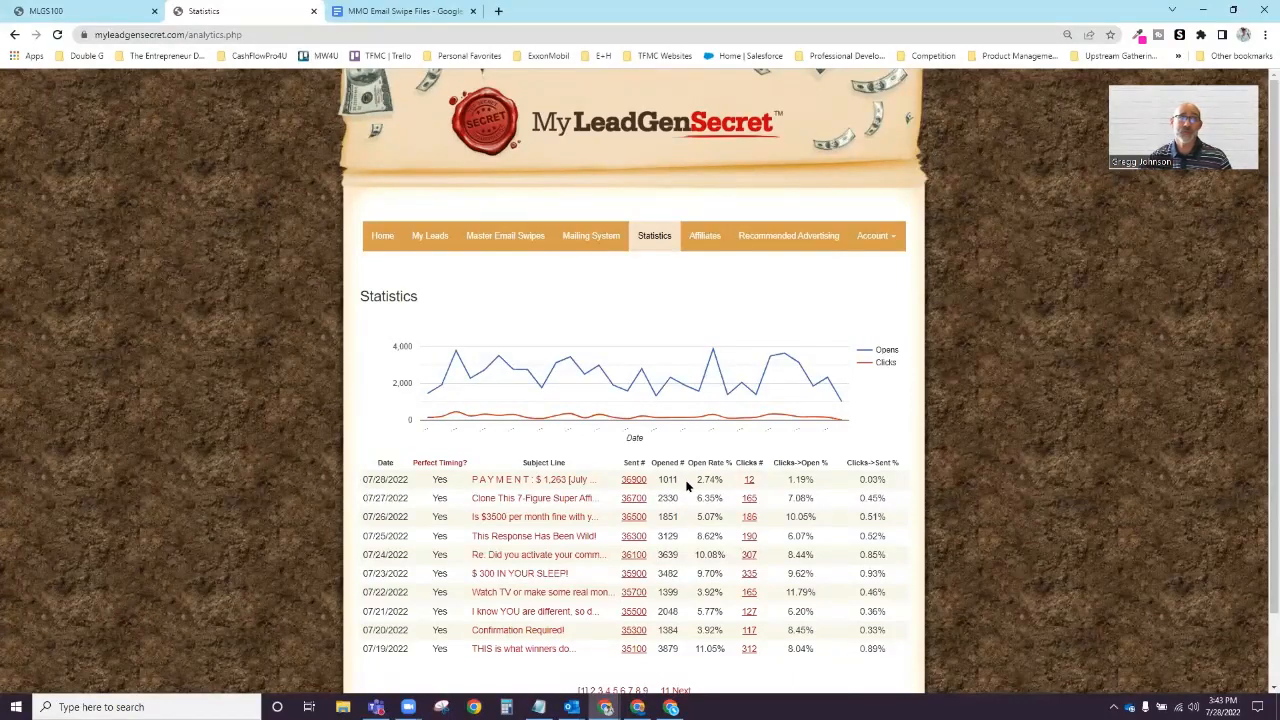
mouse_move(704, 484)
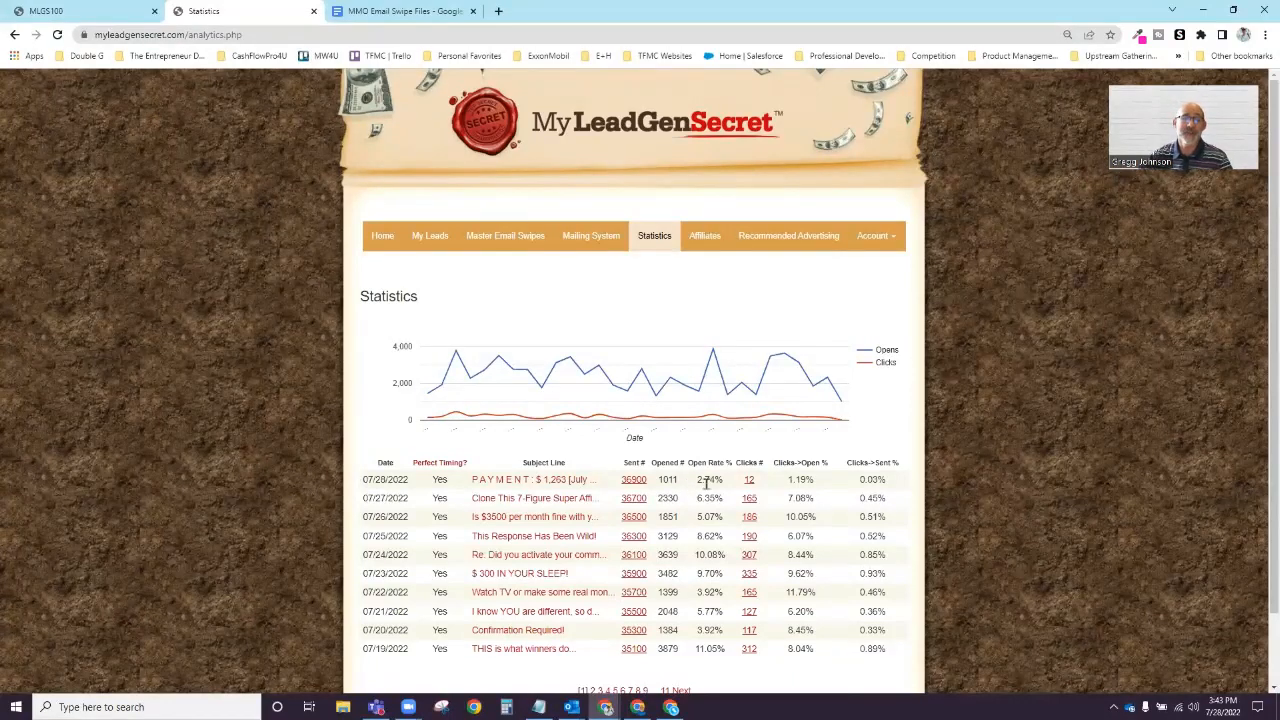
scroll(up, 3)
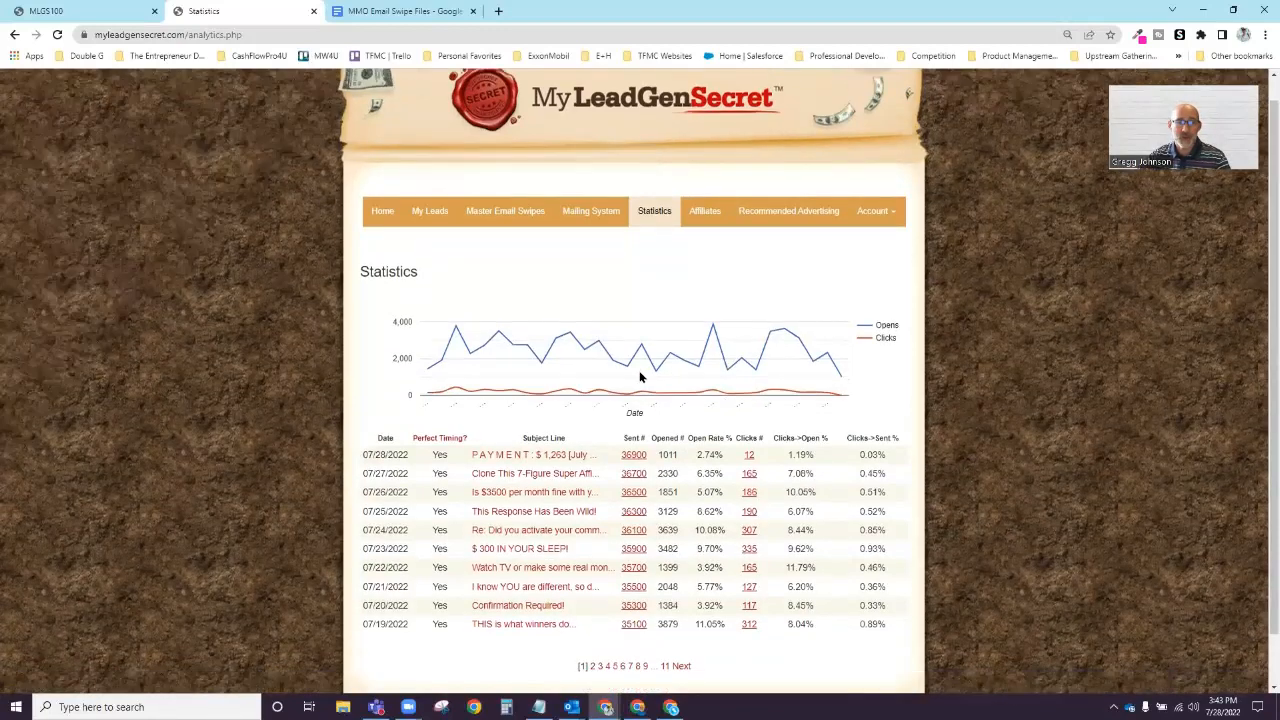
scroll(down, 3)
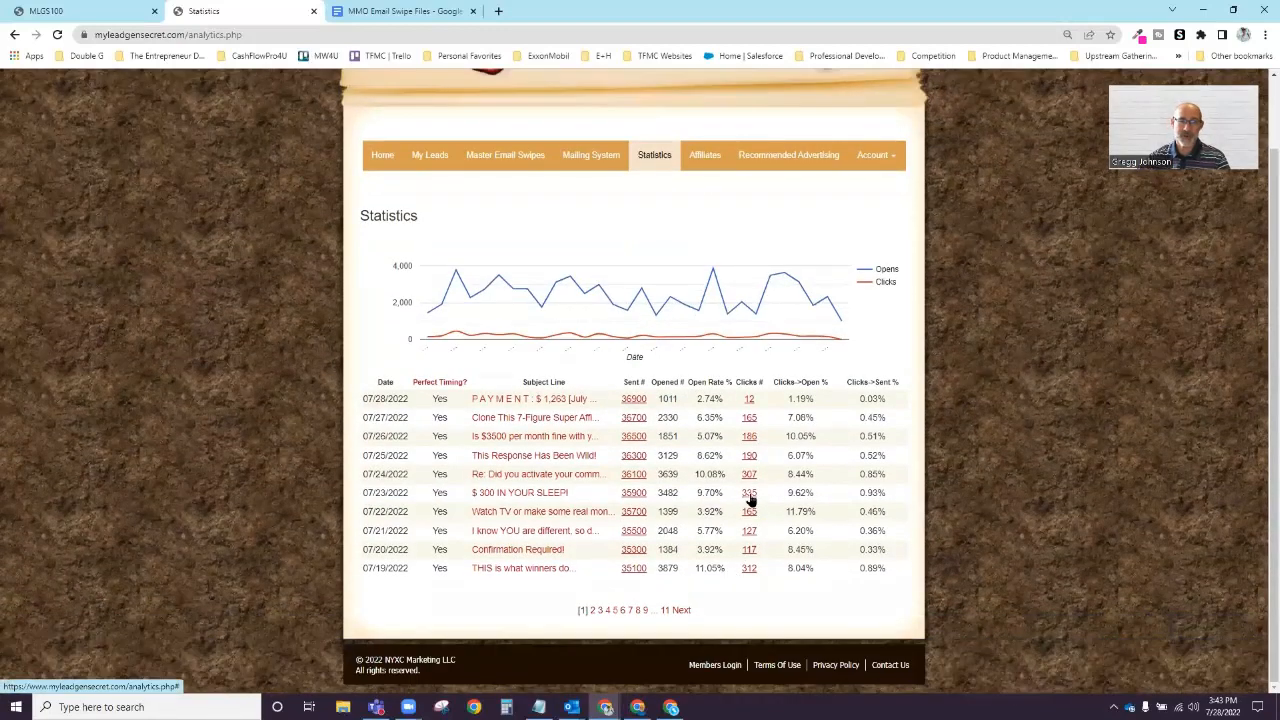
mouse_move(596, 620)
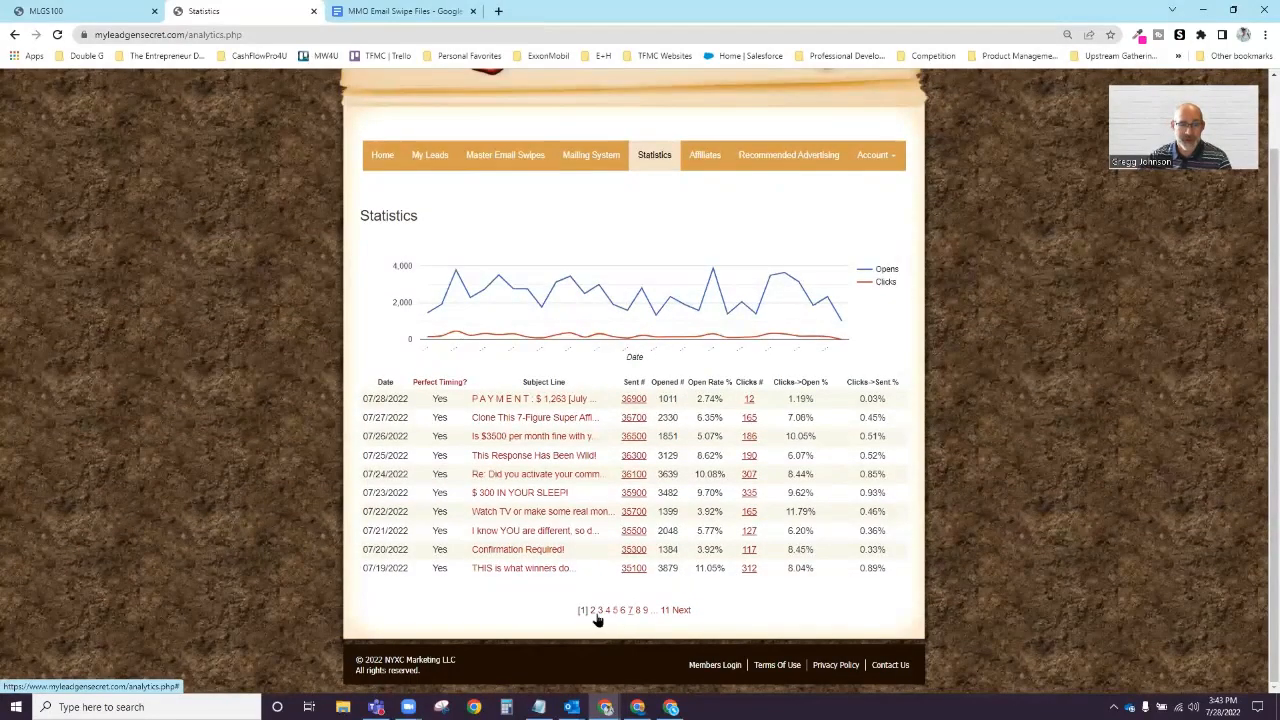
mouse_move(732, 522)
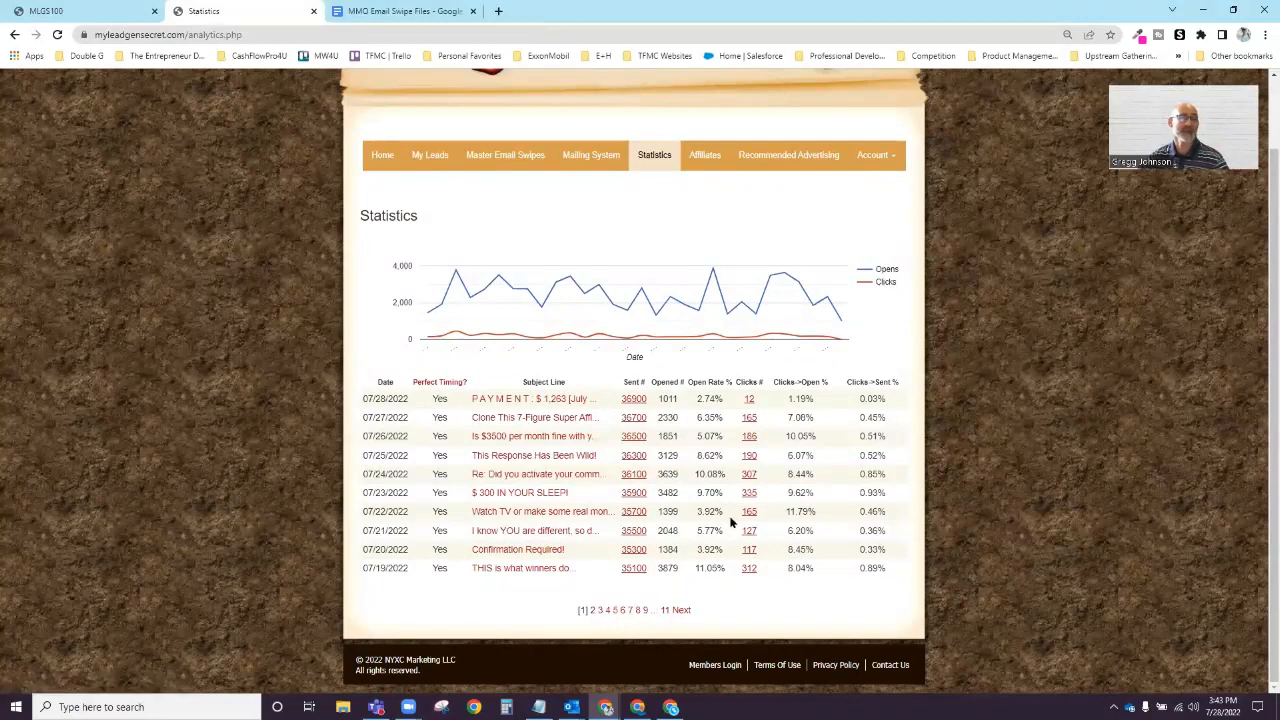
mouse_move(650, 536)
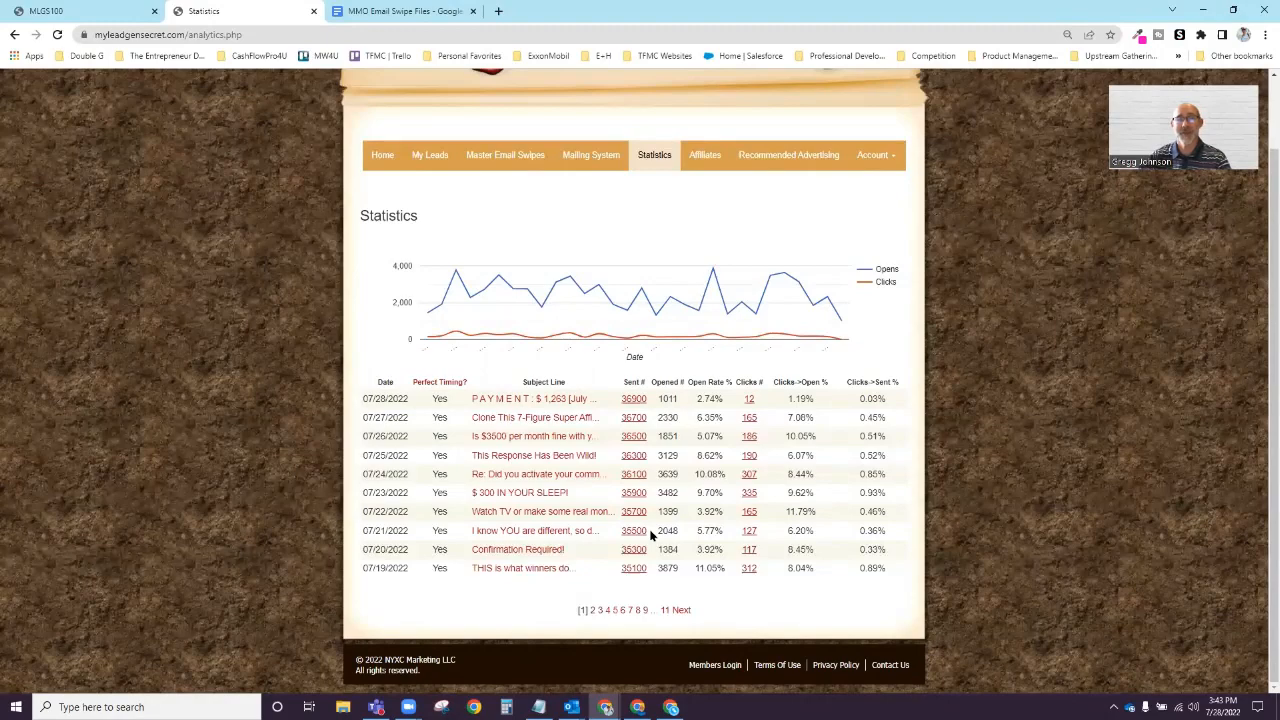
mouse_move(788, 536)
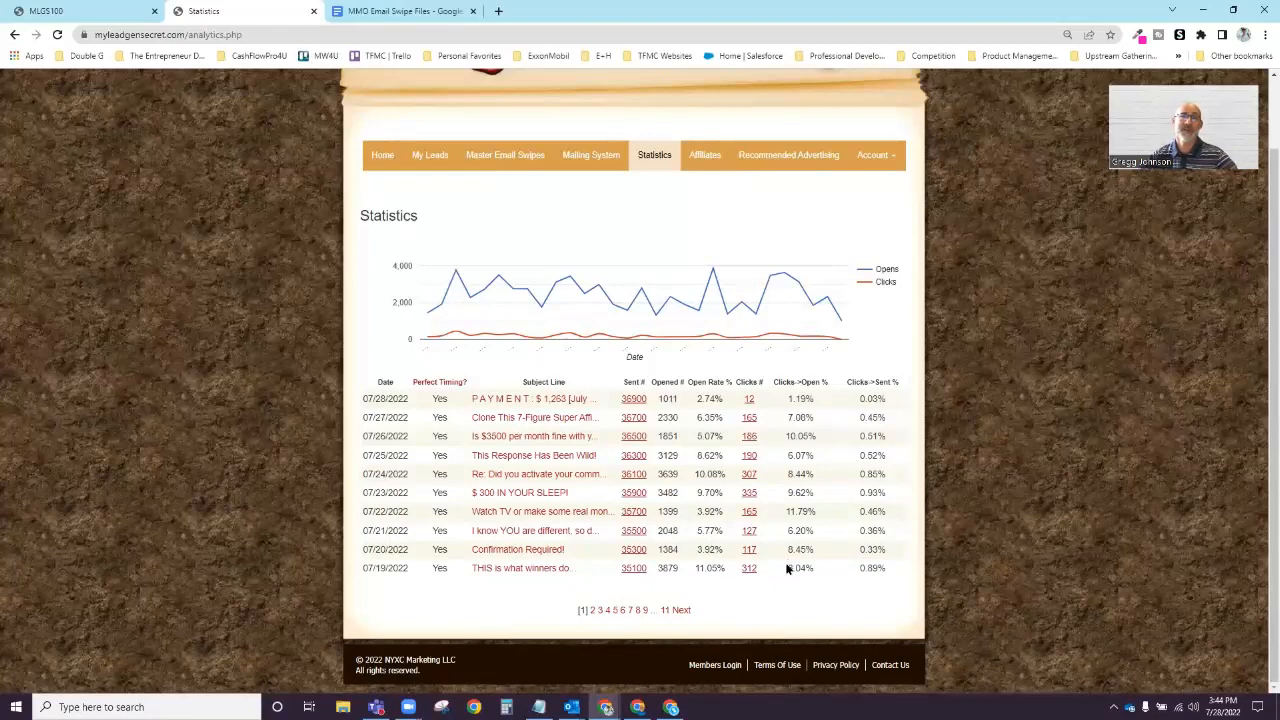
mouse_move(952, 472)
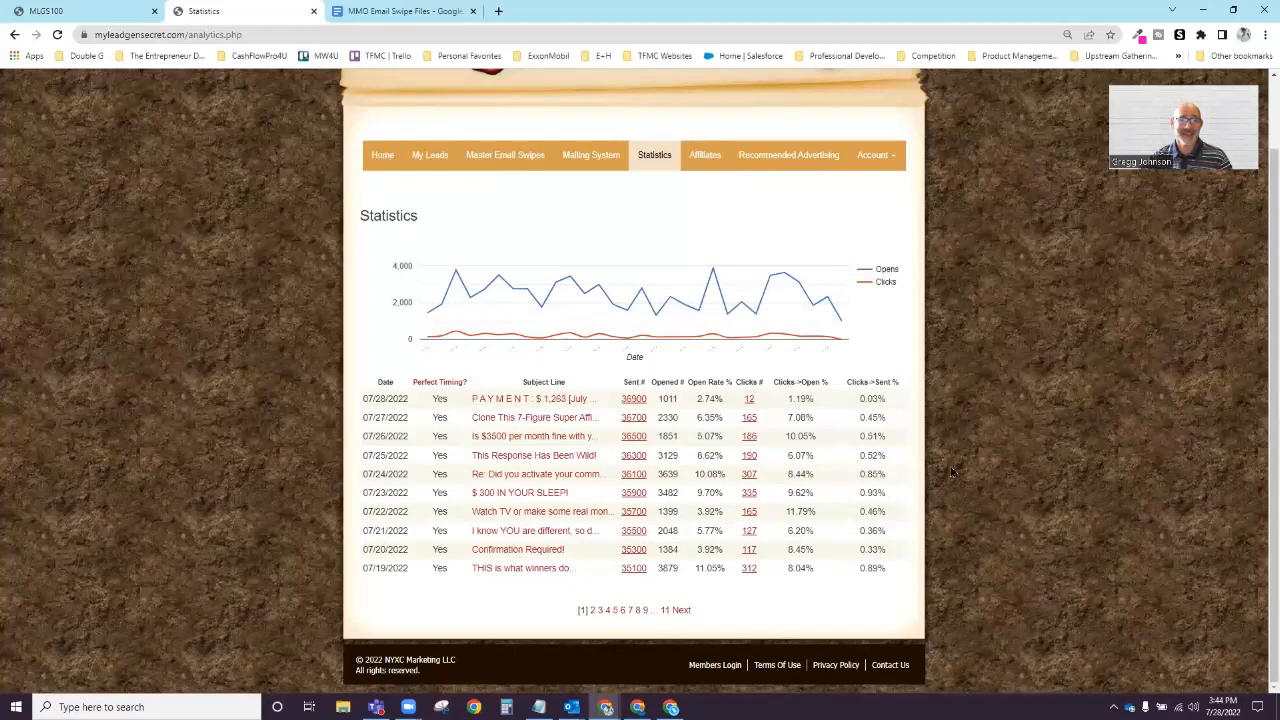
mouse_move(1004, 468)
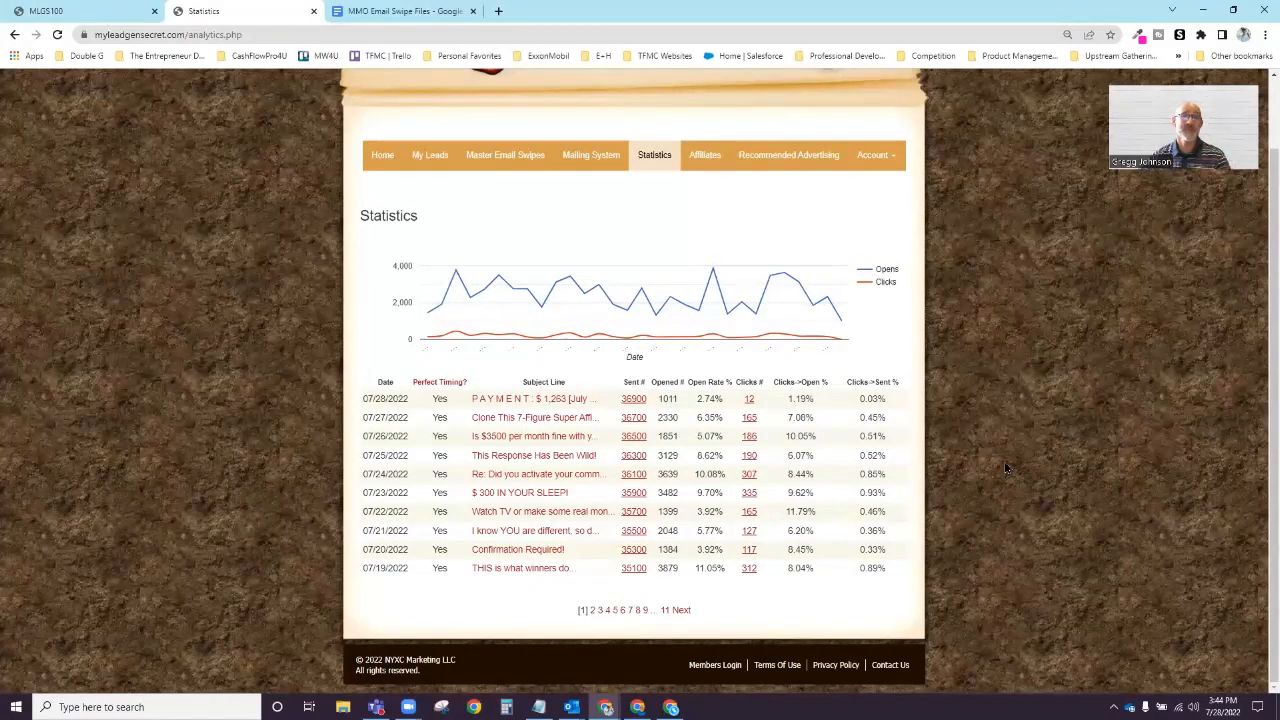
mouse_move(986, 432)
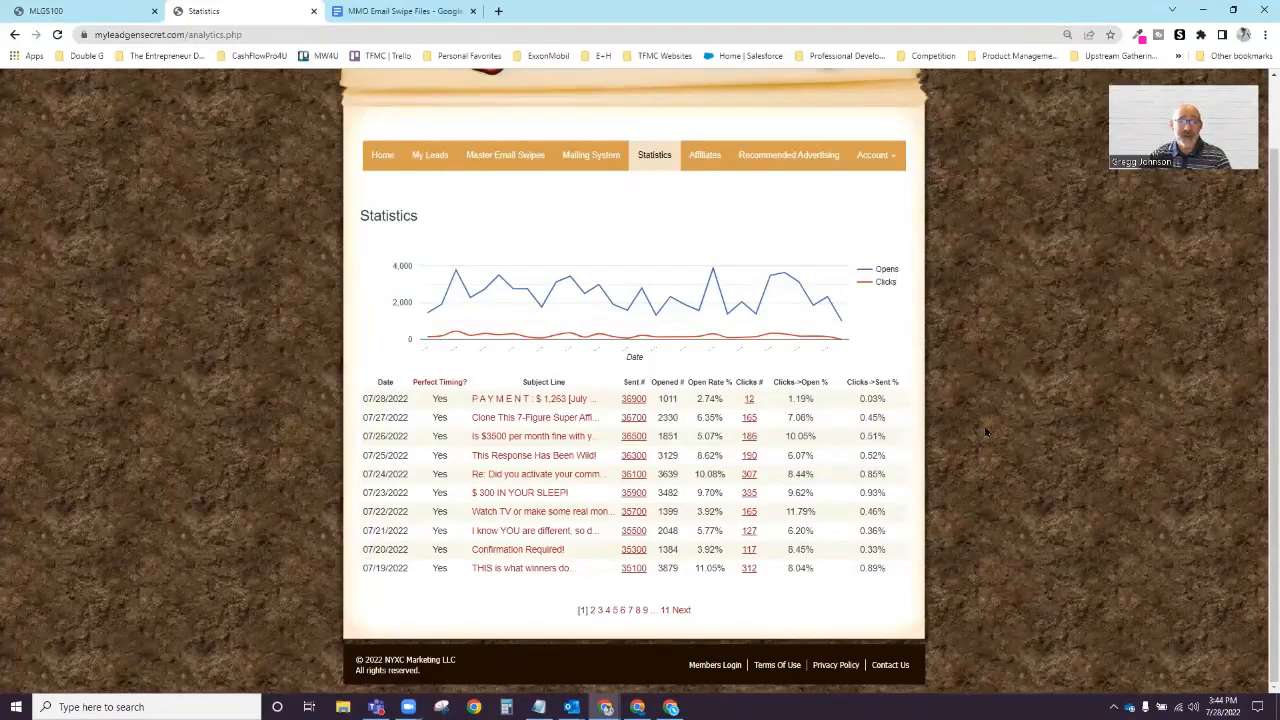
mouse_move(1004, 420)
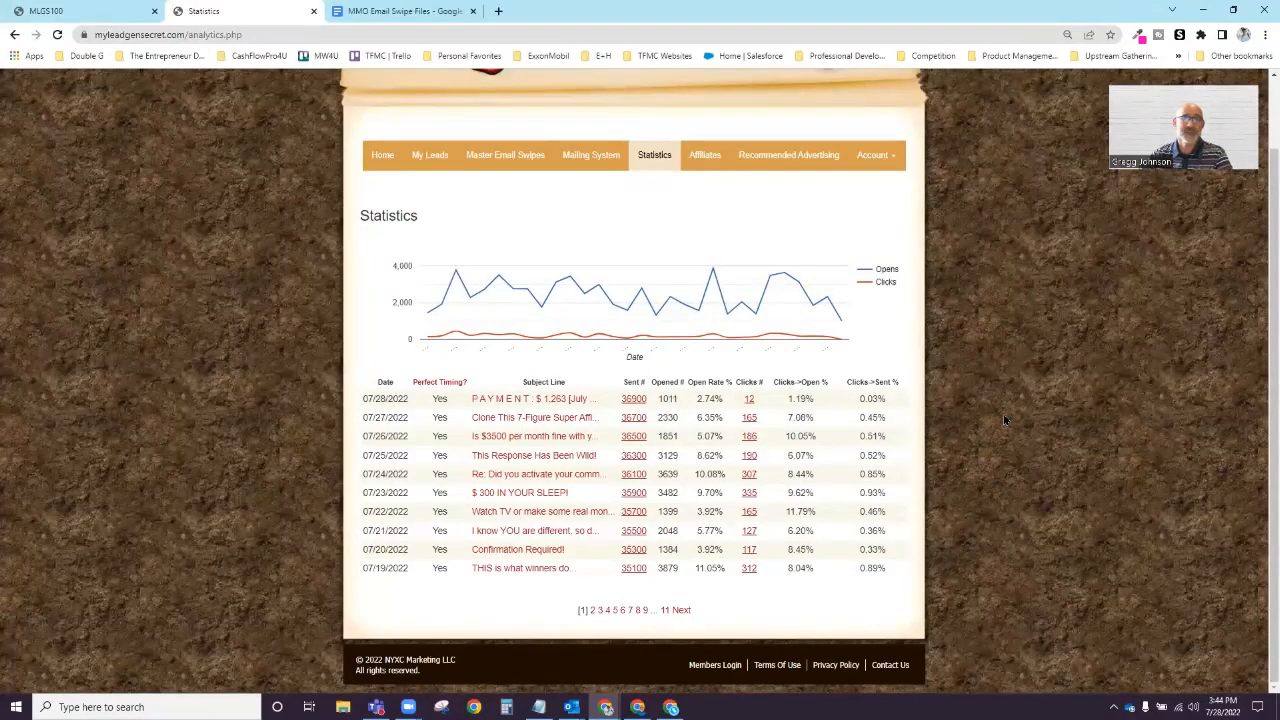
scroll(up, 3)
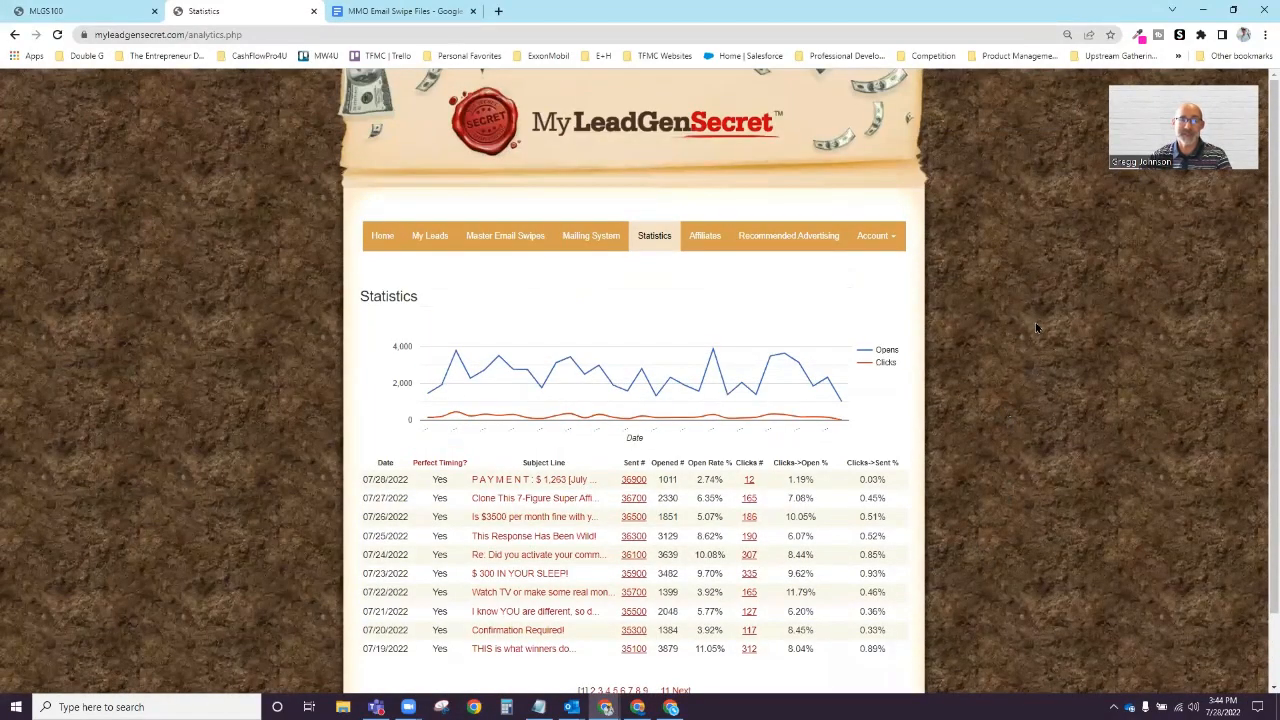
- Open the Affiliates page showing promo tools, video and referral page links
click(704, 236)
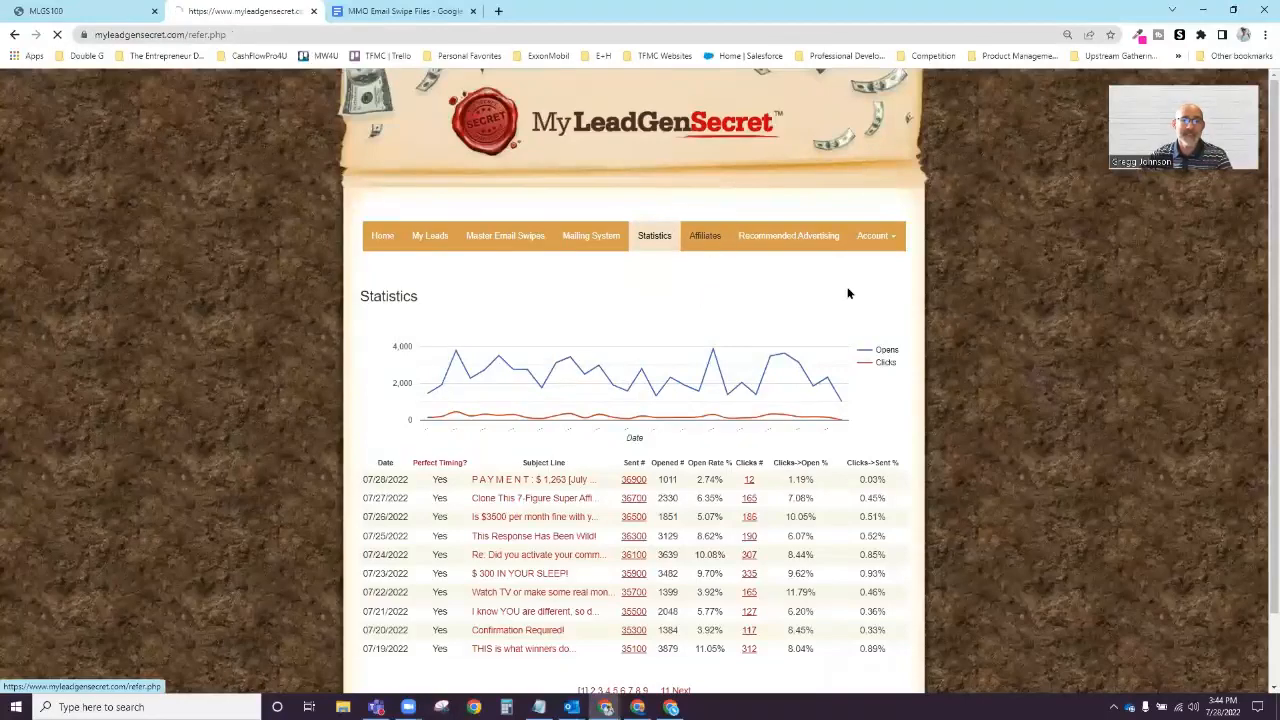
click(710, 236)
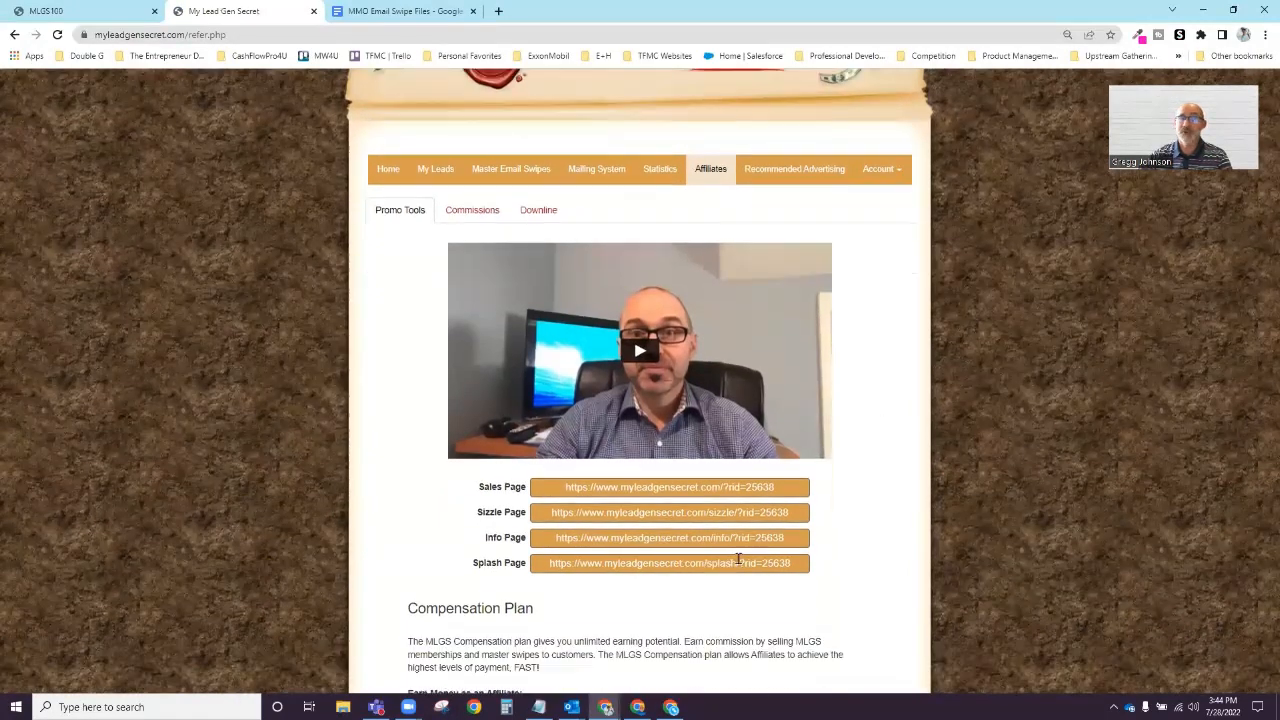
mouse_move(864, 574)
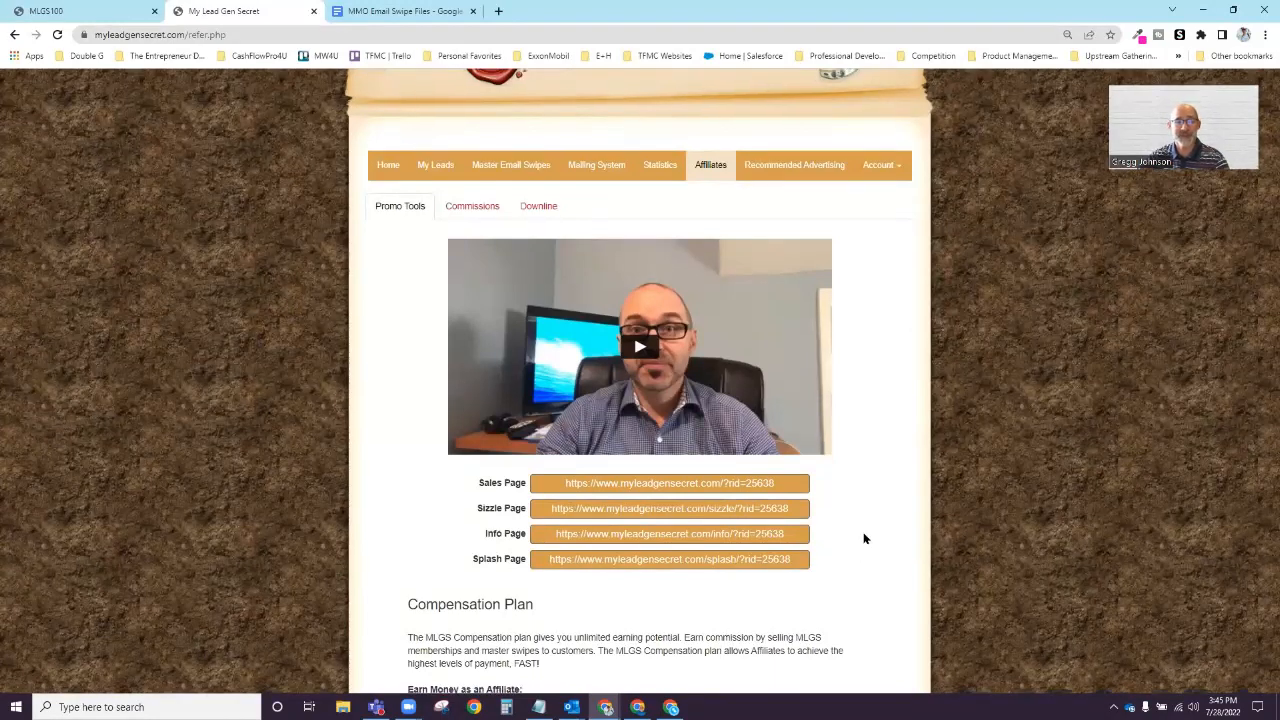
scroll(down, 3)
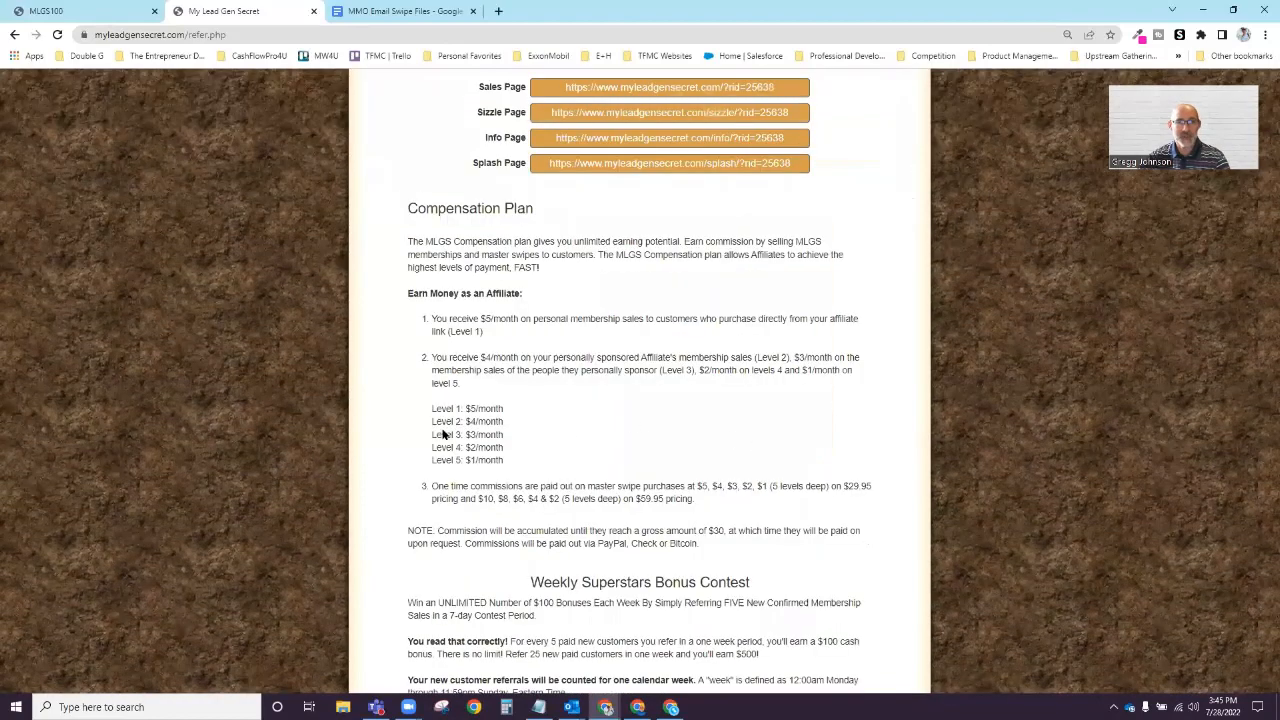
mouse_move(748, 458)
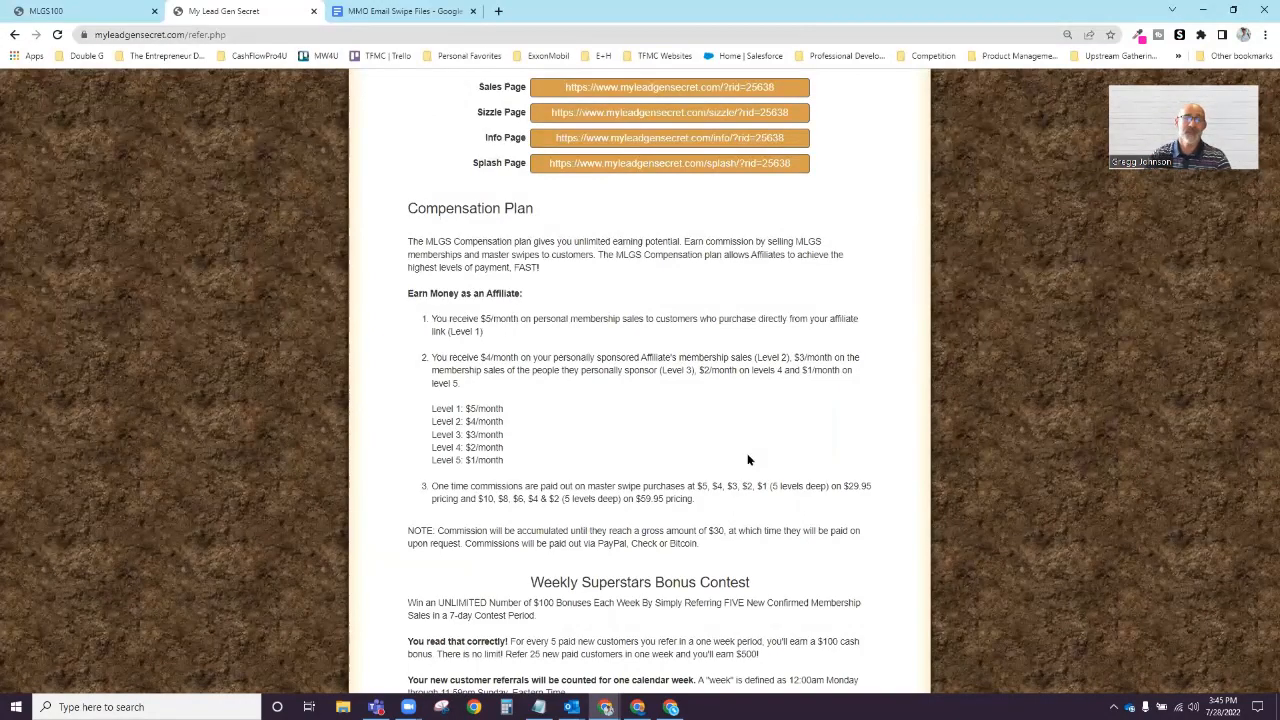
scroll(up, 3)
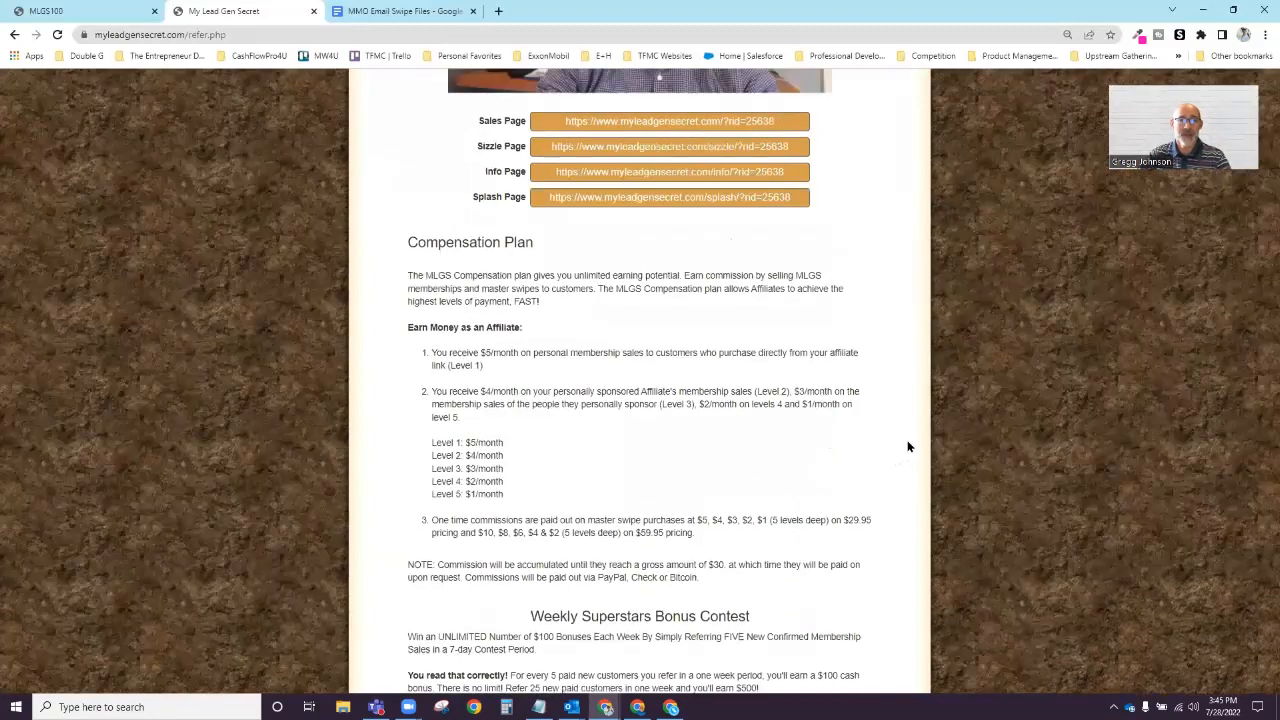
scroll(up, 3)
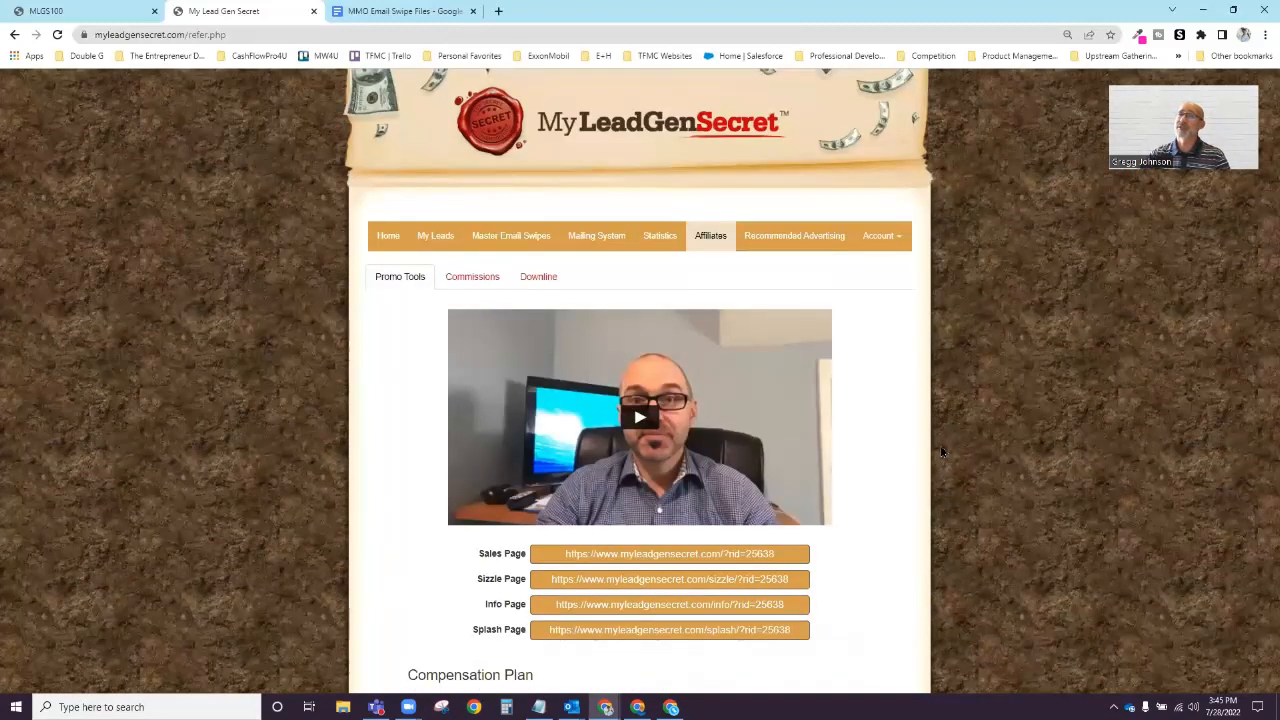
mouse_move(952, 452)
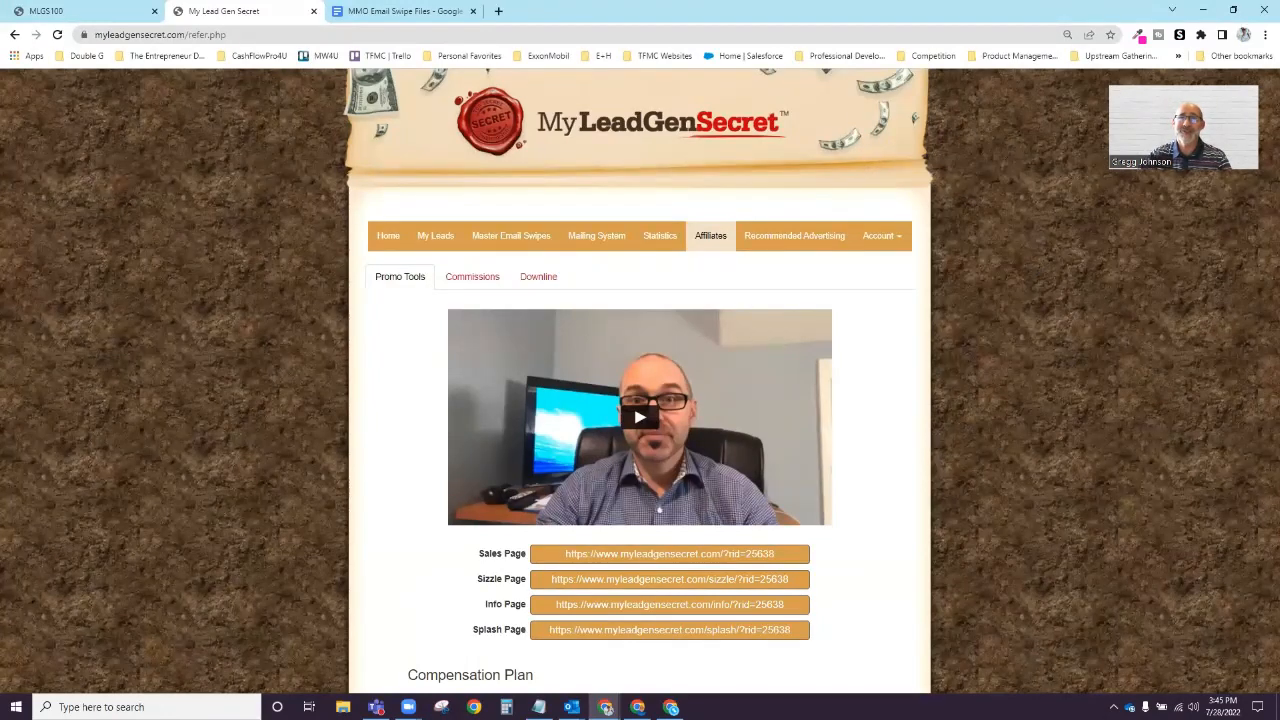
mouse_move(960, 368)
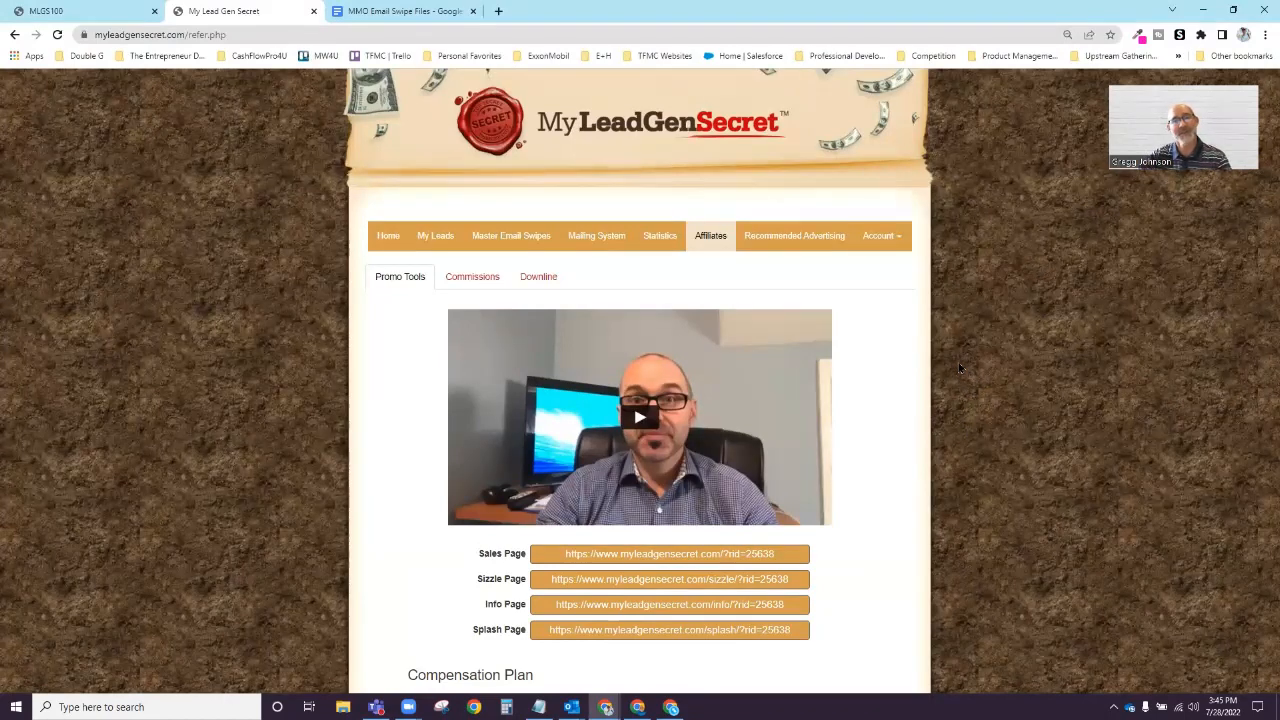
mouse_move(830, 80)
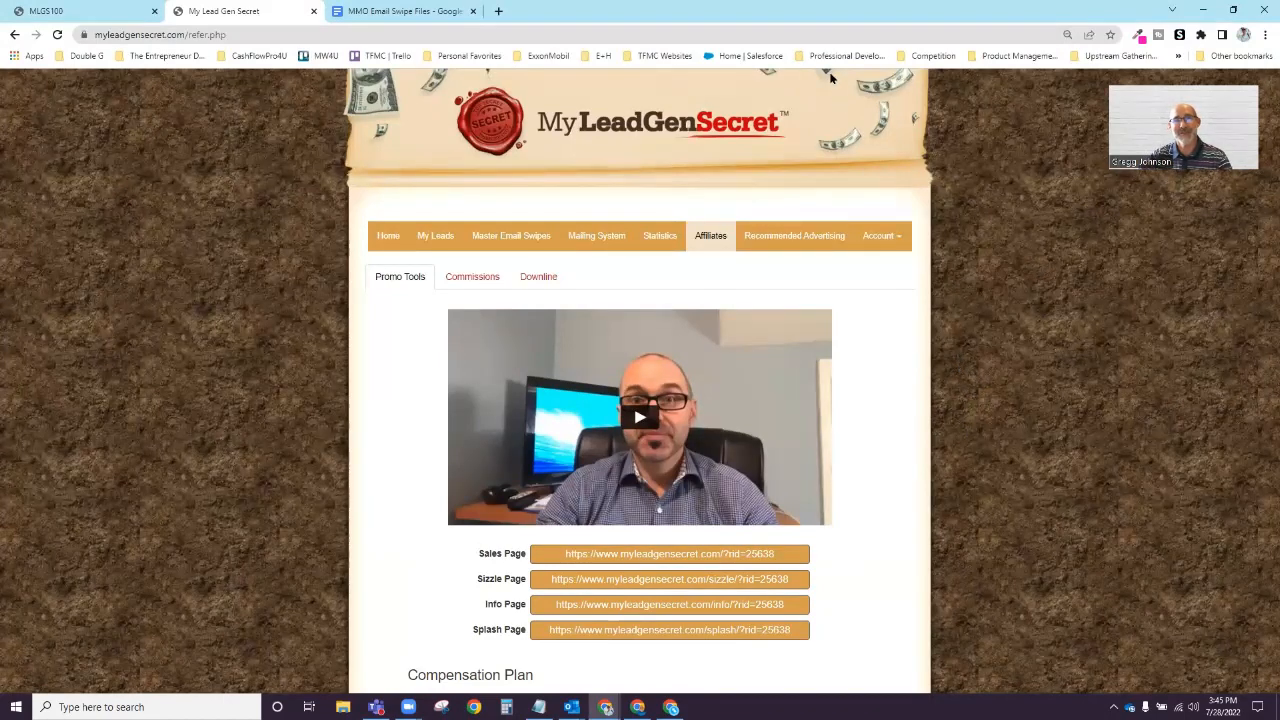